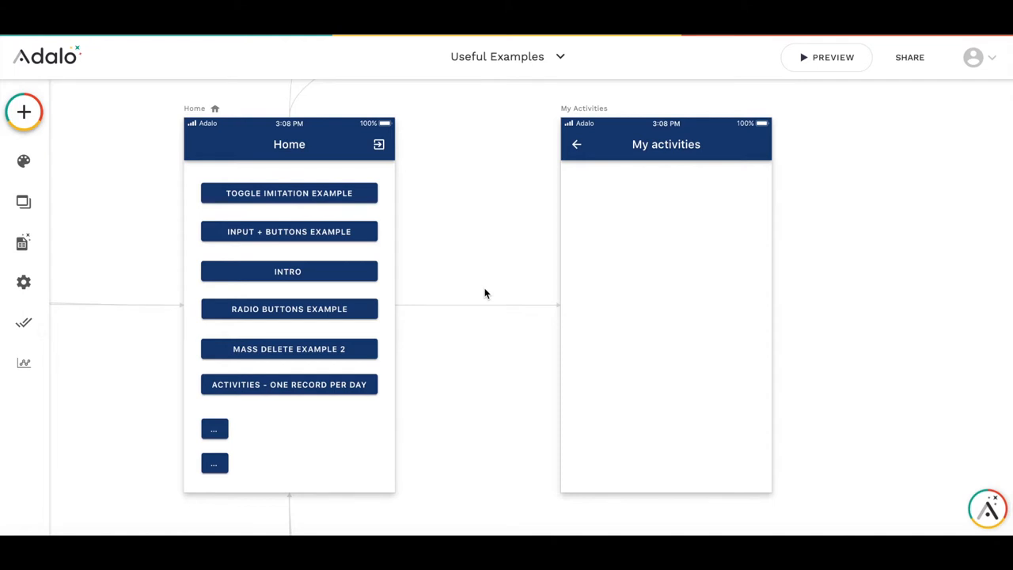
pyautogui.moveTo(198, 223)
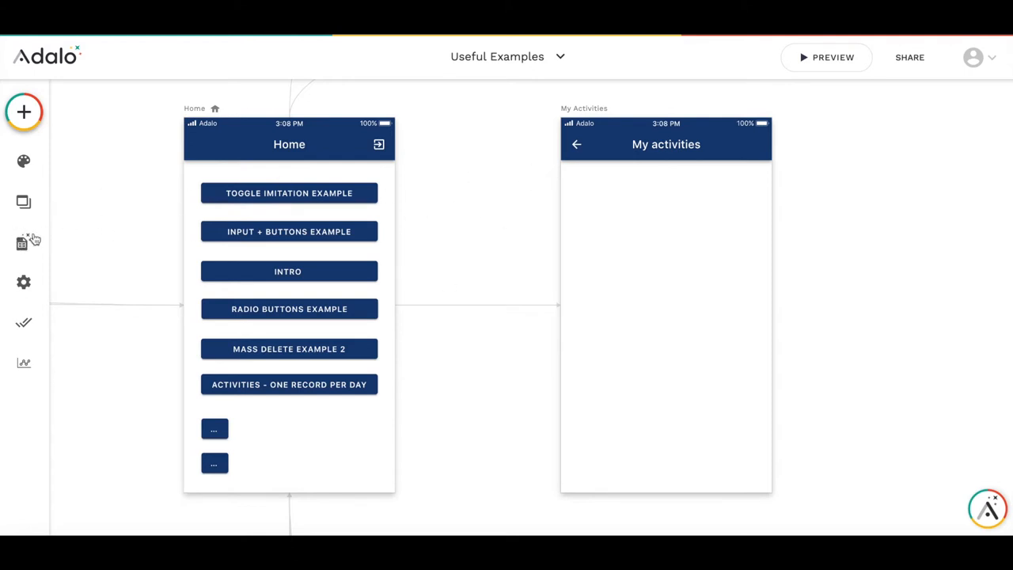
# - Add a Date property TMPCurrentDate to the Users collection in the database and save it
pyautogui.click(24, 240)
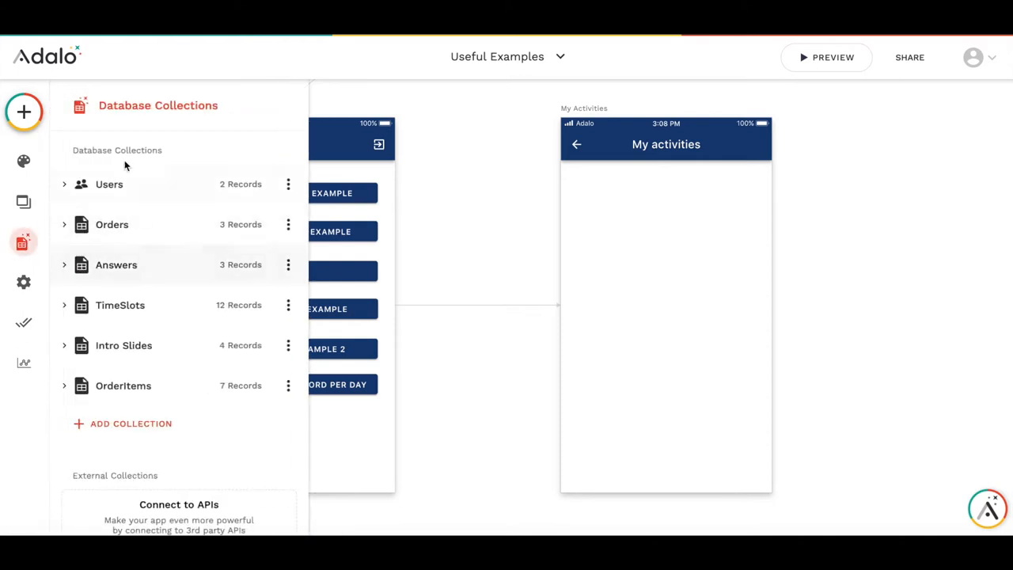
pyautogui.click(109, 183)
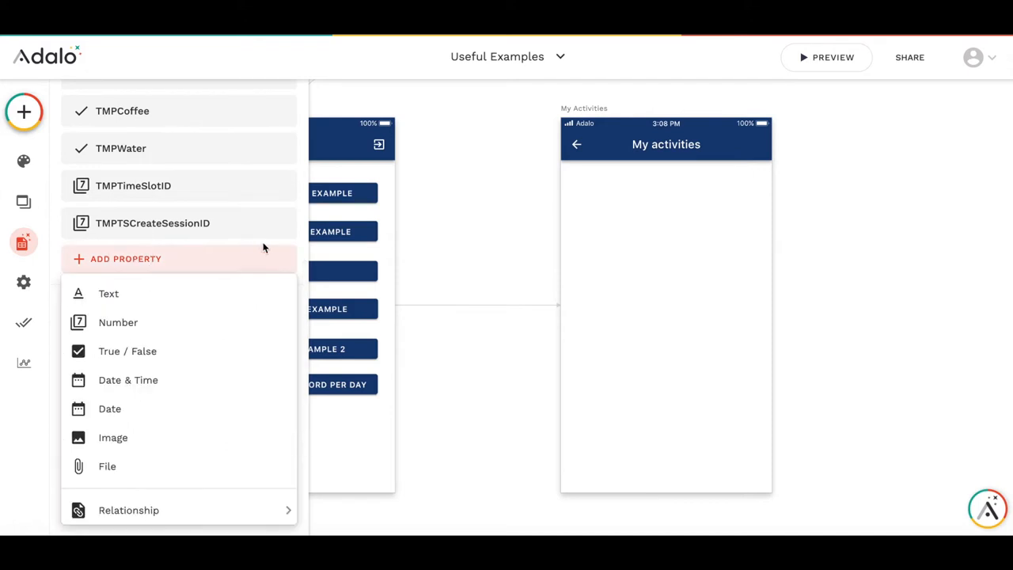
pyautogui.moveTo(127, 351)
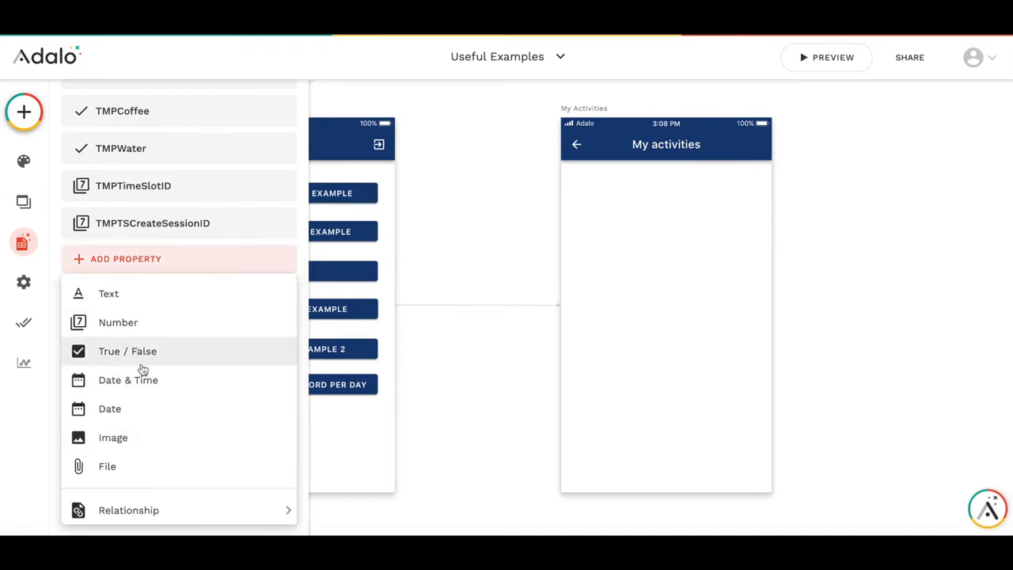
pyautogui.click(110, 408)
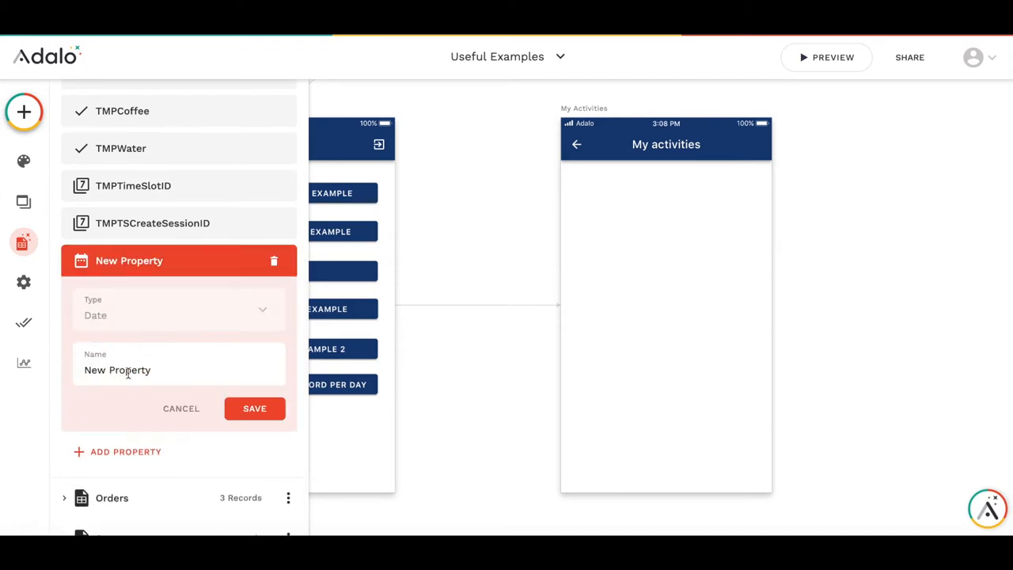
pyautogui.write('TMP')
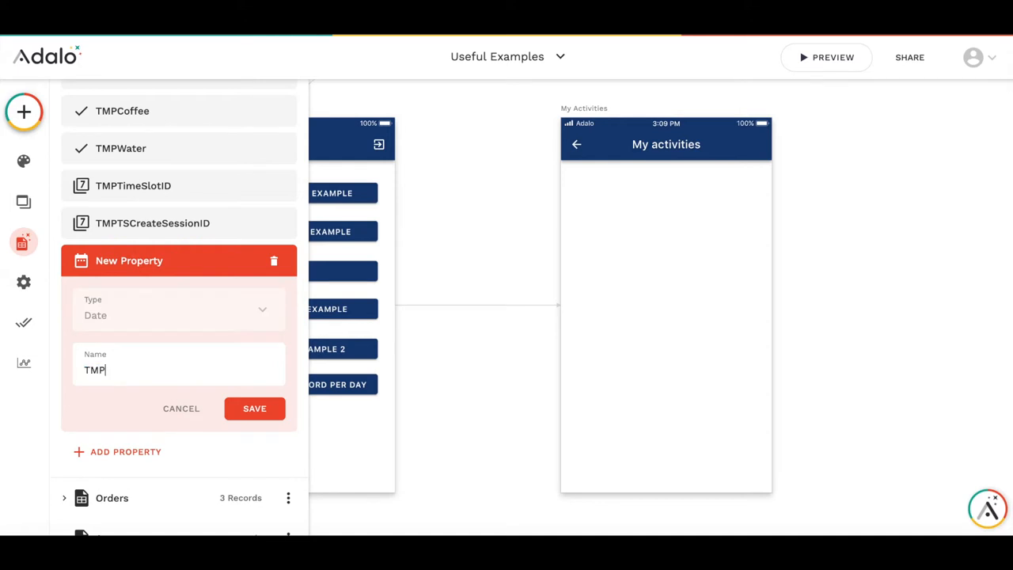
pyautogui.write('cu')
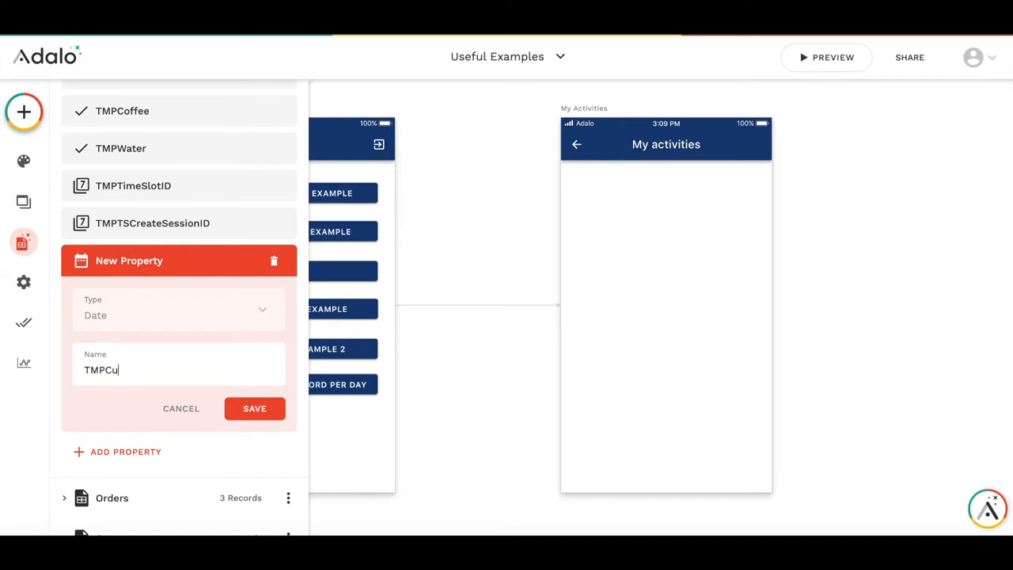
pyautogui.write('rrentDat')
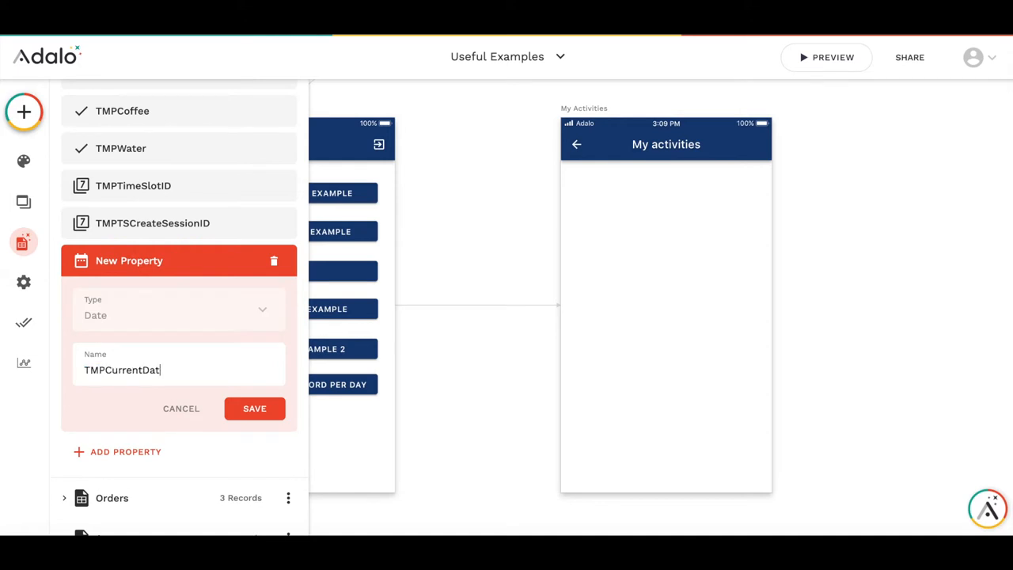
pyautogui.click(254, 409)
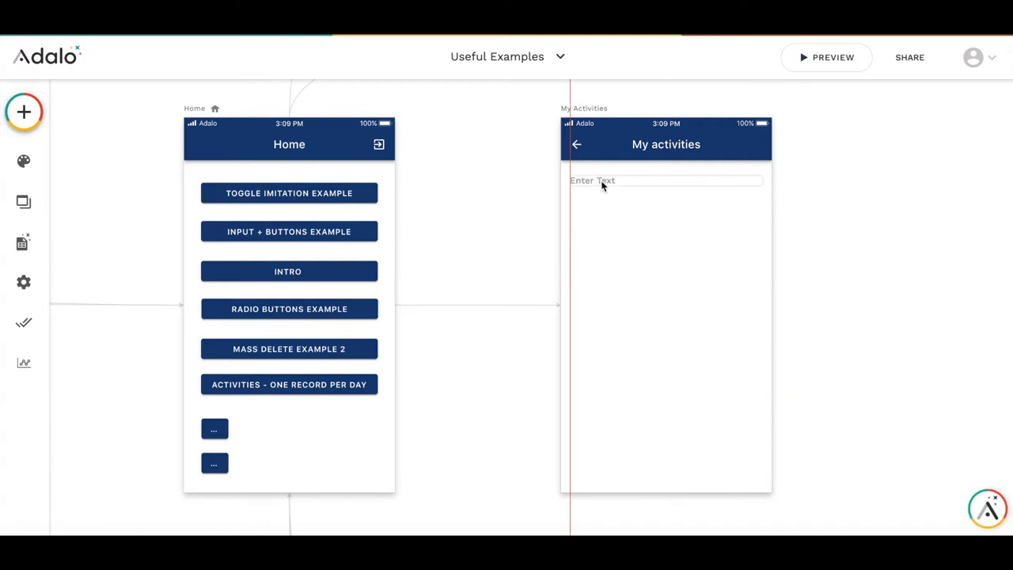
# - Bind the date text to the logged-in user's TMPCurrentDate via Magic Text
pyautogui.click(664, 180)
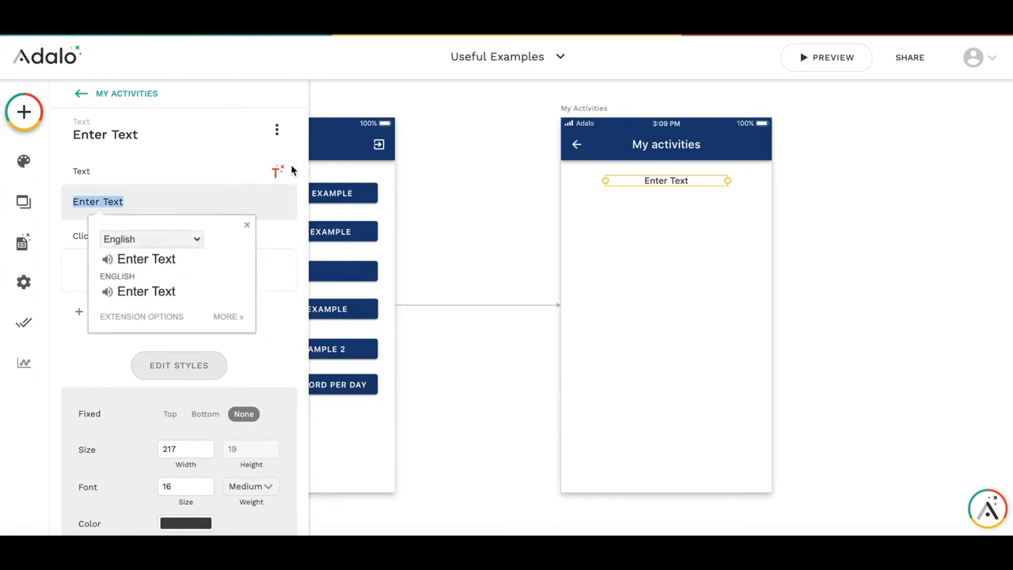
pyautogui.moveTo(279, 171)
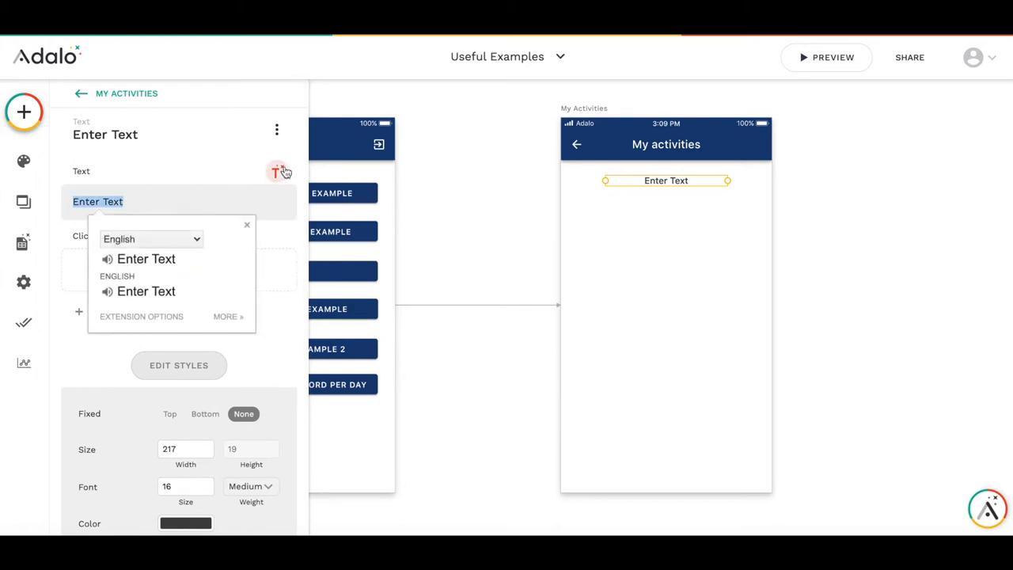
pyautogui.click(277, 171)
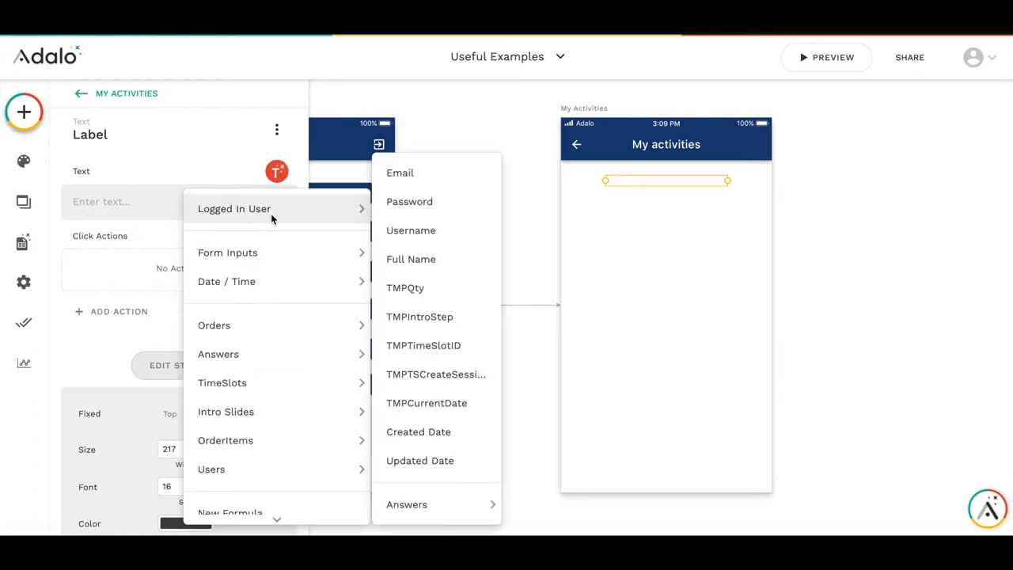
pyautogui.moveTo(454, 408)
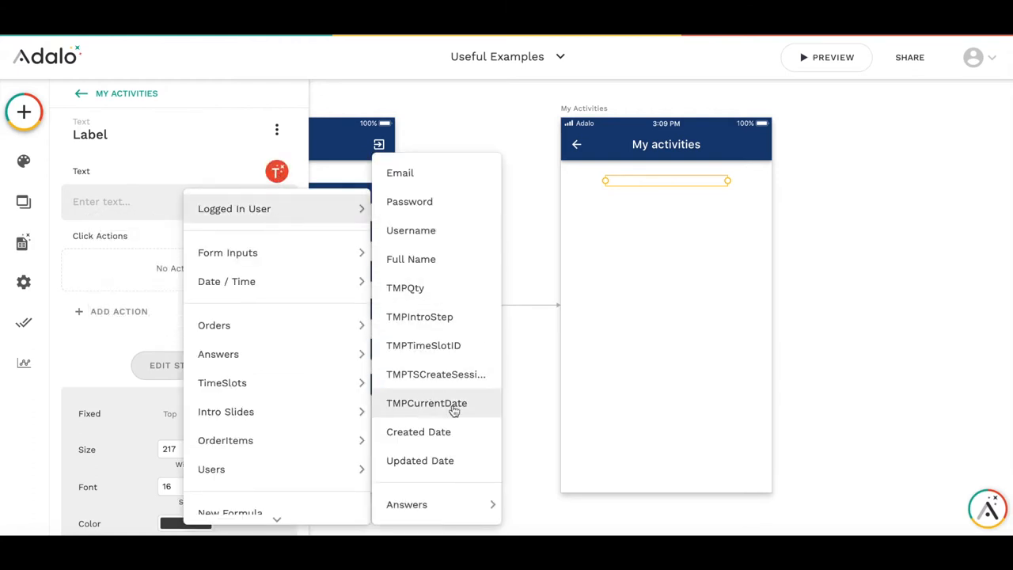
pyautogui.click(427, 403)
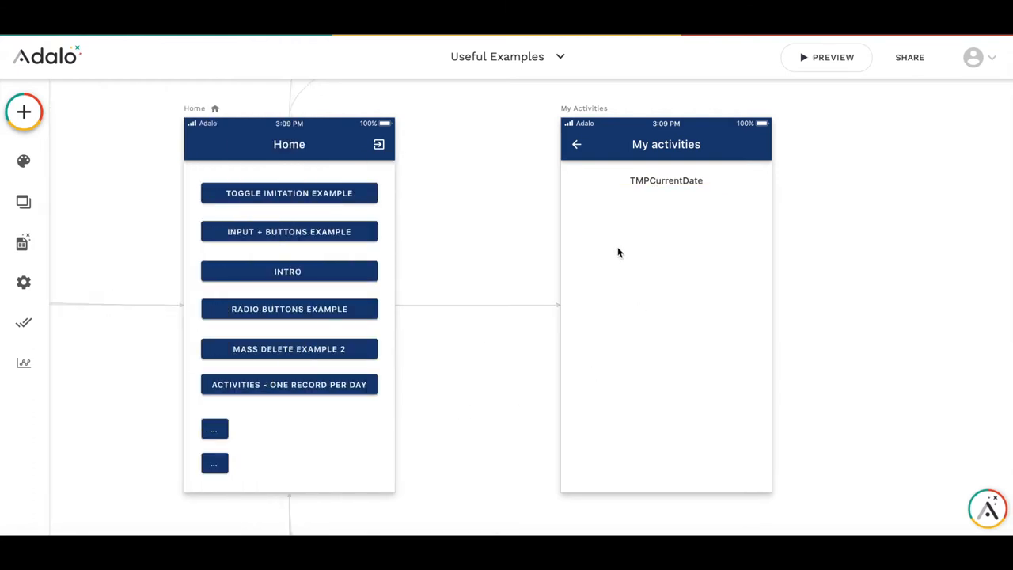
pyautogui.moveTo(172, 336)
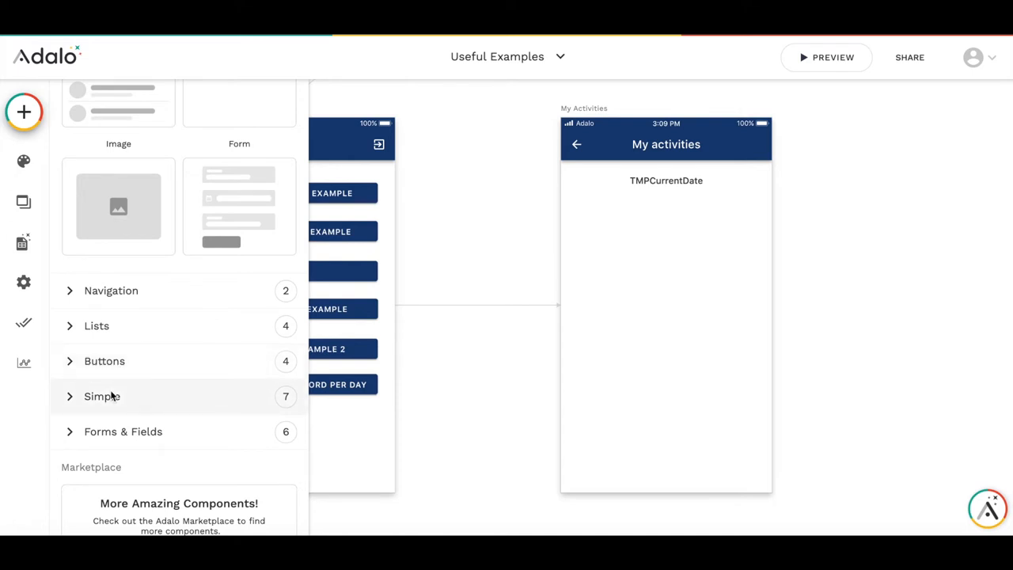
# - Place two icons from Simple components on either side of the date text
pyautogui.click(104, 361)
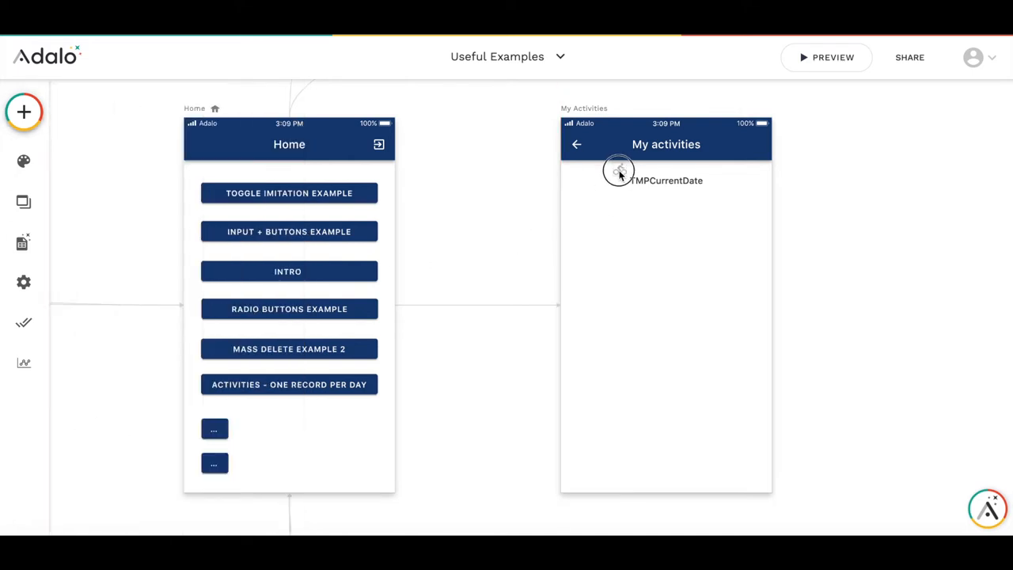
pyautogui.click(617, 171)
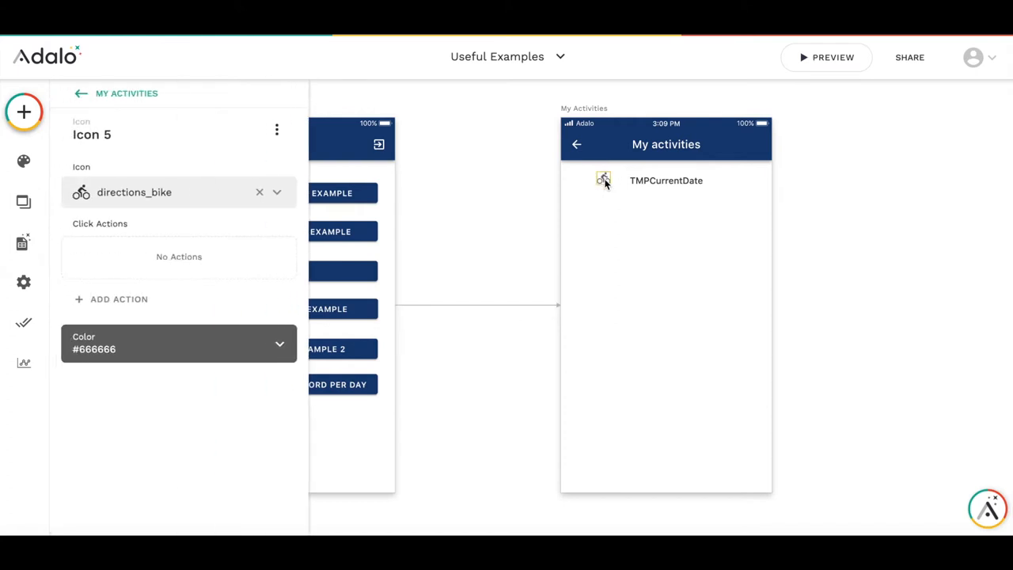
pyautogui.moveTo(603, 181); pyautogui.dragTo(725, 181)
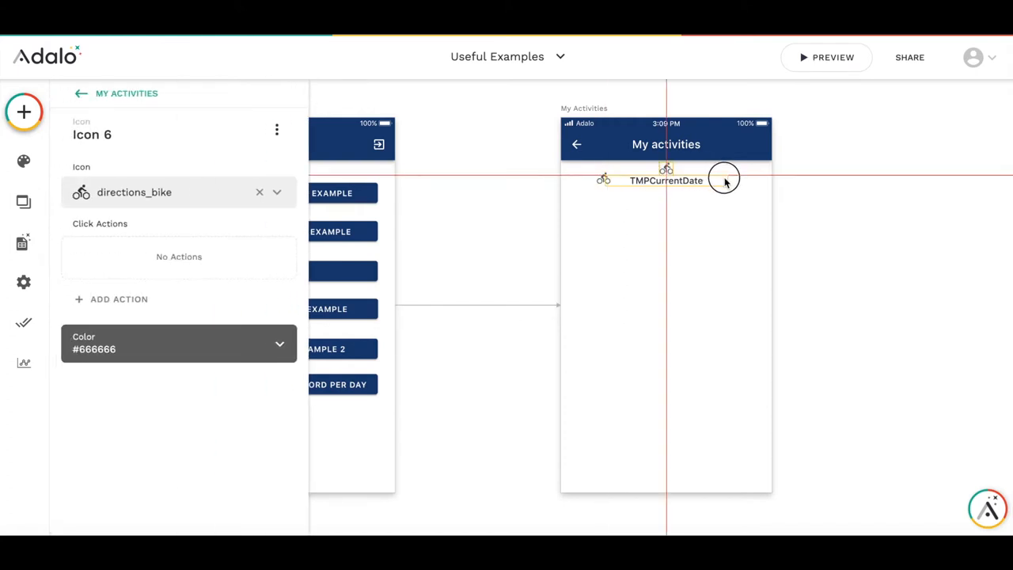
pyautogui.moveTo(666, 173); pyautogui.dragTo(734, 177)
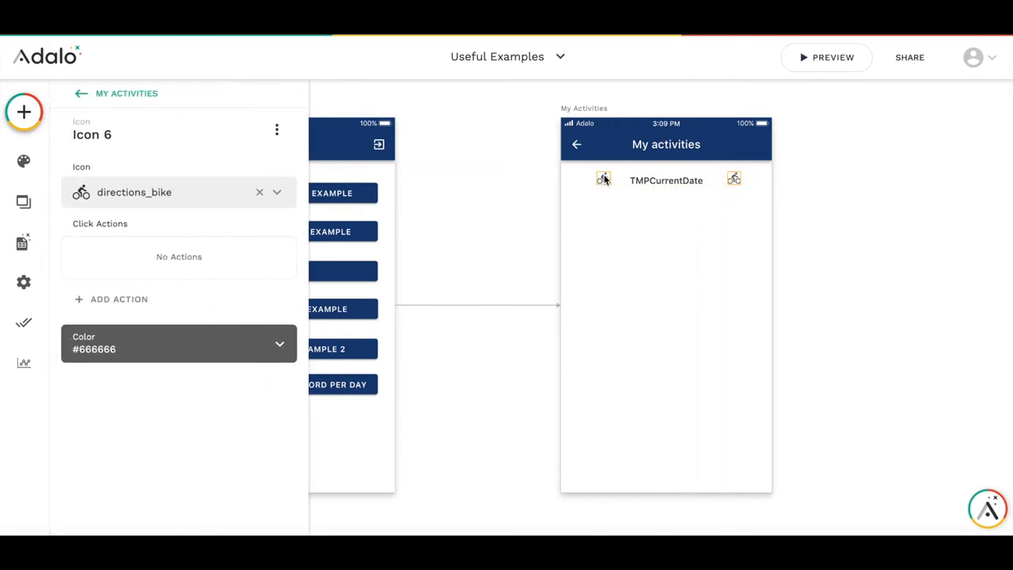
pyautogui.click(603, 180)
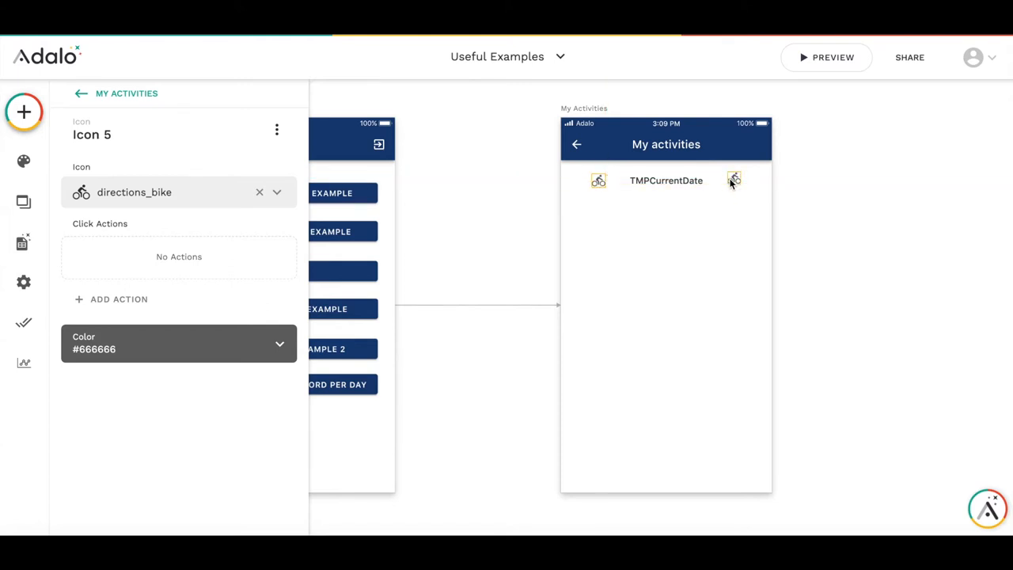
pyautogui.click(731, 180)
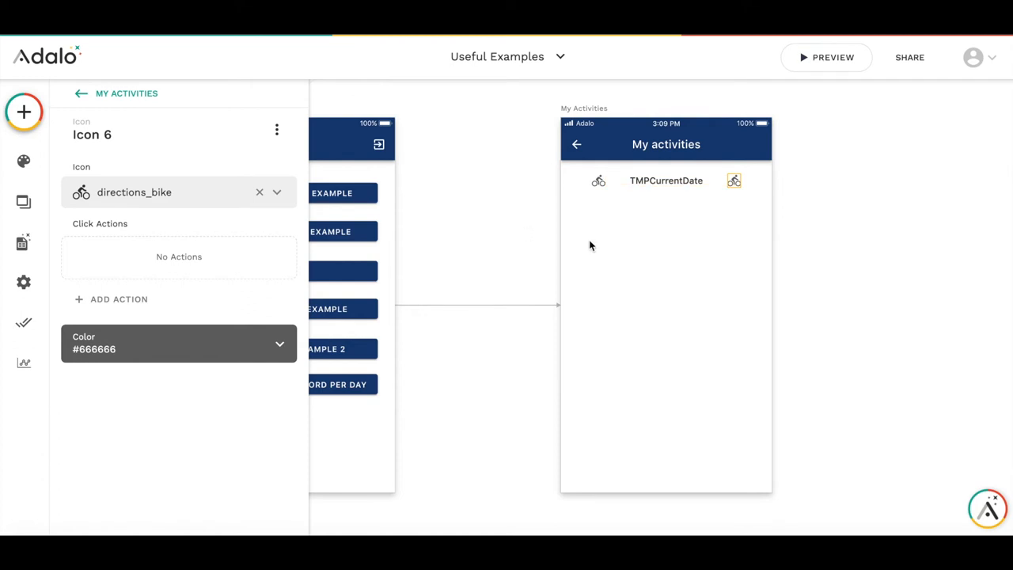
pyautogui.moveTo(139, 240)
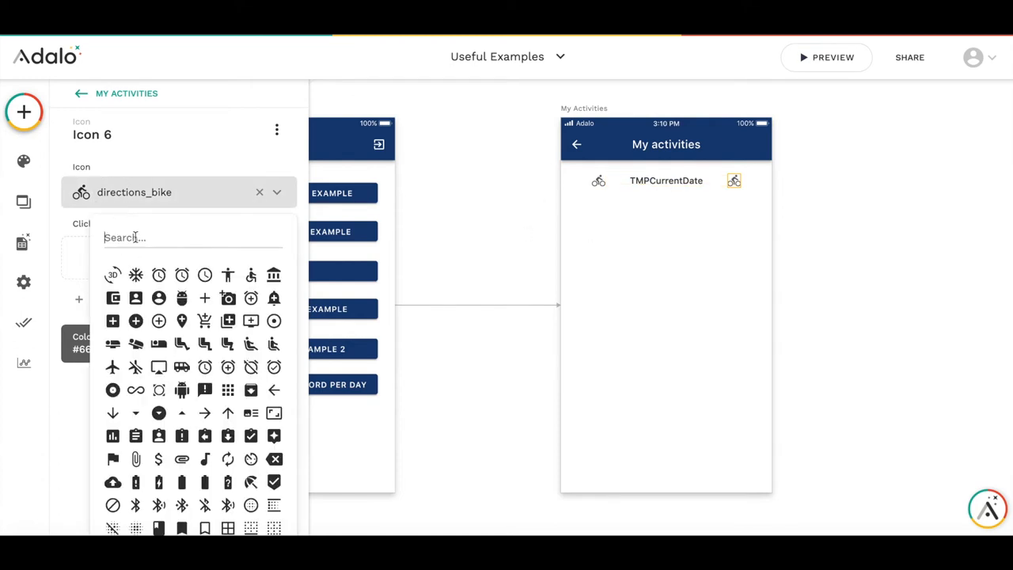
# - Set the icons to keyboard_arrow_right and keyboard_arrow_left by searching 'arr'
pyautogui.write('arr')
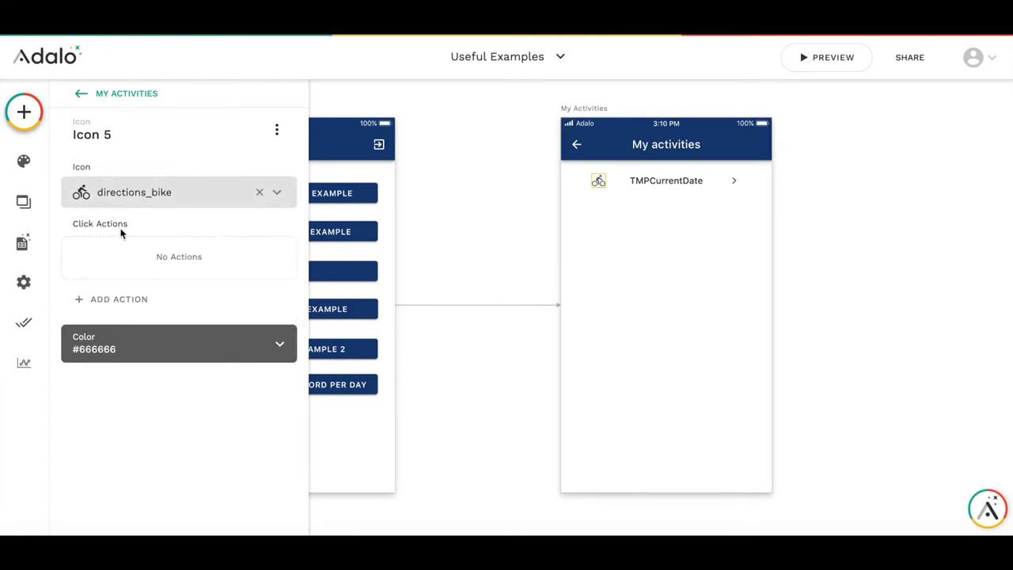
pyautogui.write('arr')
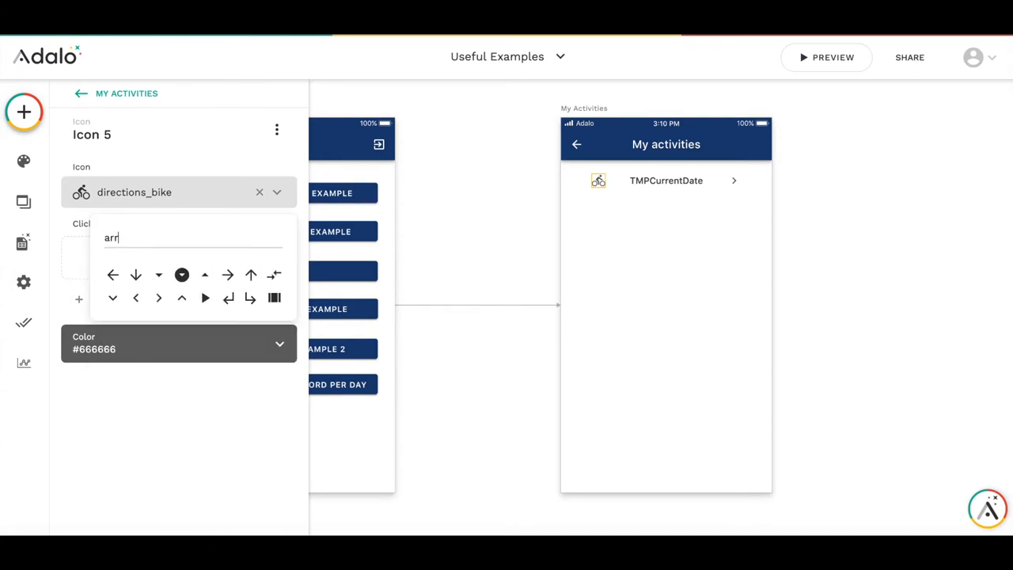
pyautogui.click(112, 275)
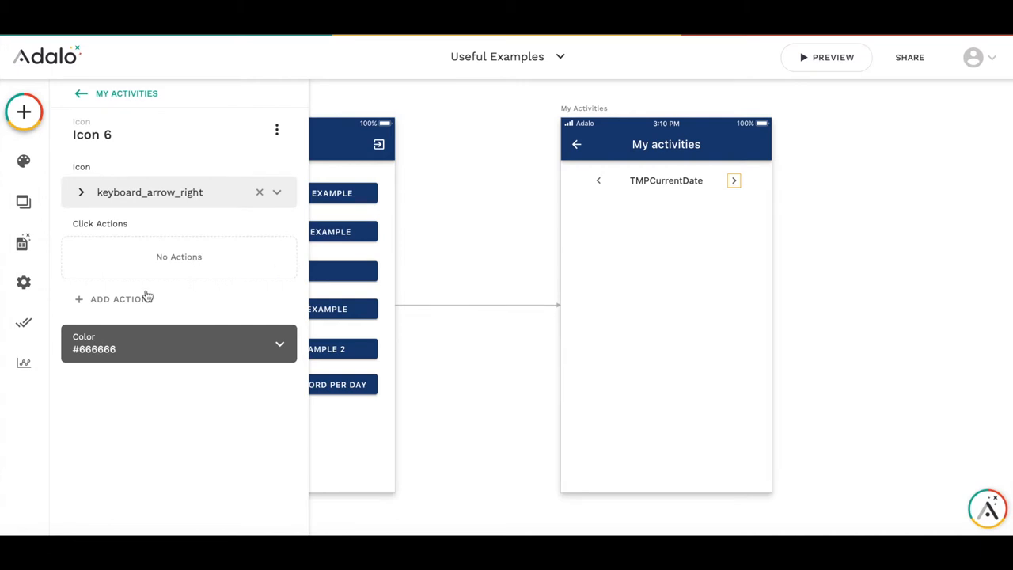
# - Give the right arrow an Update Logged In User action setting TMPCurrentDate to its value +1
pyautogui.click(119, 298)
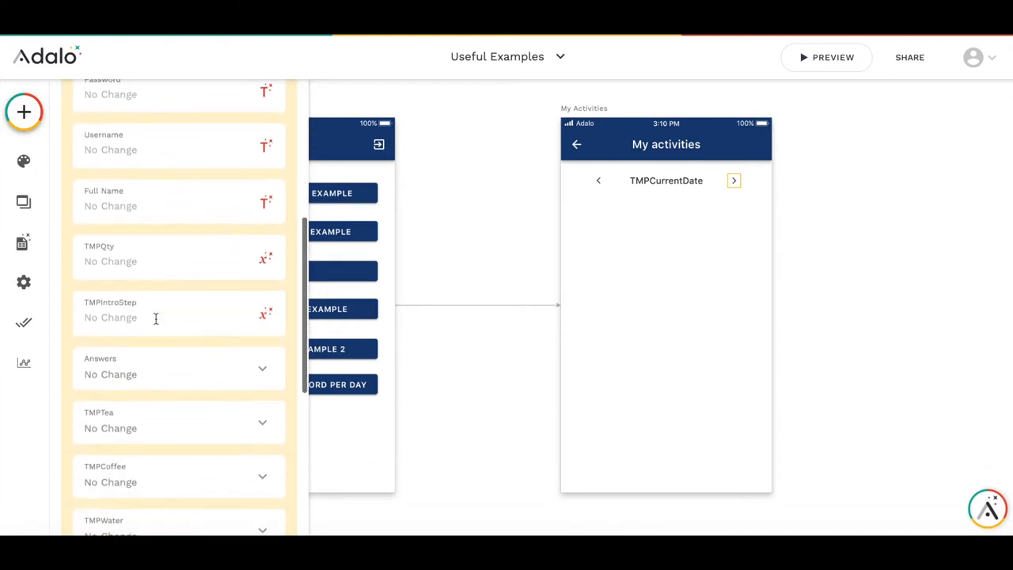
pyautogui.scroll(-3)
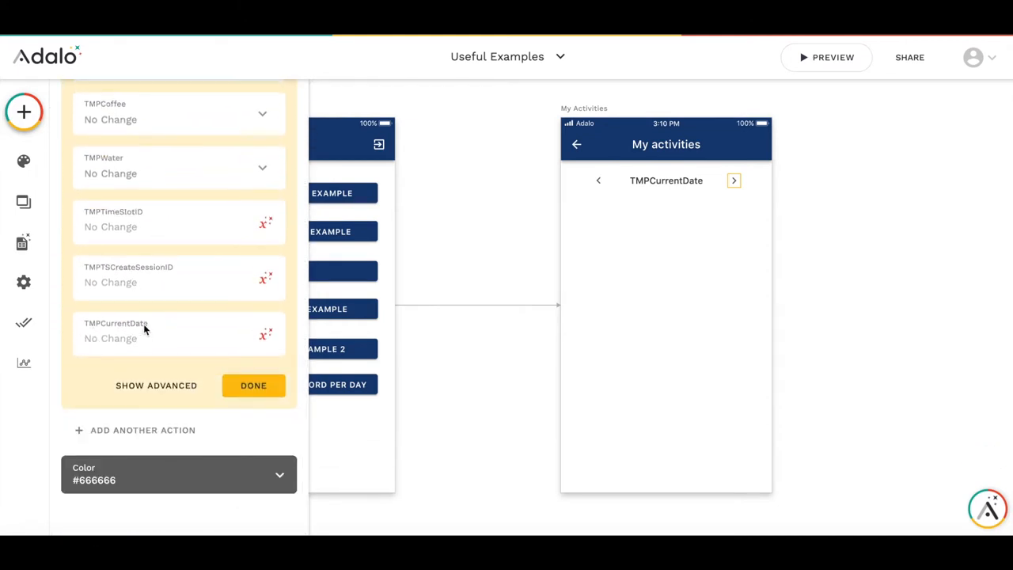
pyautogui.click(266, 332)
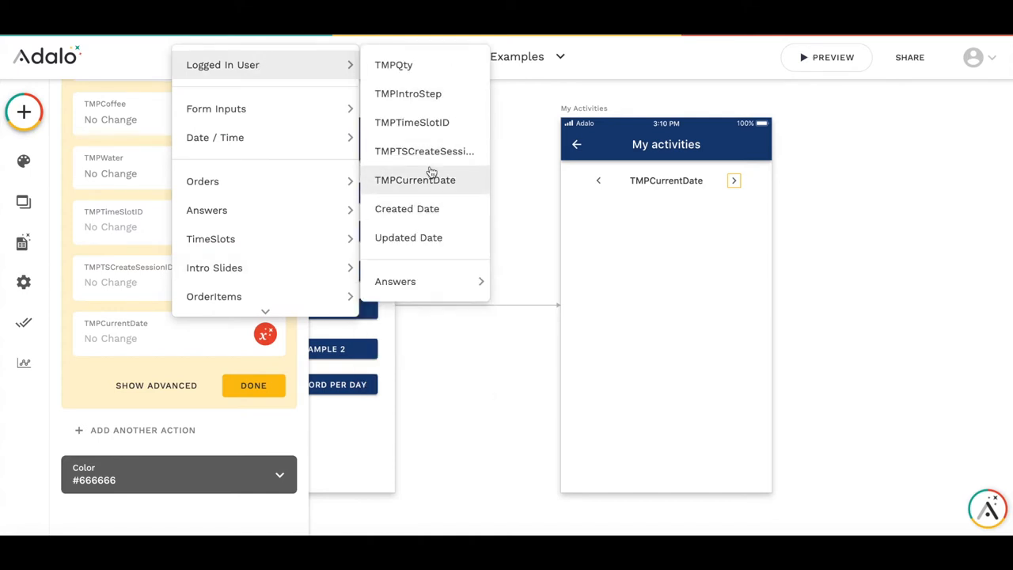
pyautogui.click(415, 181)
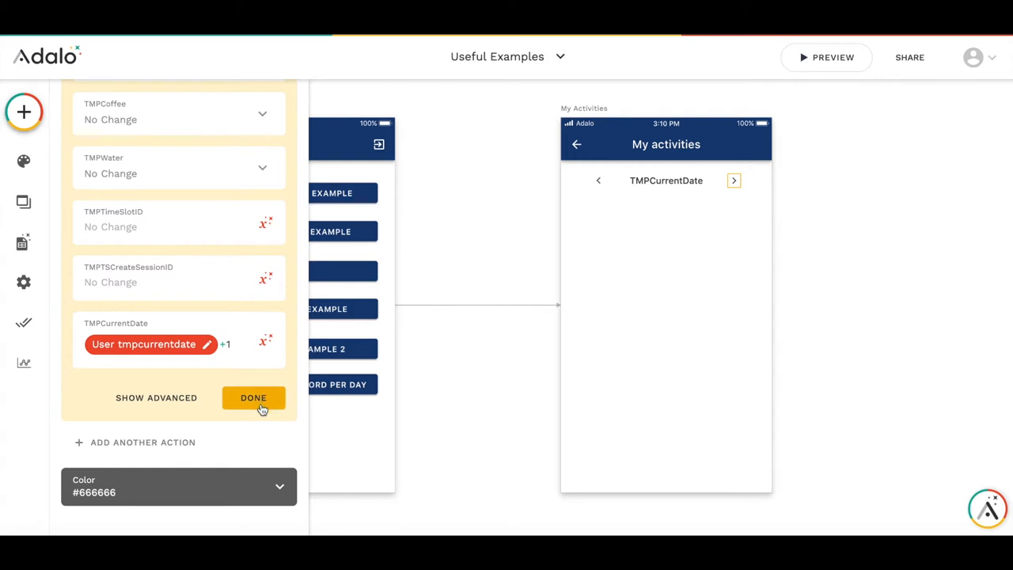
pyautogui.click(253, 398)
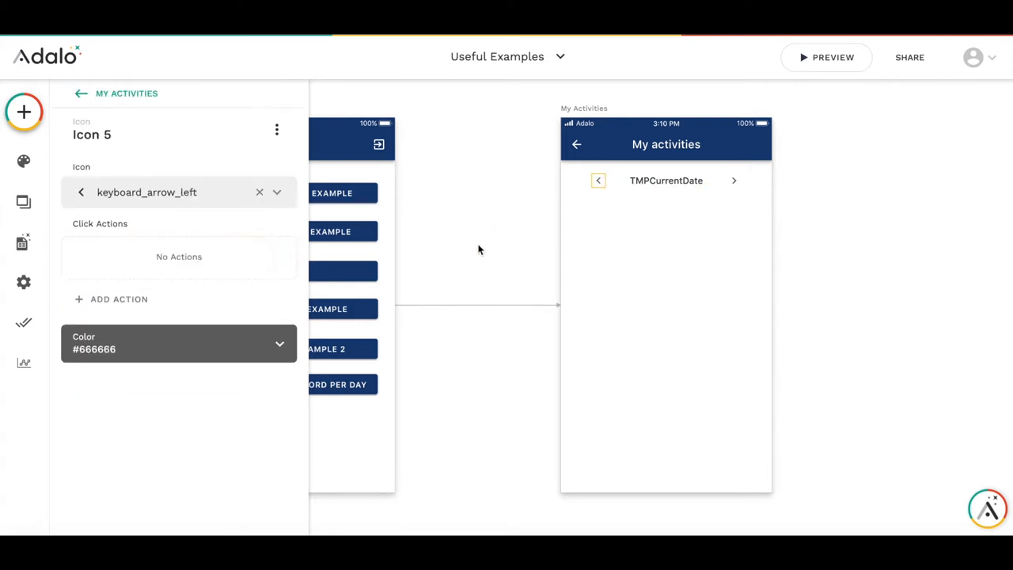
pyautogui.moveTo(111, 299)
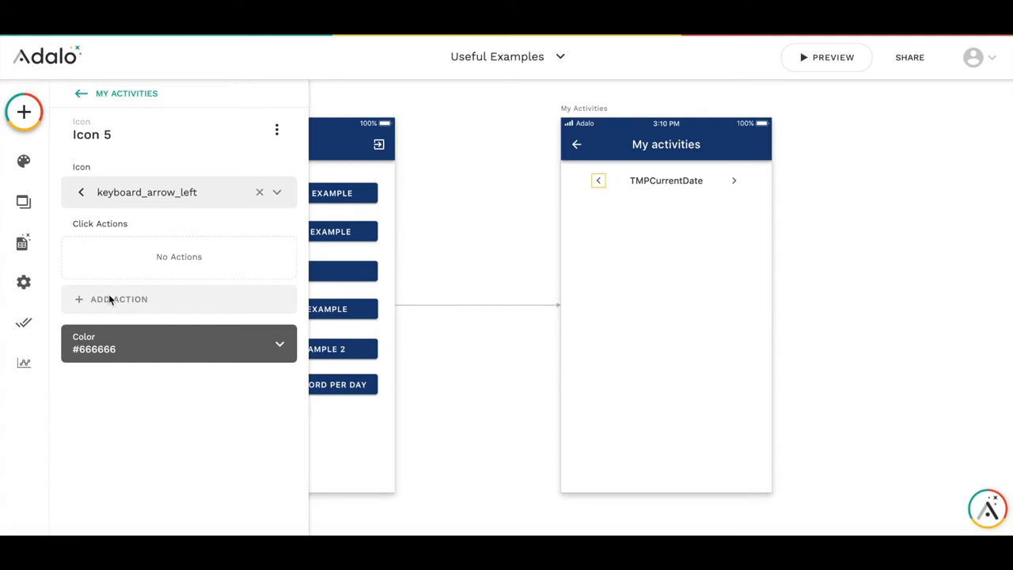
# - Give the left arrow an Update Logged In User action setting TMPCurrentDate to its value -1
pyautogui.click(118, 299)
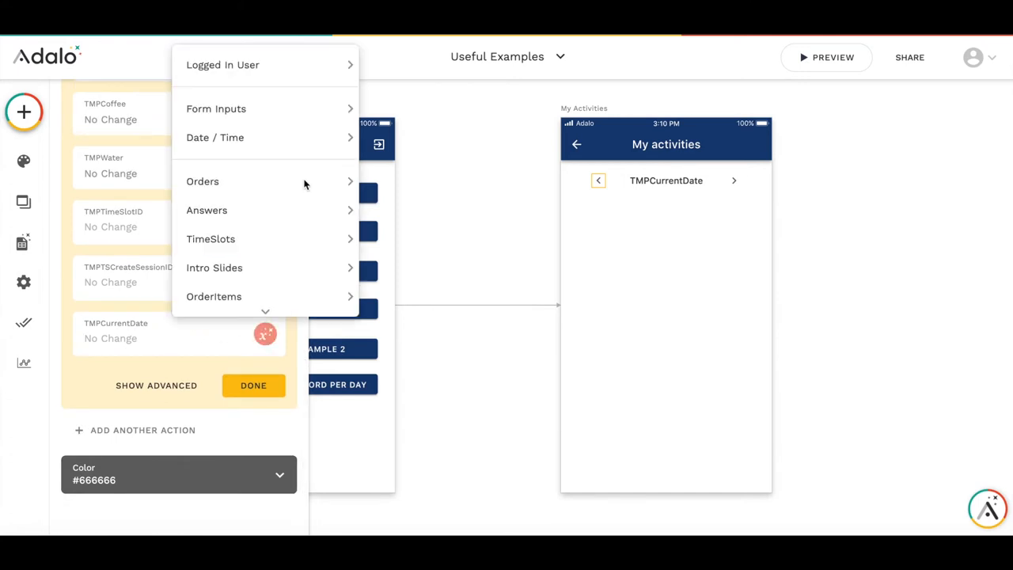
pyautogui.click(221, 65)
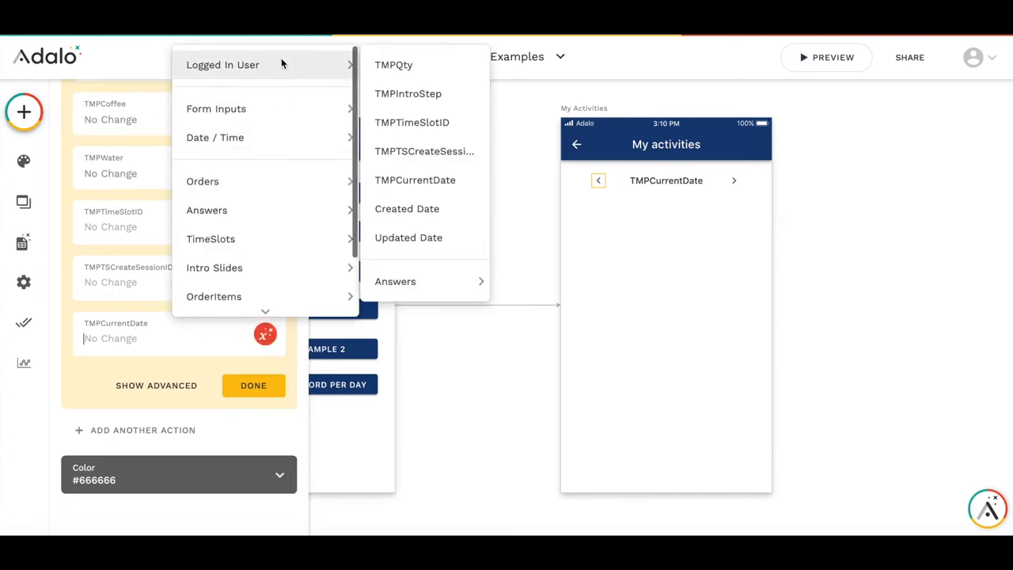
pyautogui.click(415, 180)
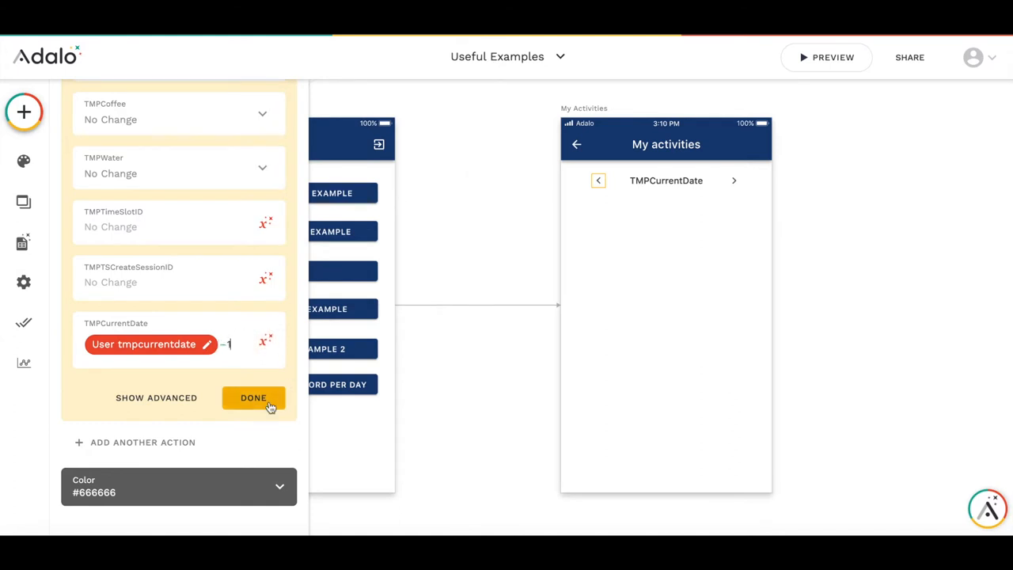
pyautogui.click(253, 397)
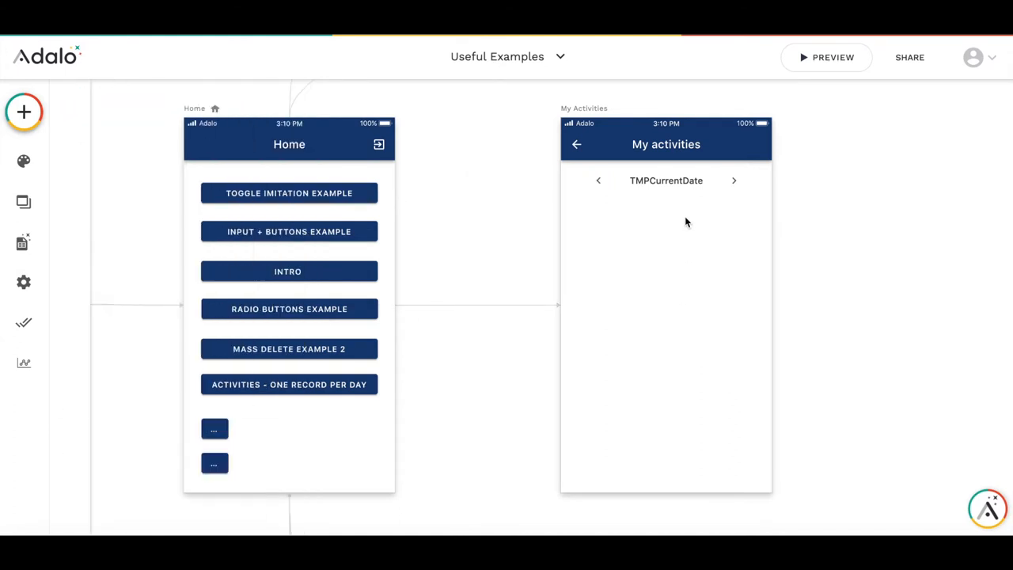
pyautogui.moveTo(456, 374)
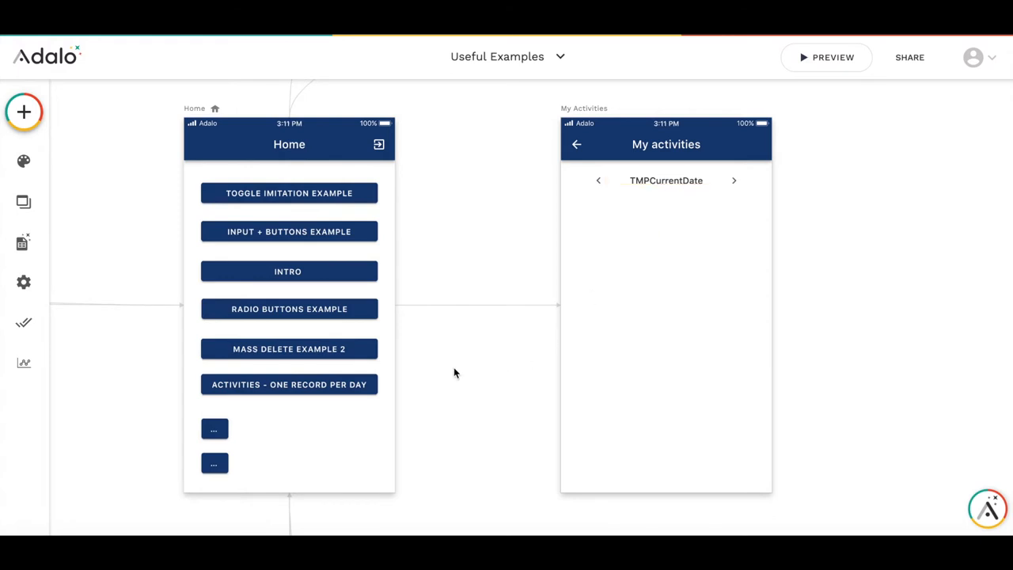
# - Make the Activities button update the logged-in user's TMPCurrentDate to Start of Today
pyautogui.click(288, 385)
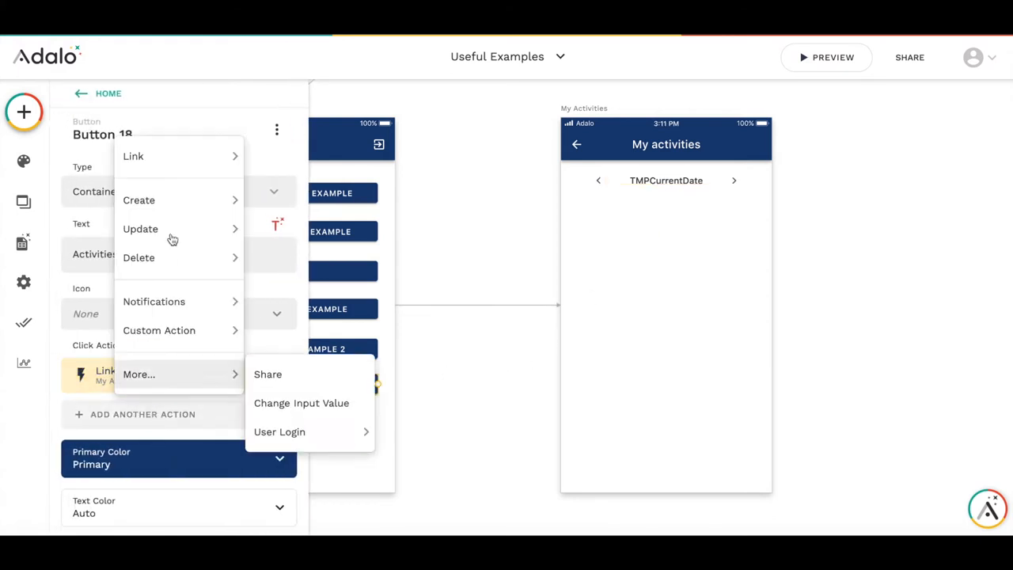
pyautogui.click(139, 227)
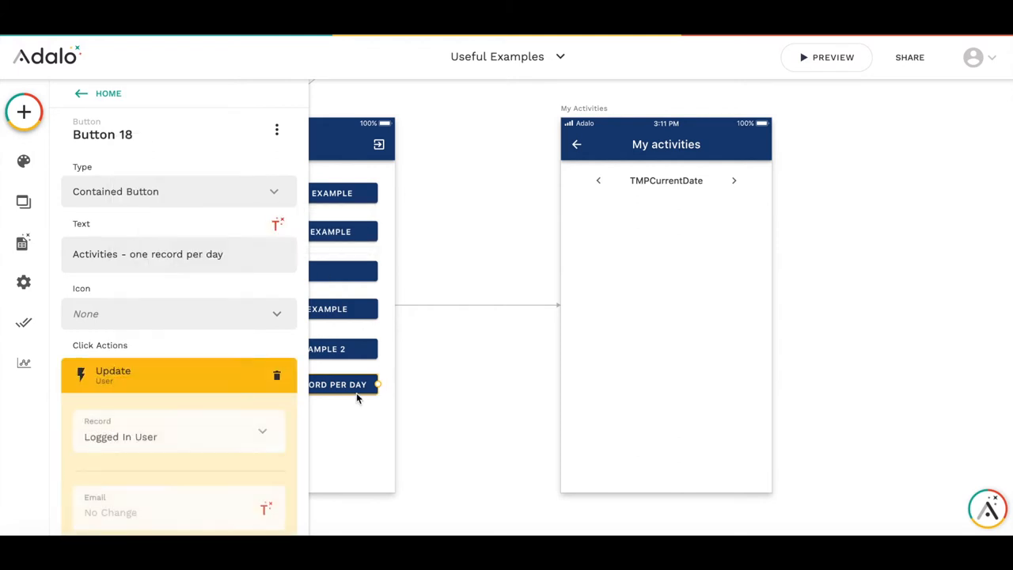
pyautogui.scroll(-3)
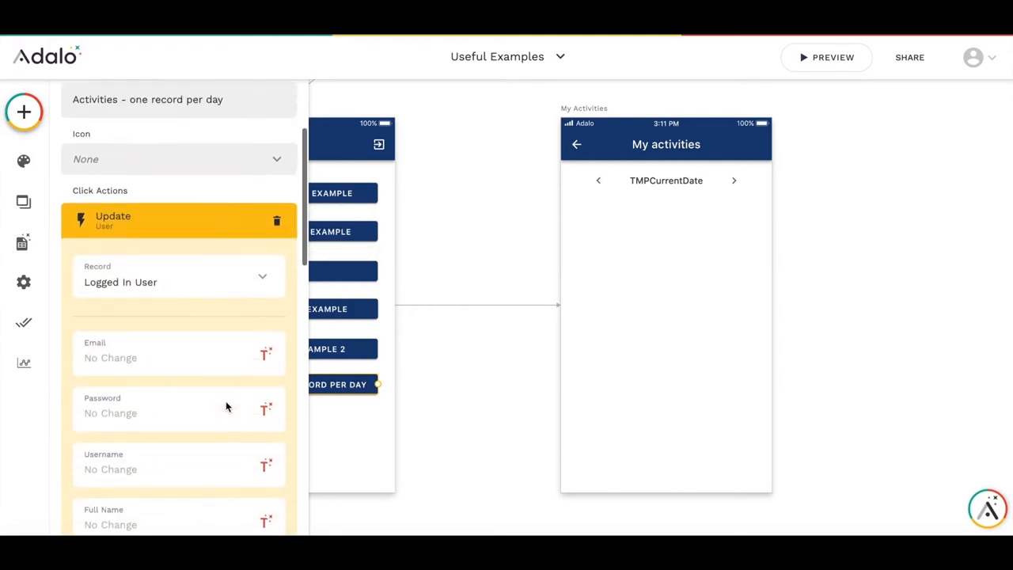
pyautogui.scroll(-3)
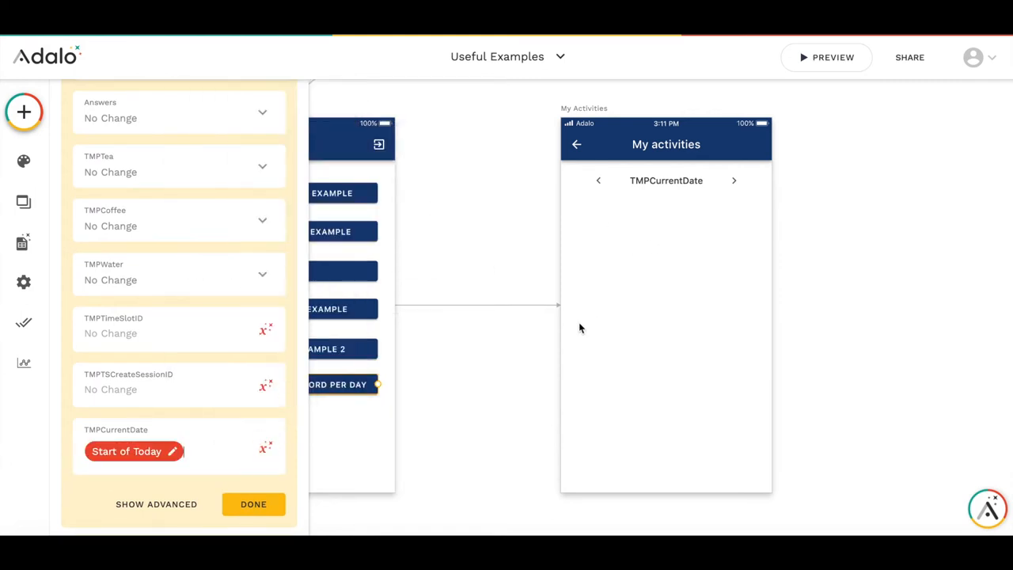
pyautogui.click(665, 180)
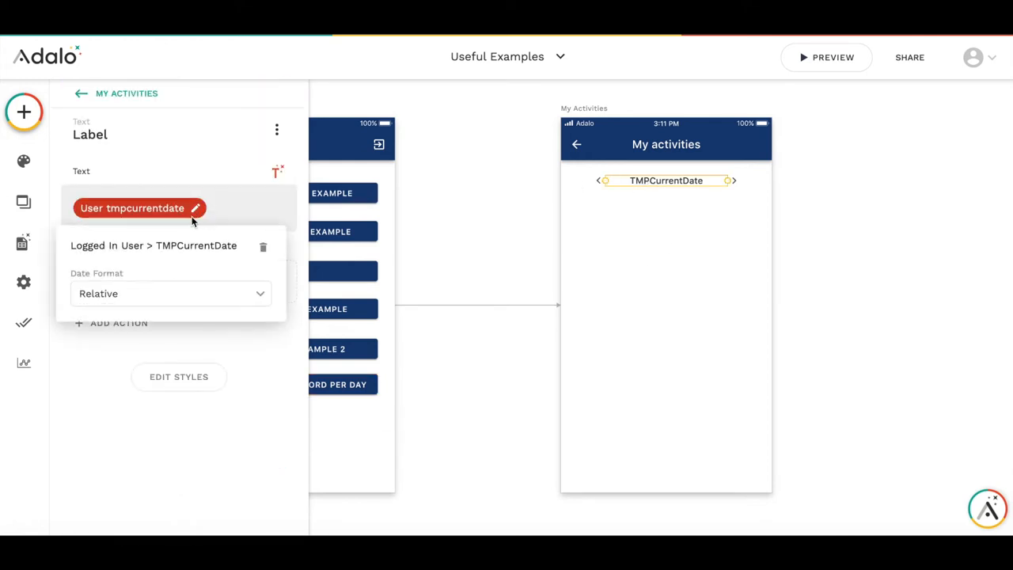
# - Format the My Activities date text as Relative, showing 13/10/2020 in preview
pyautogui.click(171, 292)
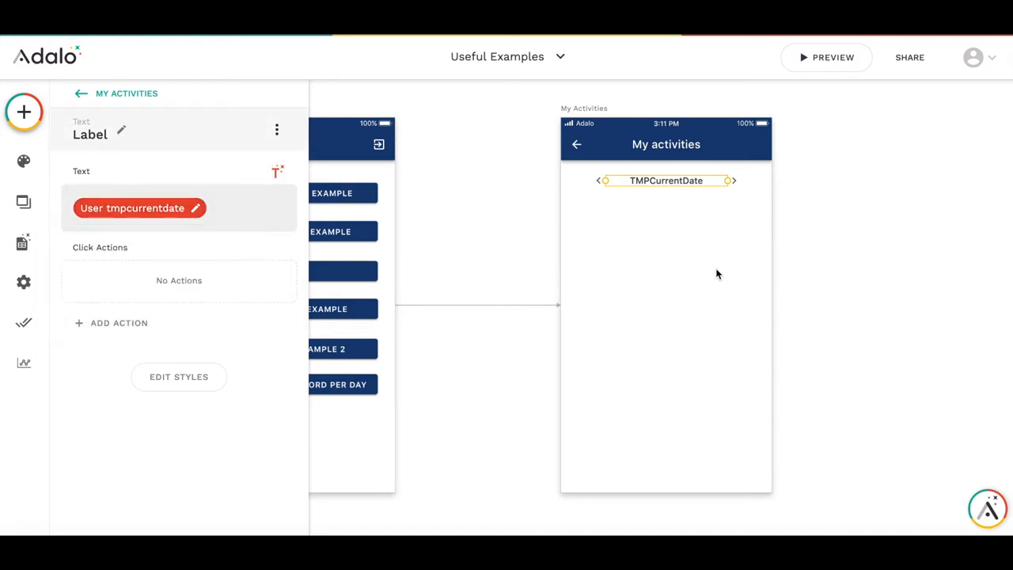
pyautogui.click(826, 57)
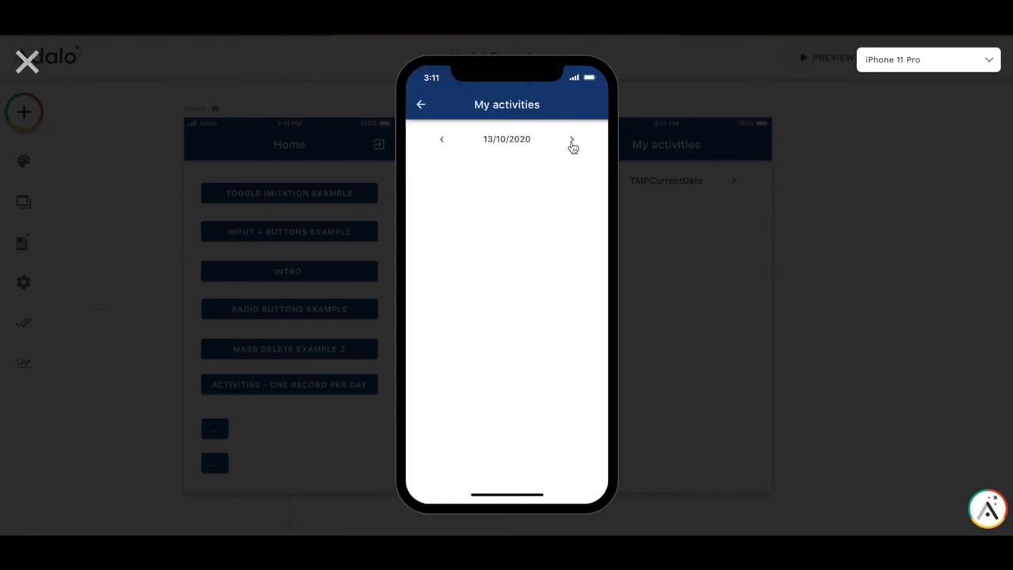
pyautogui.click(572, 140)
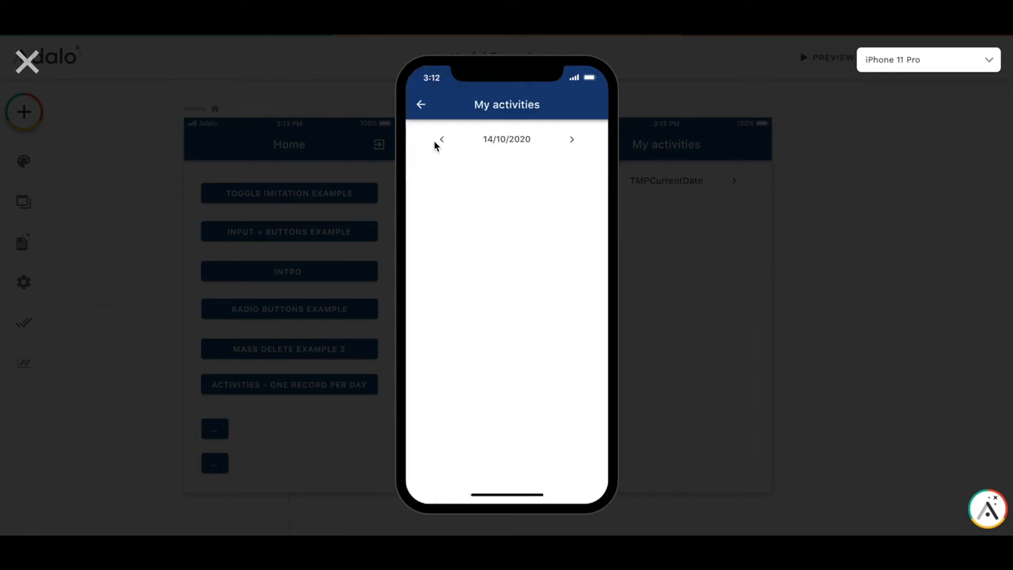
pyautogui.click(440, 139)
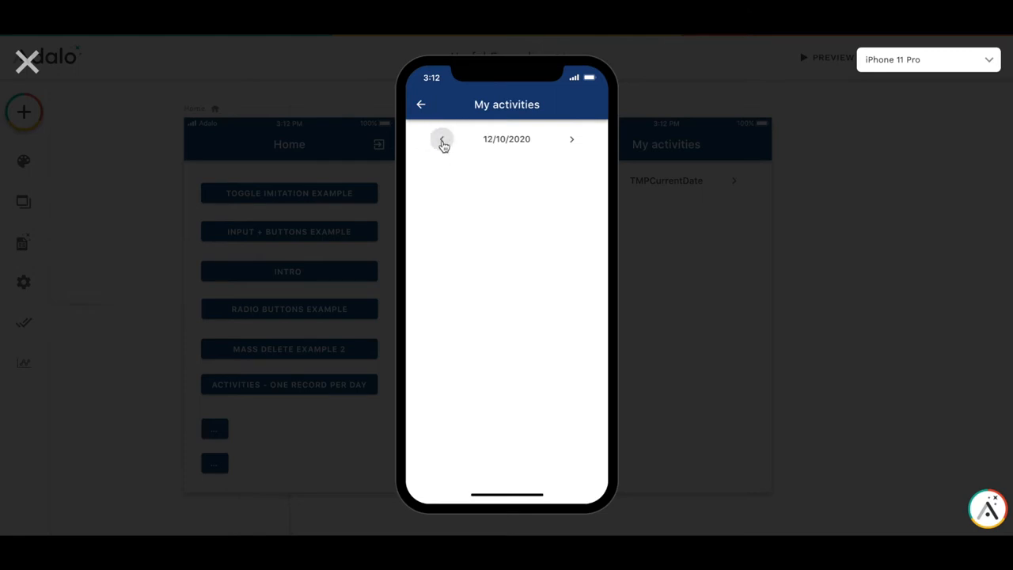
pyautogui.moveTo(174, 117)
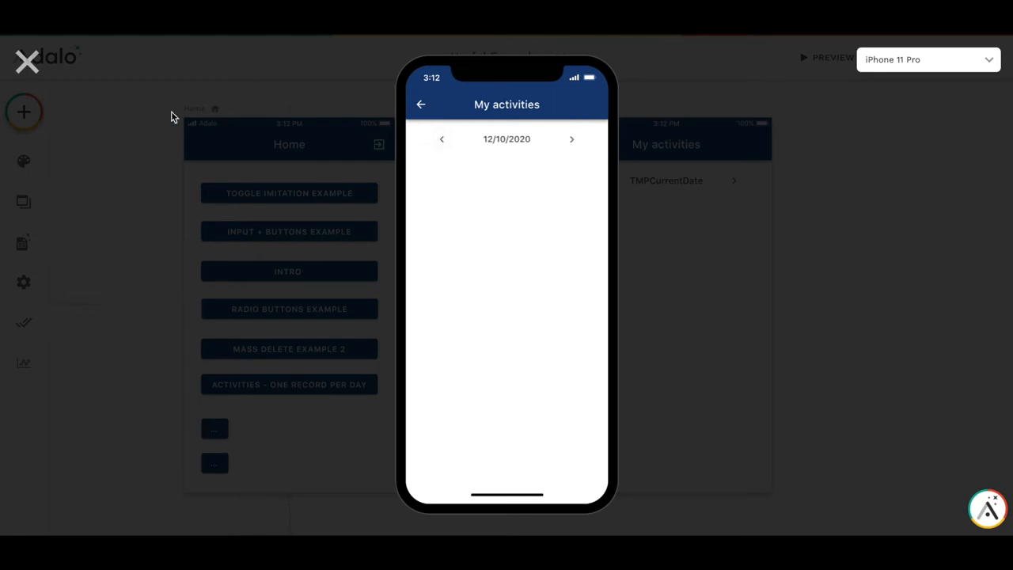
pyautogui.click(25, 60)
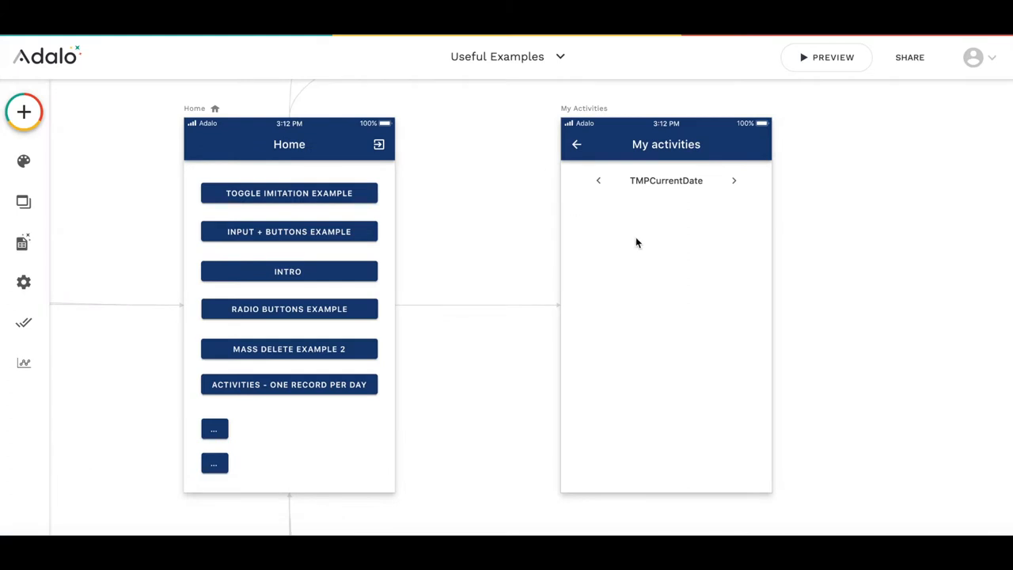
pyautogui.moveTo(648, 272)
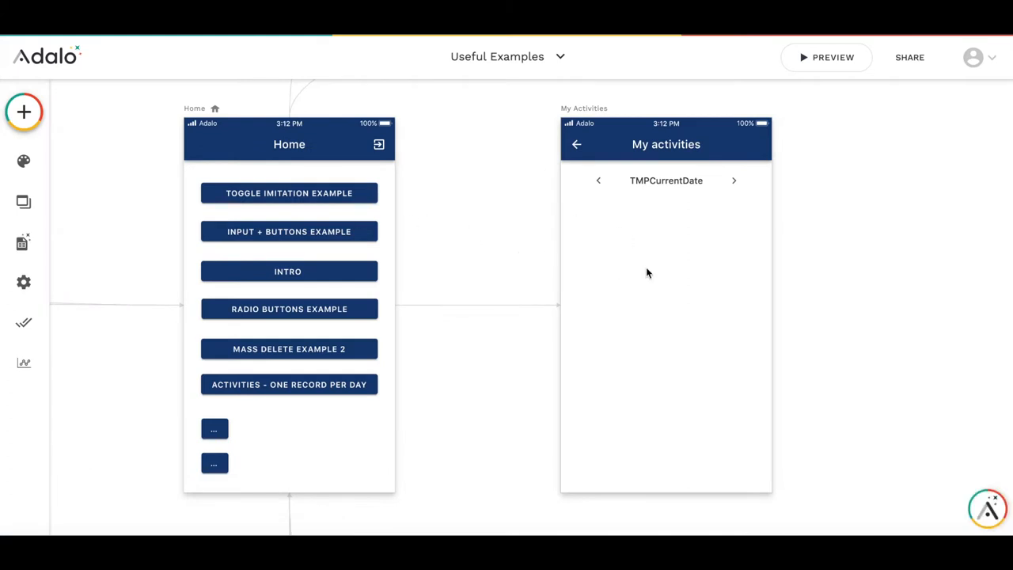
pyautogui.moveTo(23, 241)
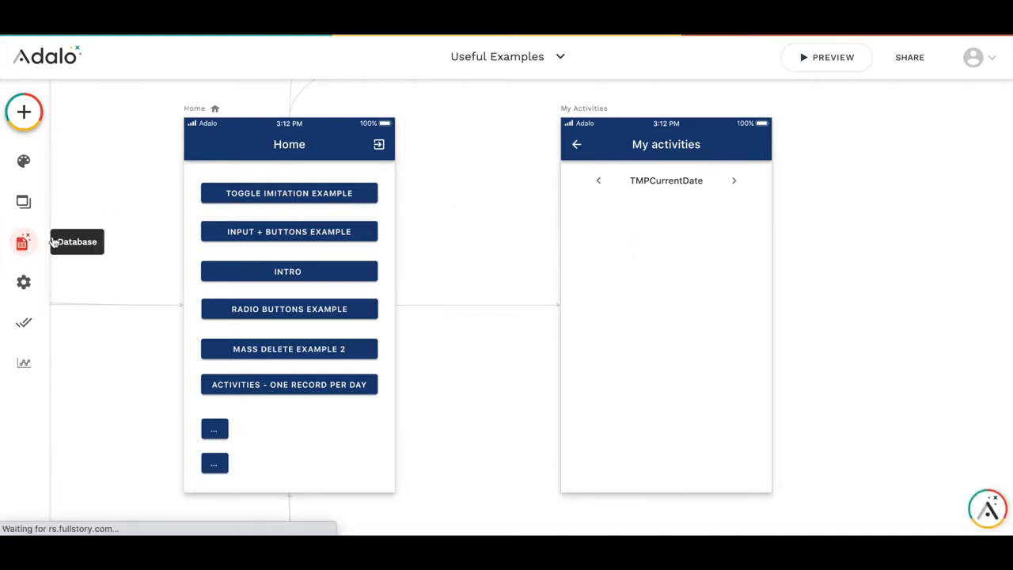
# - Create a new database collection named Activities
pyautogui.click(24, 240)
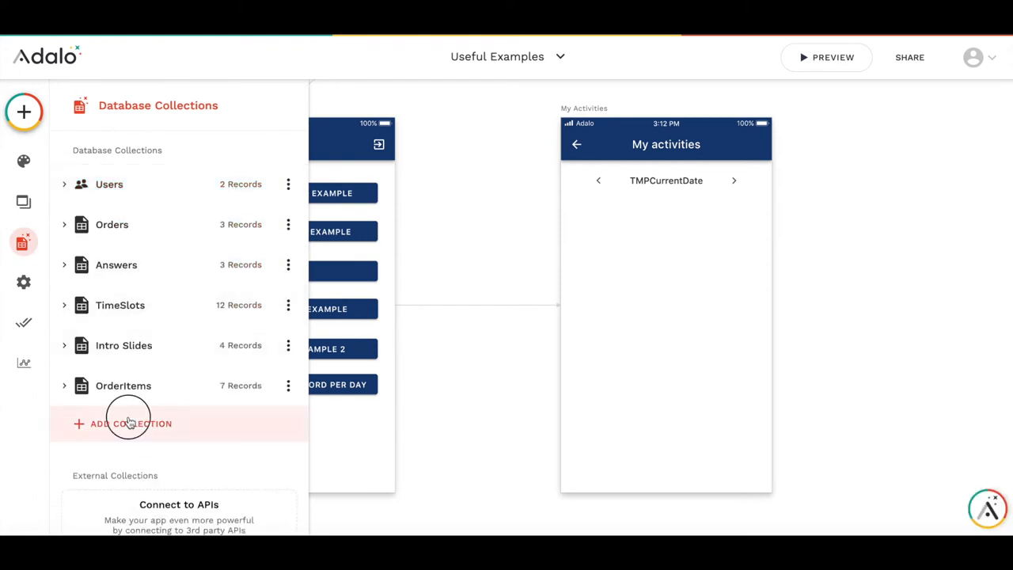
pyautogui.click(124, 423)
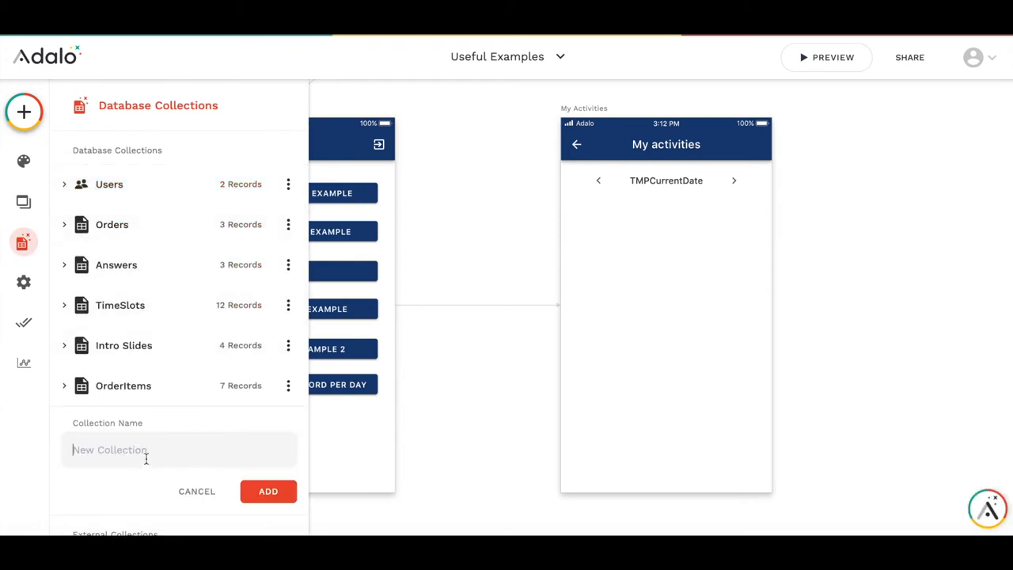
pyautogui.write('Activities')
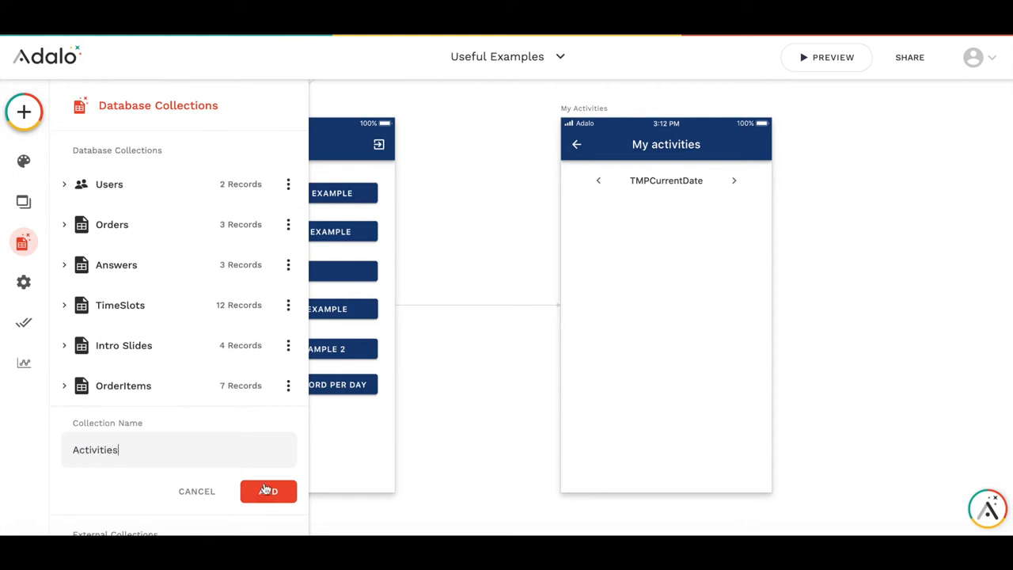
pyautogui.click(269, 491)
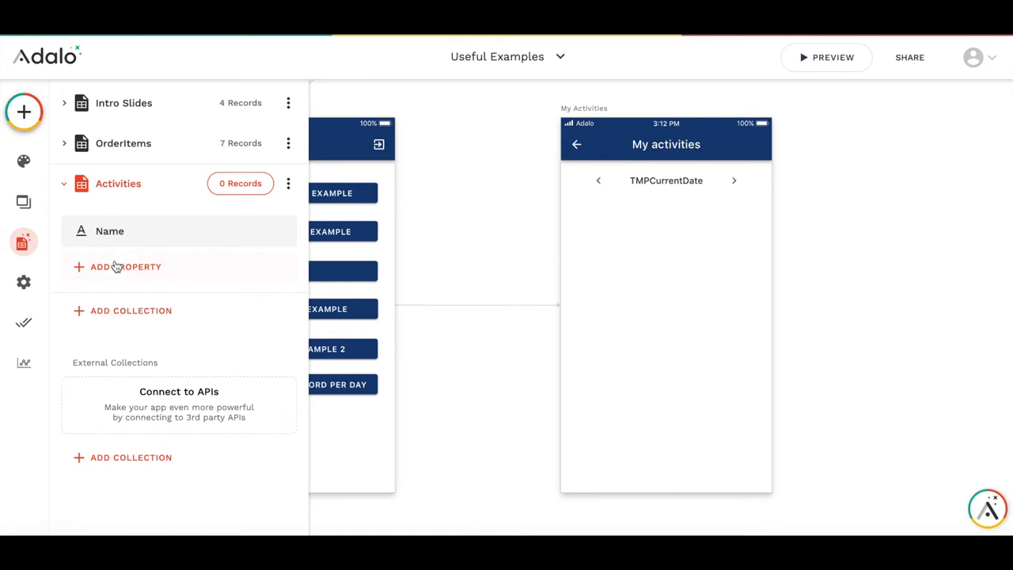
# - Add an Activity Date property and a number property Minutes to Activities
pyautogui.click(125, 266)
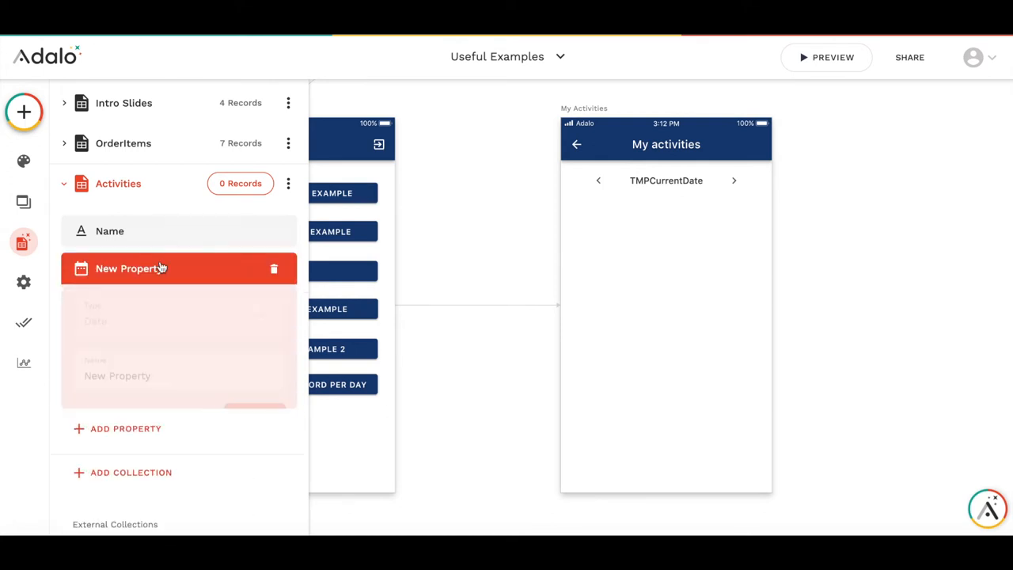
pyautogui.write('Activity Dat')
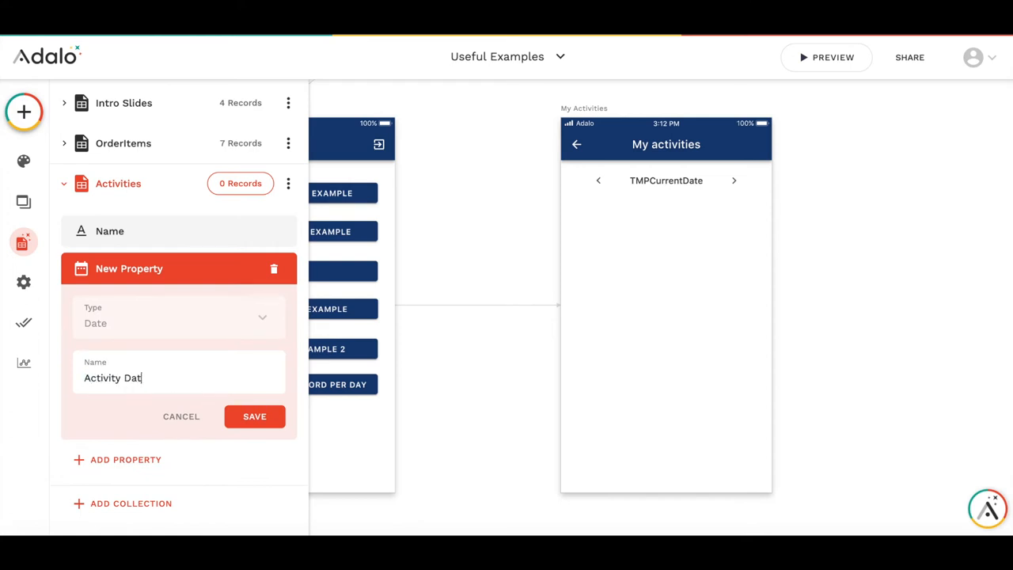
pyautogui.click(253, 416)
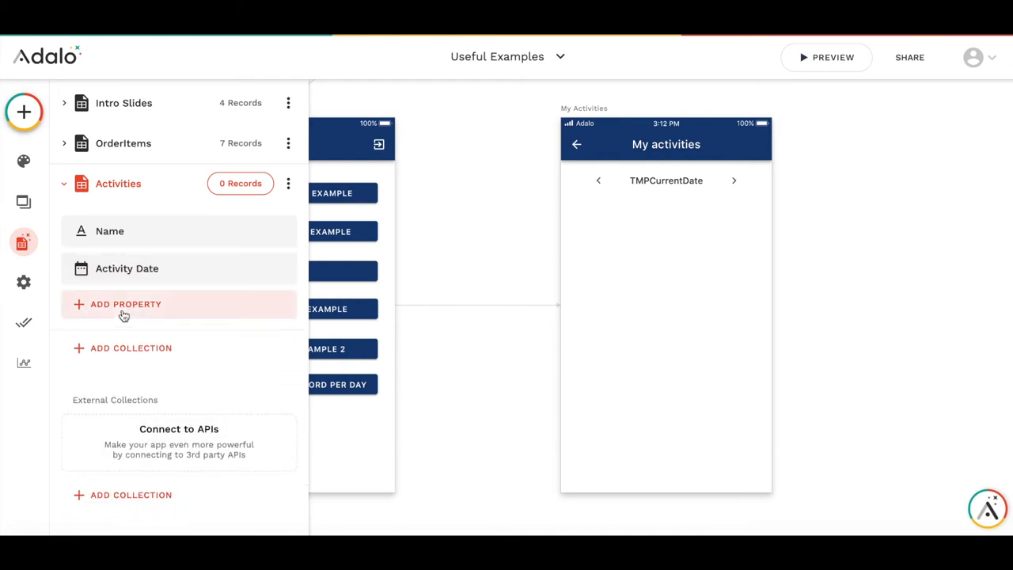
pyautogui.click(125, 303)
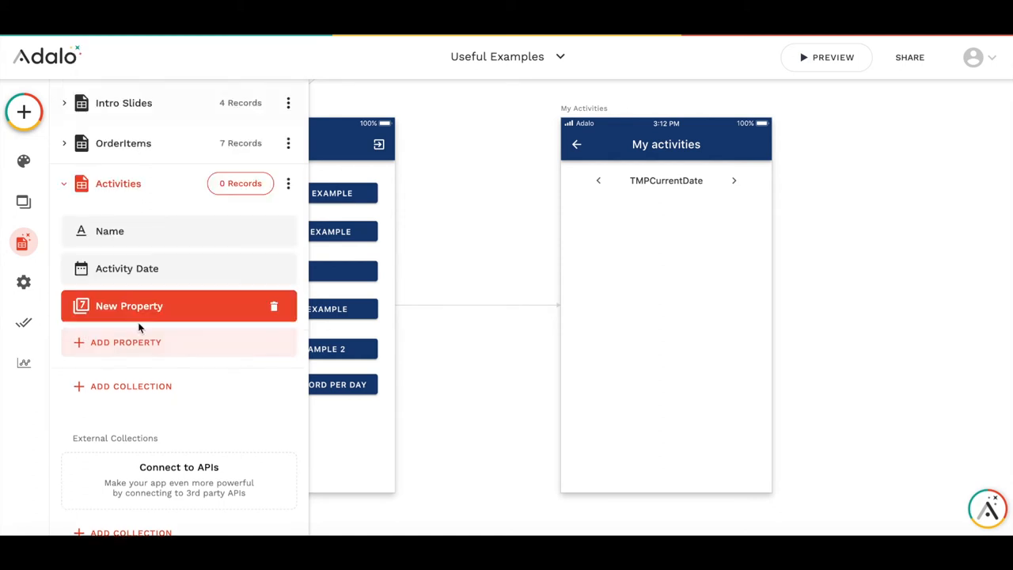
pyautogui.click(130, 307)
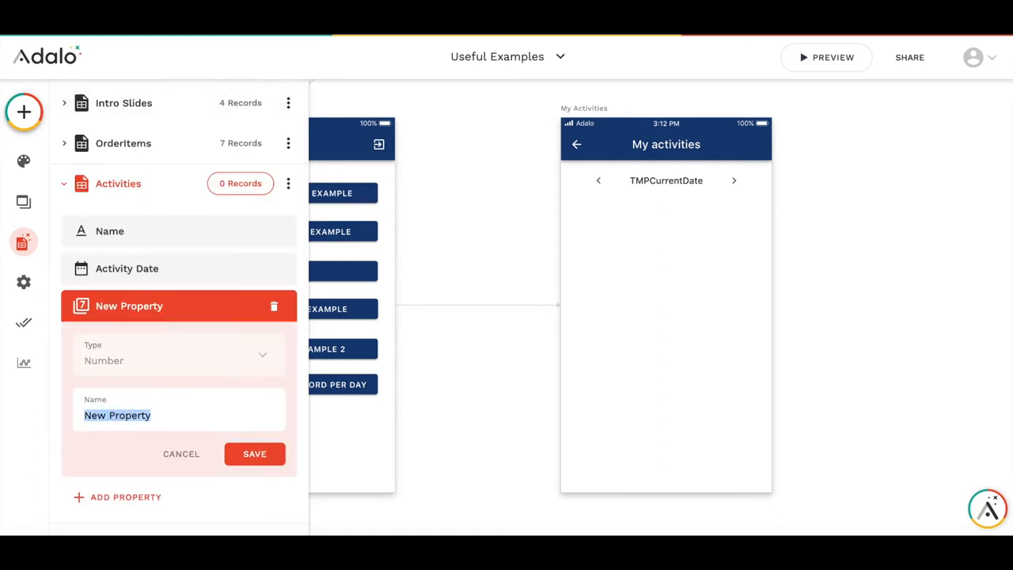
pyautogui.write('Minutes')
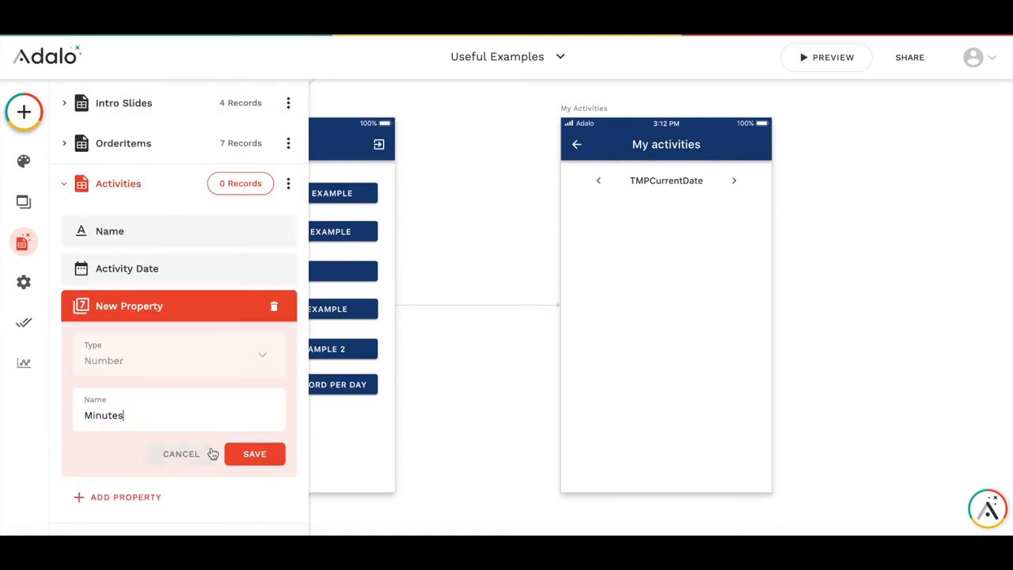
pyautogui.click(253, 452)
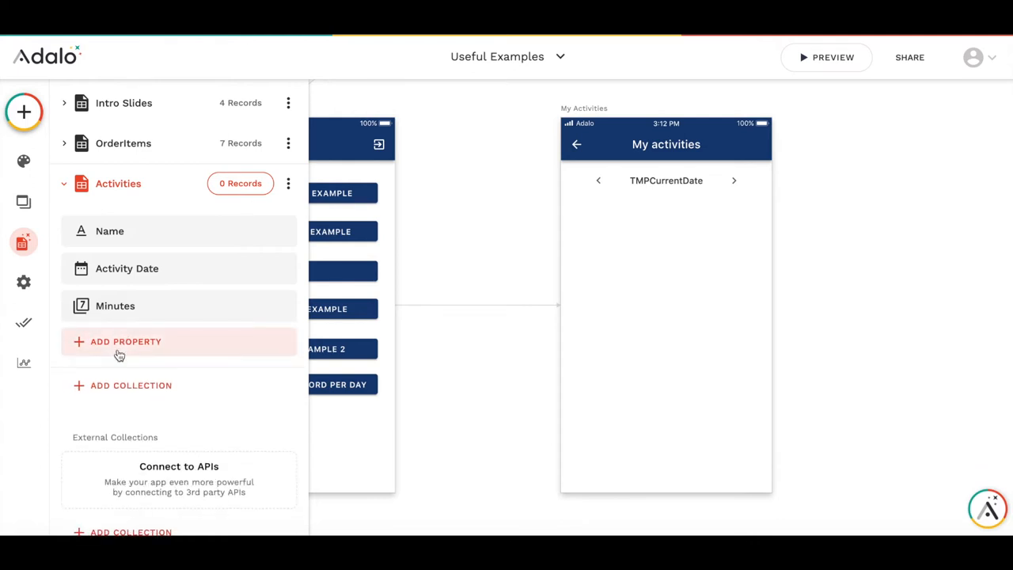
# - Add a relationship to Users where a User can have multiple Activities
pyautogui.click(125, 342)
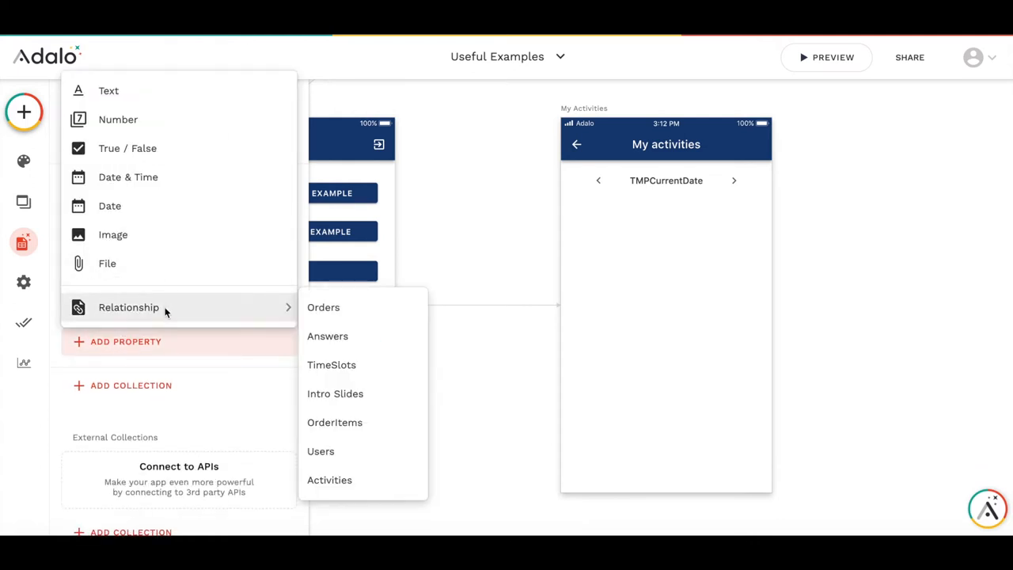
pyautogui.click(329, 479)
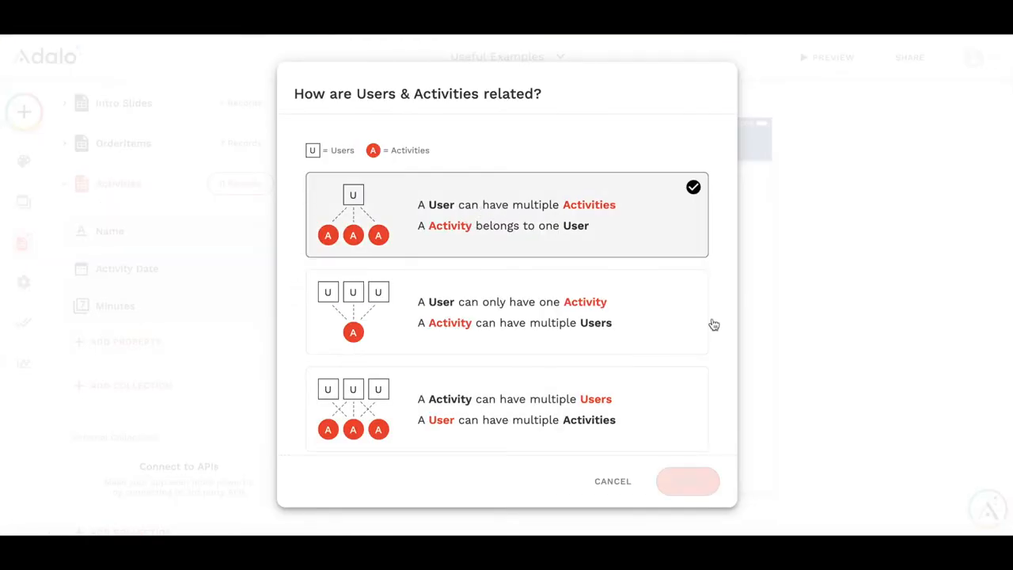
pyautogui.click(686, 482)
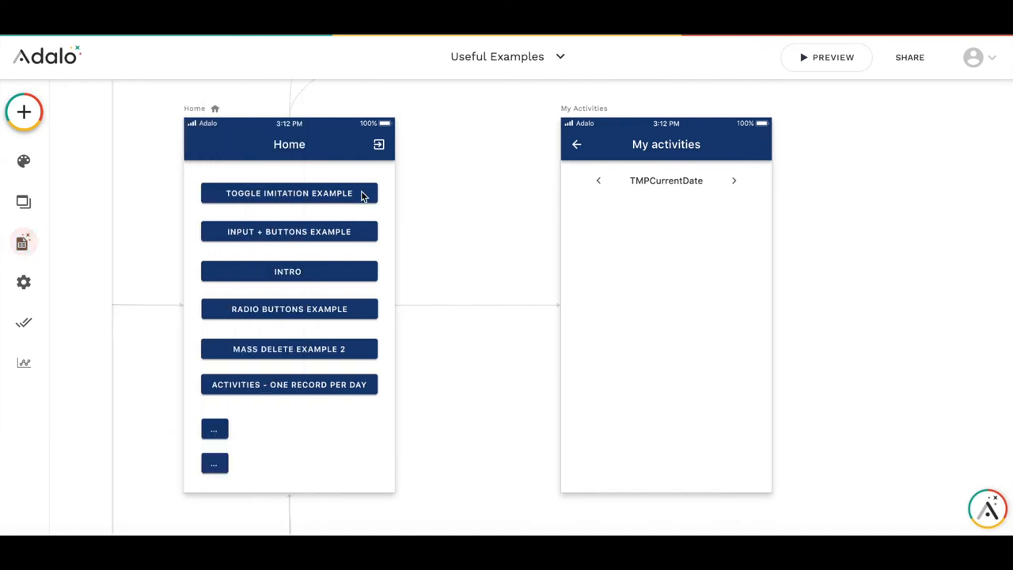
pyautogui.moveTo(345, 219)
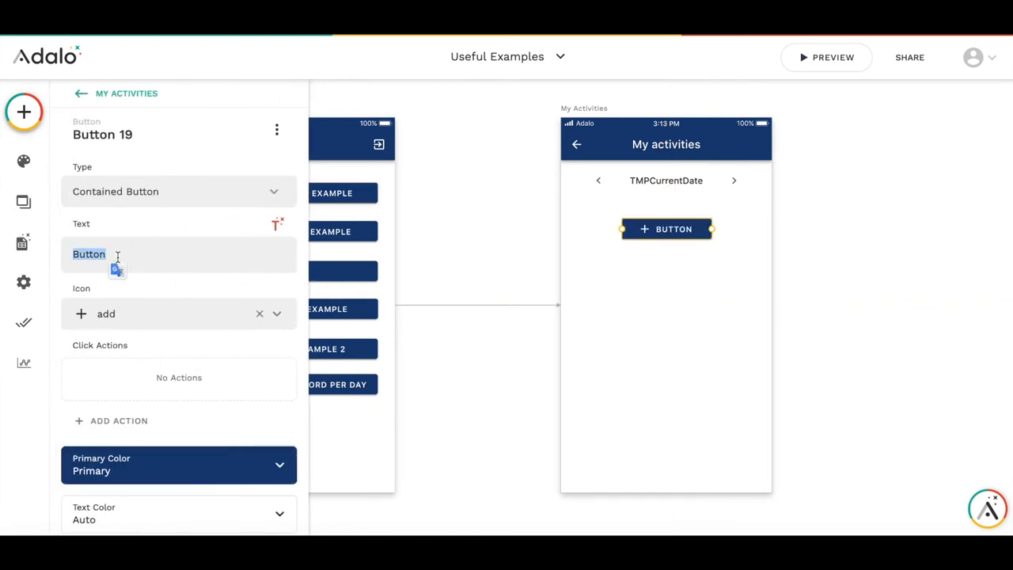
# - Set the new button's label to 'Create activity'
pyautogui.write('Create activity')
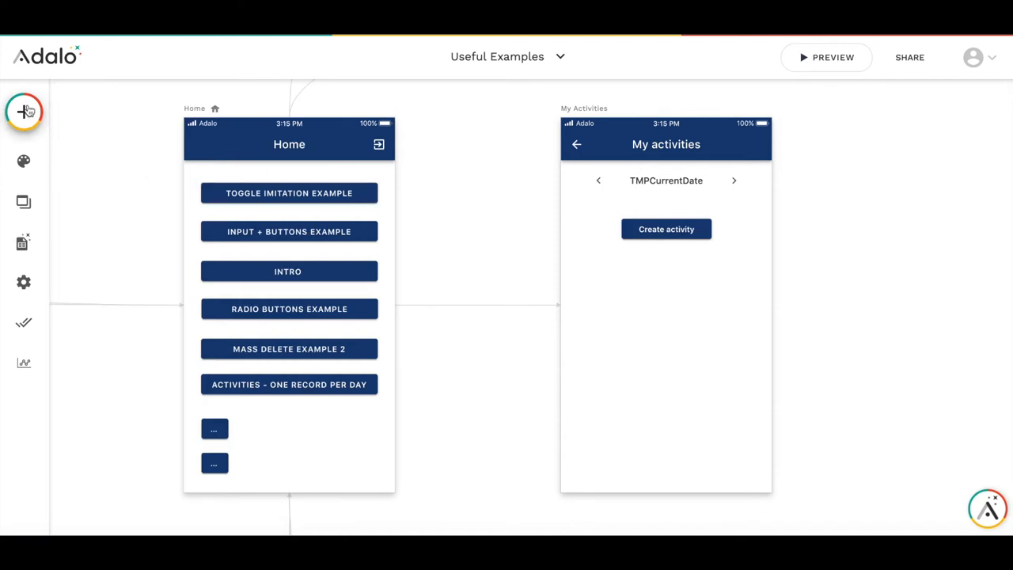
# - Add a Simple List of Activities to the My activities screen
pyautogui.click(24, 110)
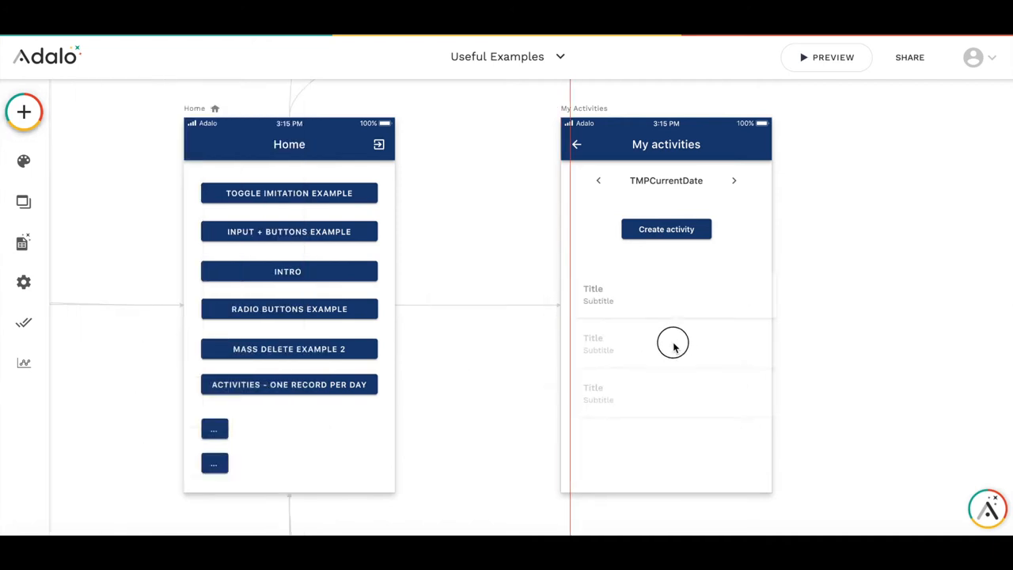
pyautogui.click(673, 342)
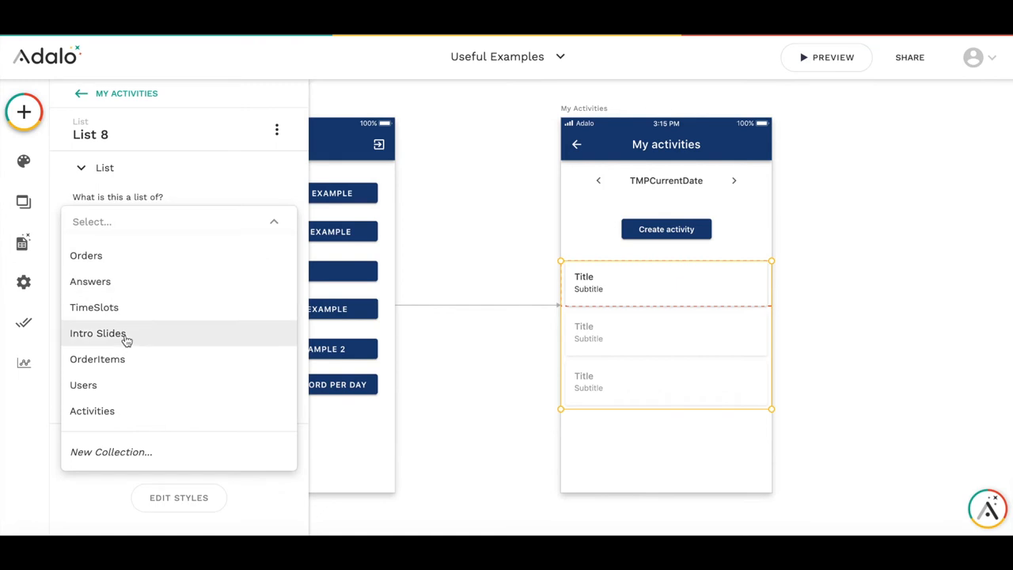
pyautogui.click(92, 411)
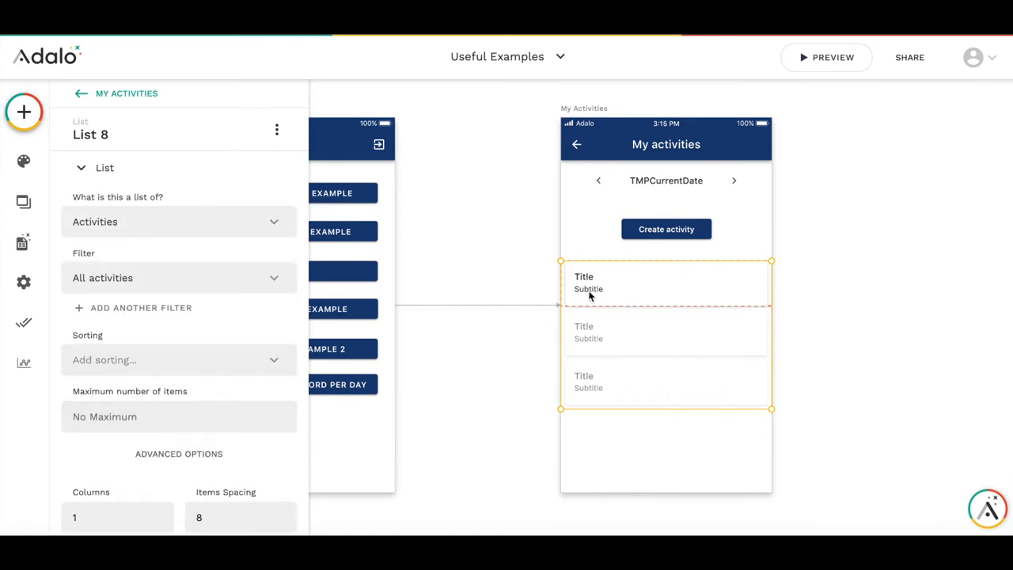
# - Set the row title to 'Minutes: ' plus the current activity's Minutes
pyautogui.click(582, 275)
pyautogui.write('Minutes:')
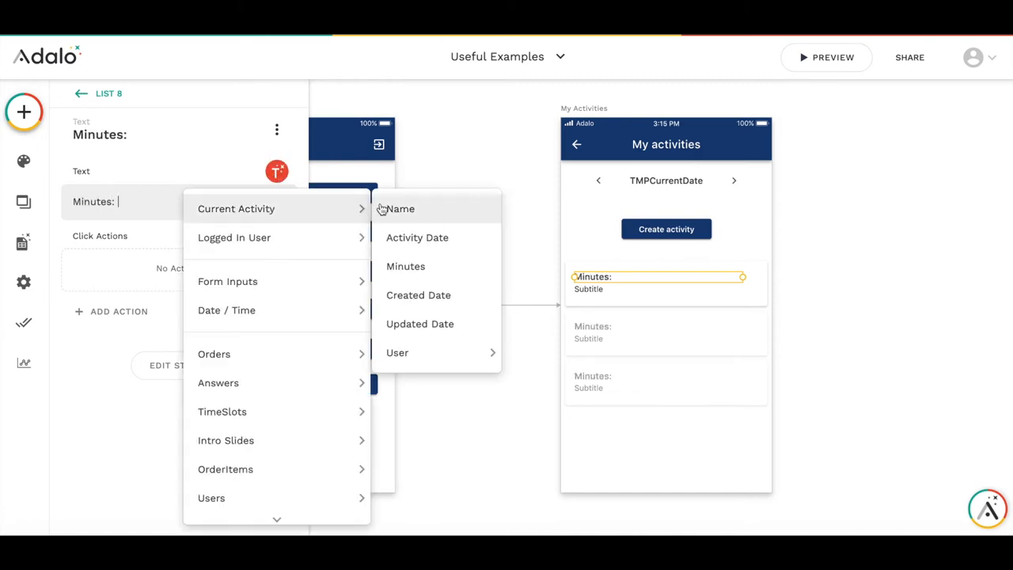
pyautogui.click(405, 266)
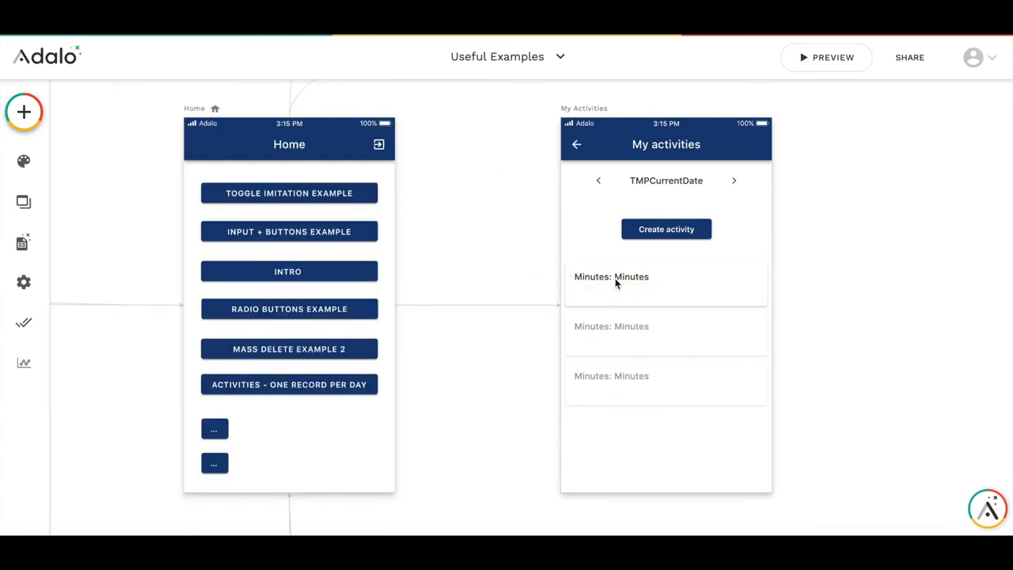
pyautogui.click(611, 275)
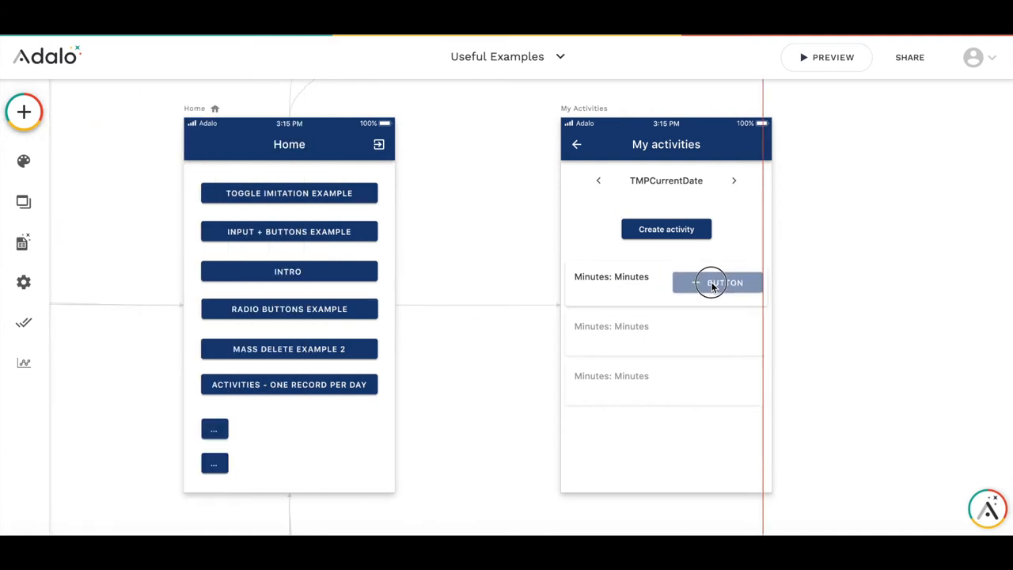
# - Make the row button read 'Add 5 mins' with no icon and Uppercase off
pyautogui.click(715, 282)
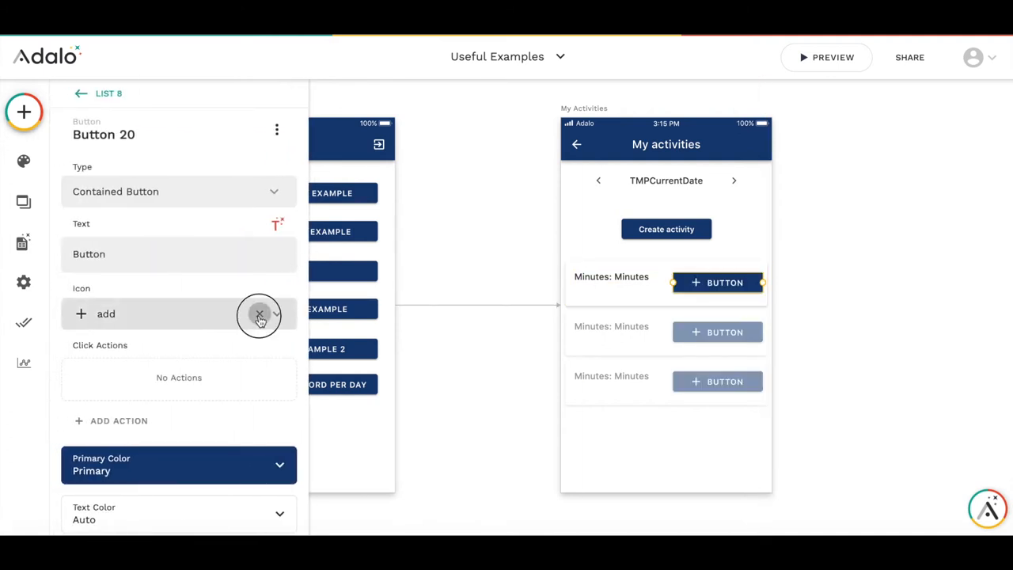
pyautogui.click(260, 313)
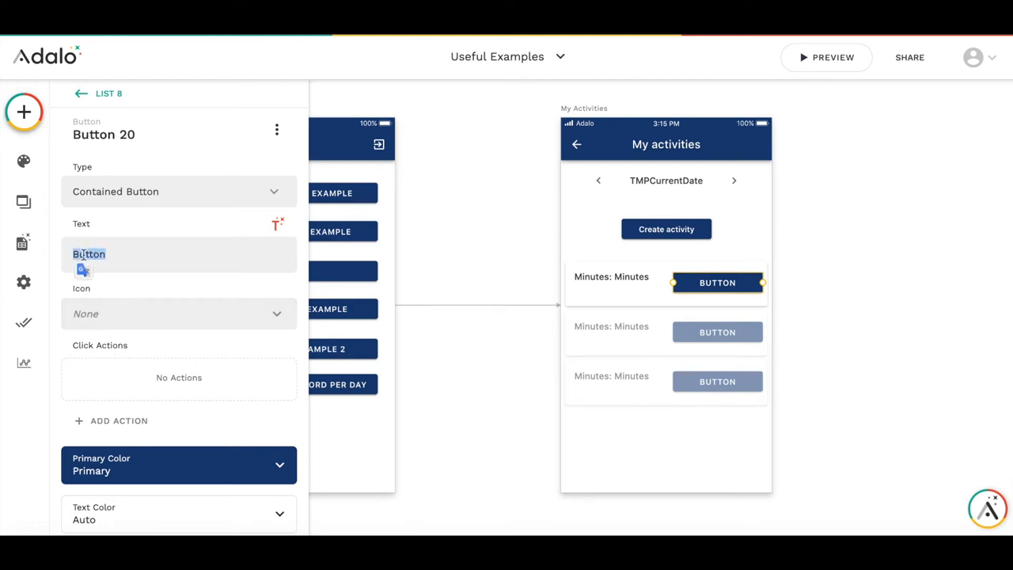
pyautogui.write('Add 5 mins')
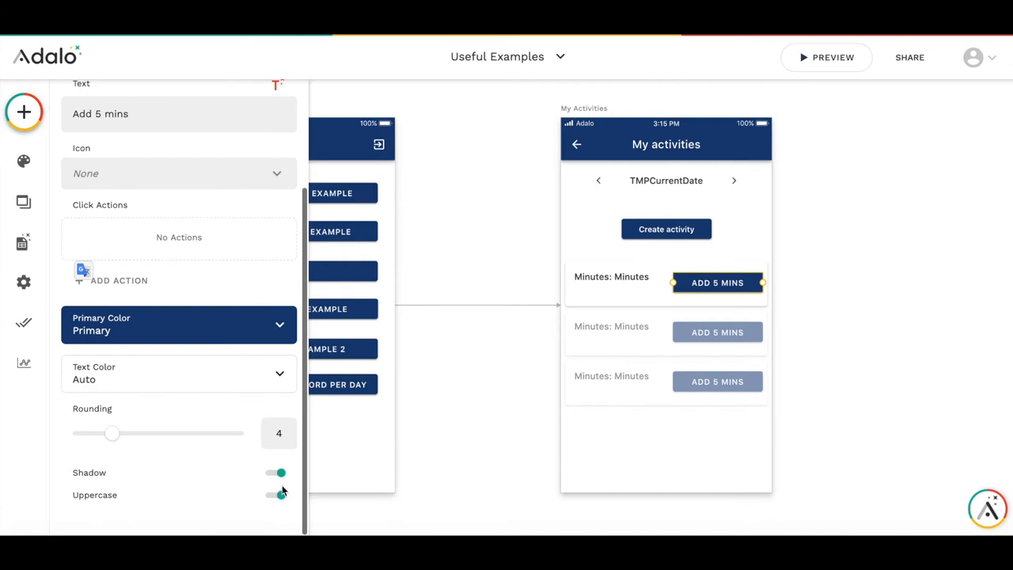
pyautogui.click(276, 494)
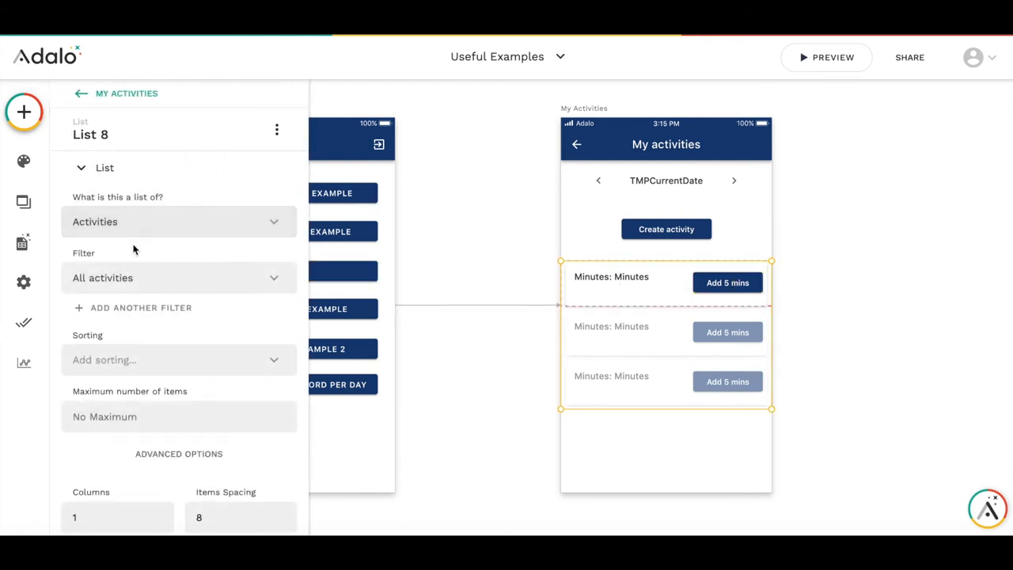
# - Source the list from Logged In User > Activities with a maximum of 1 item
pyautogui.click(179, 279)
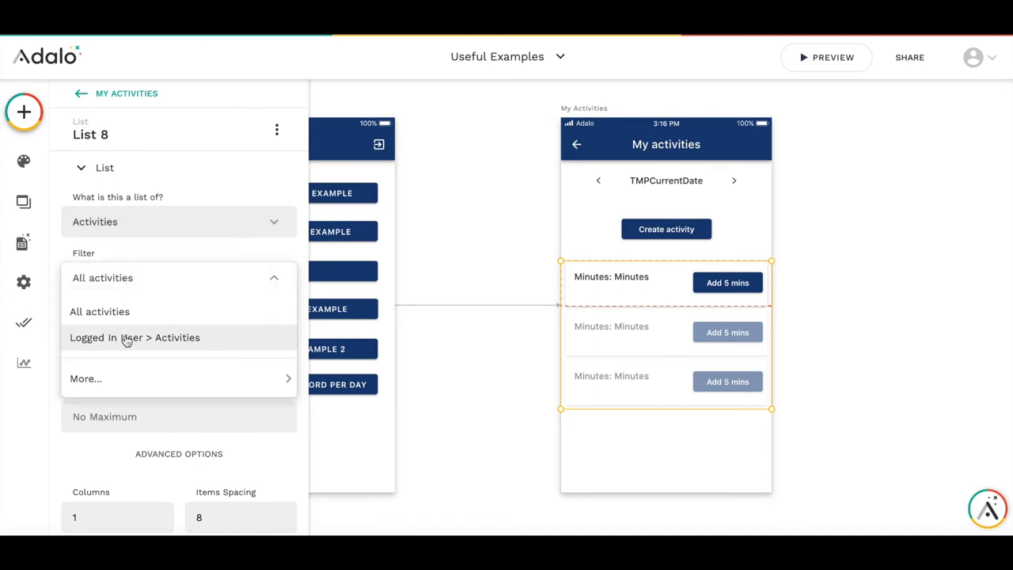
pyautogui.click(135, 337)
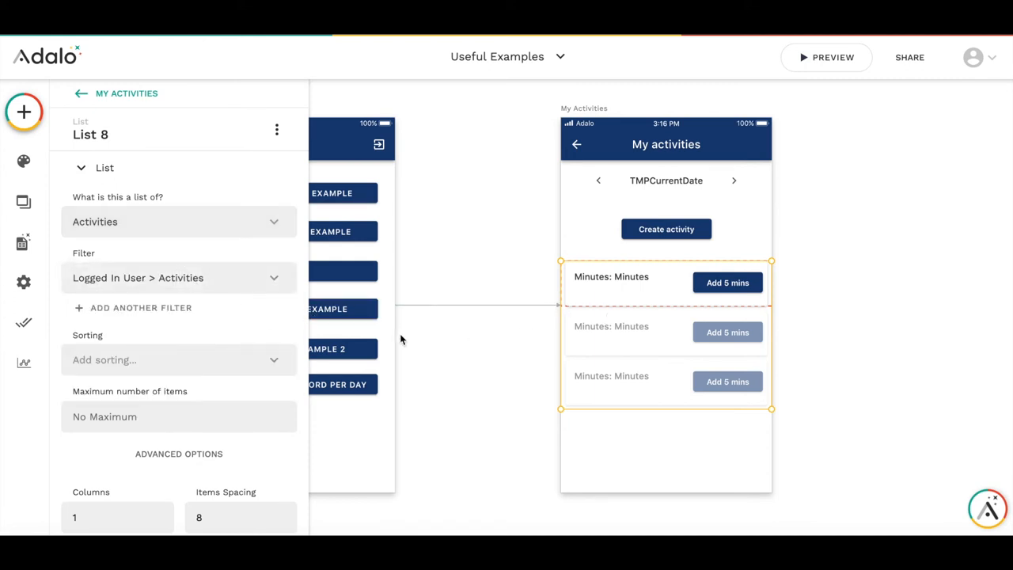
pyautogui.scroll(-3)
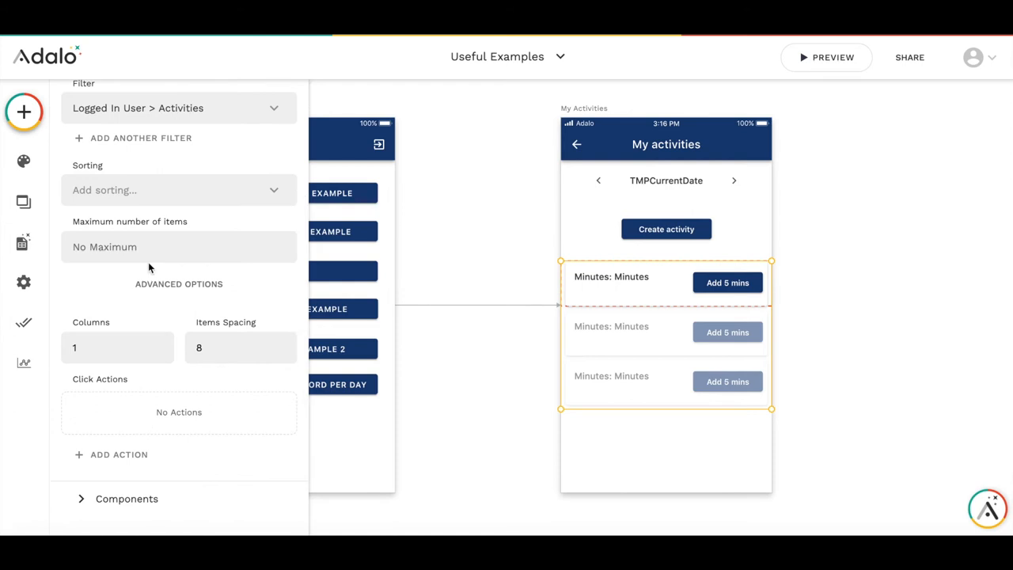
pyautogui.write('1')
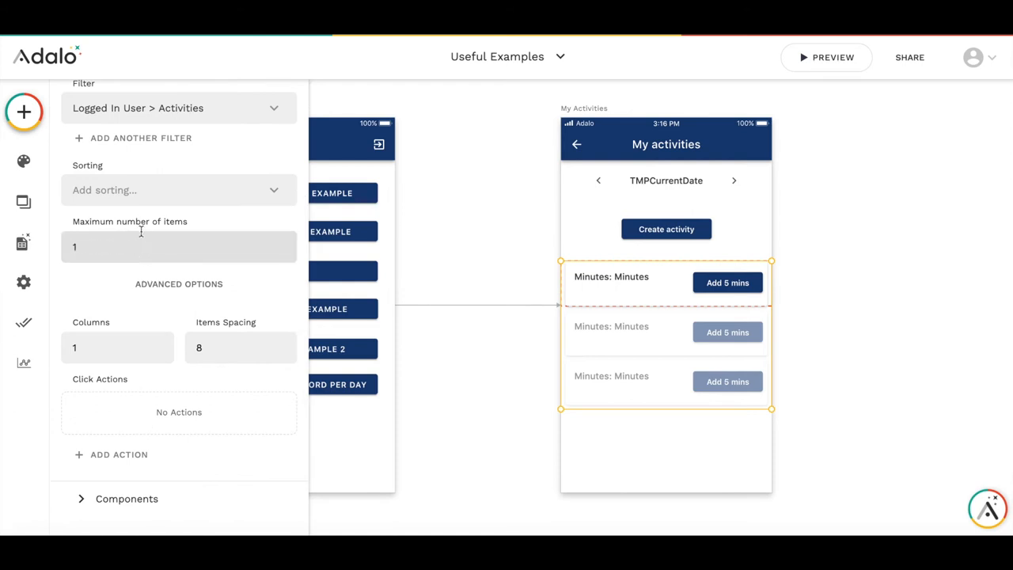
pyautogui.moveTo(424, 316)
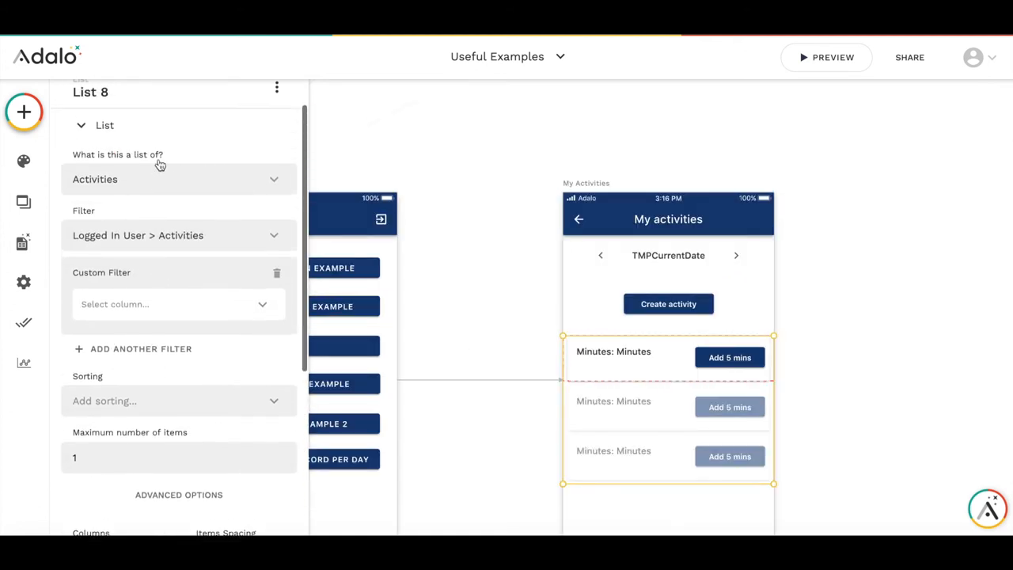
# - Add a custom filter: Activity Date equals Logged In User > TMPCurrentDate
pyautogui.click(177, 303)
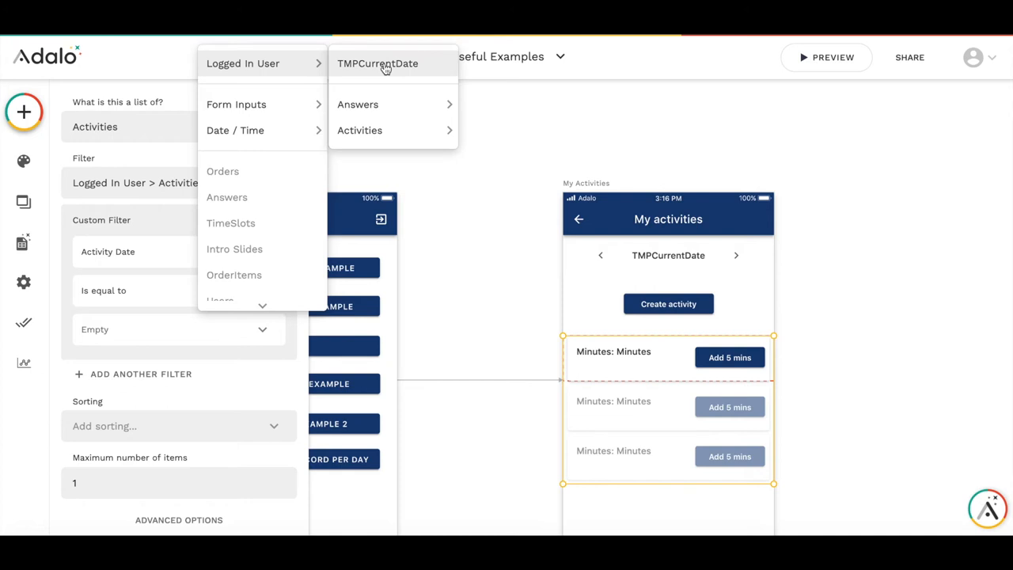
pyautogui.click(377, 63)
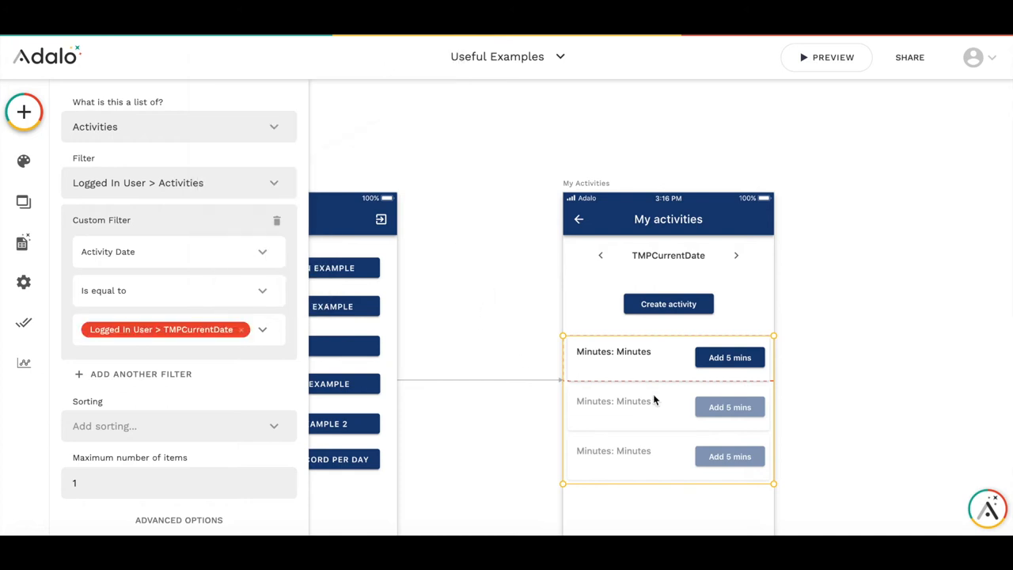
pyautogui.moveTo(605, 385)
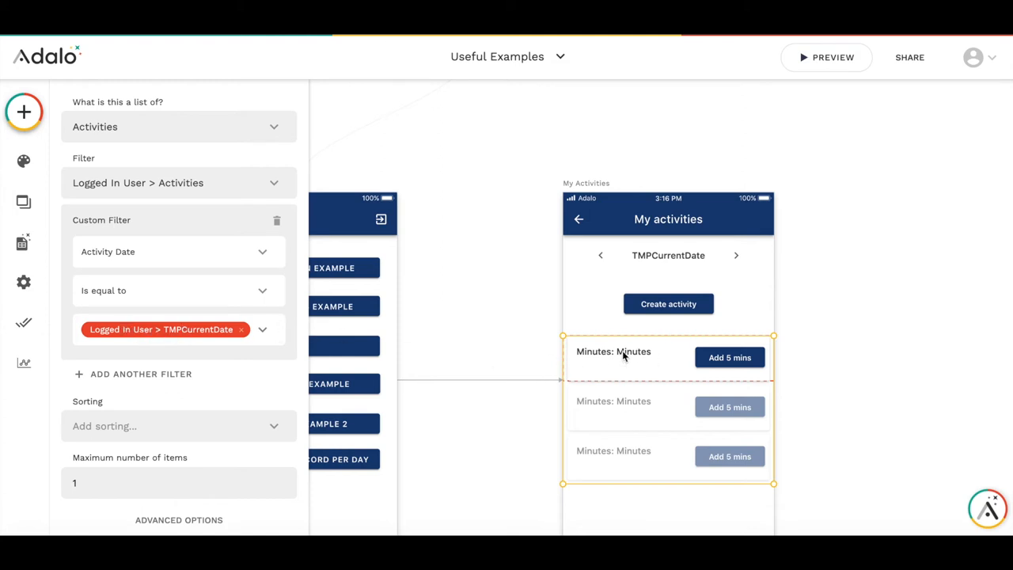
# - Give Add 5 mins an Update Current Activity action setting Minutes to Minutes + 5
pyautogui.click(614, 351)
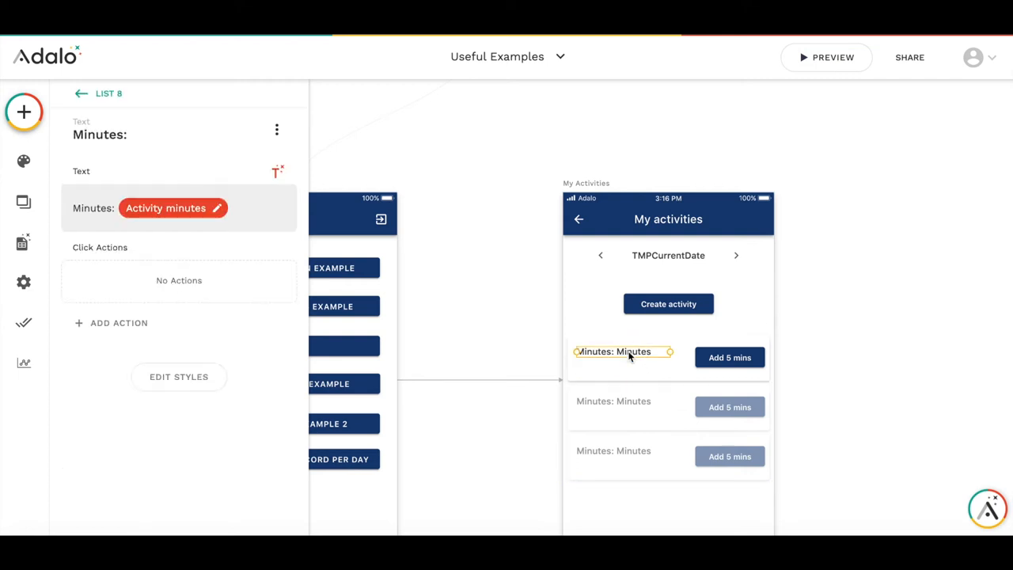
pyautogui.click(728, 357)
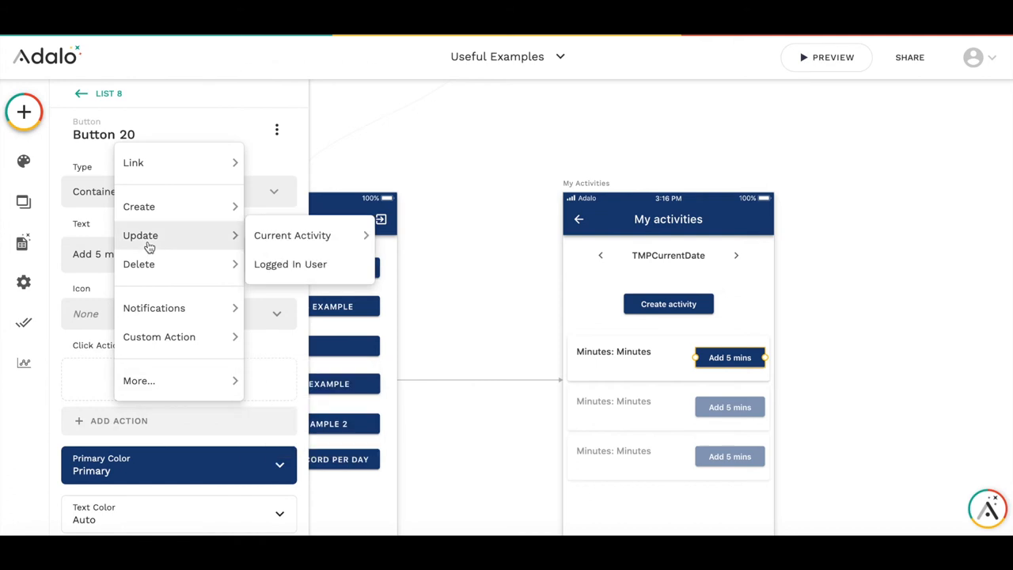
pyautogui.click(291, 234)
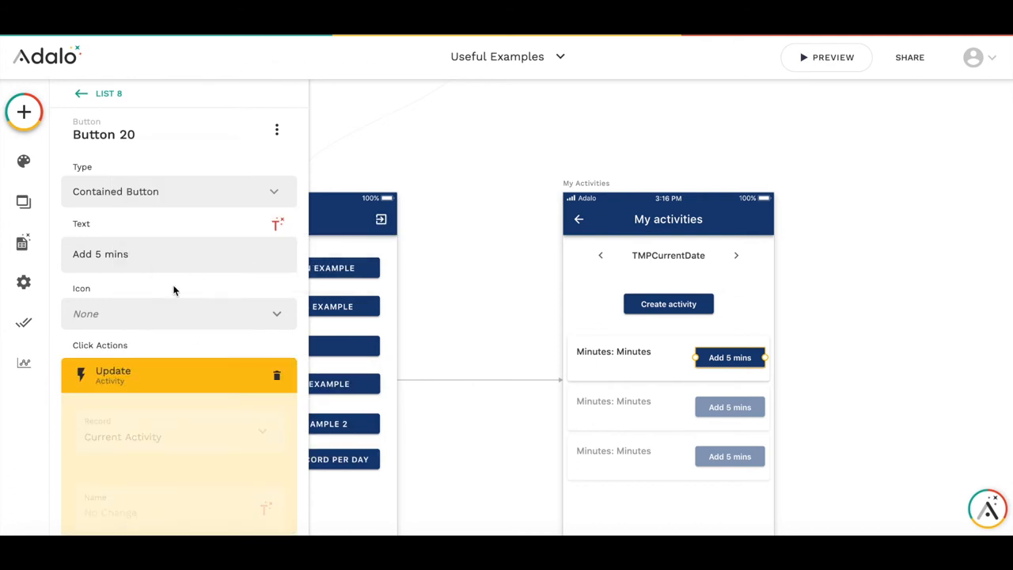
pyautogui.scroll(-3)
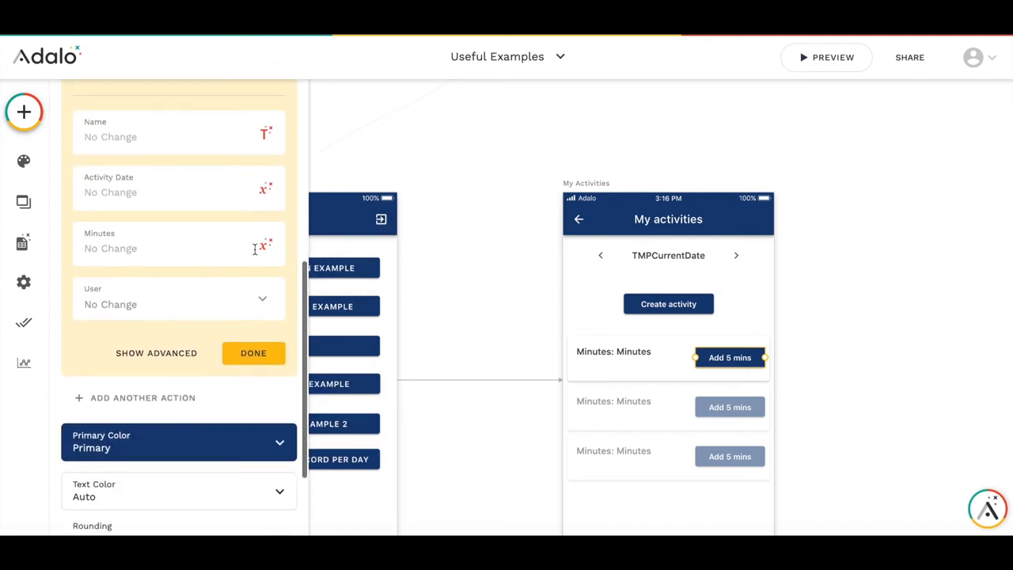
pyautogui.click(266, 244)
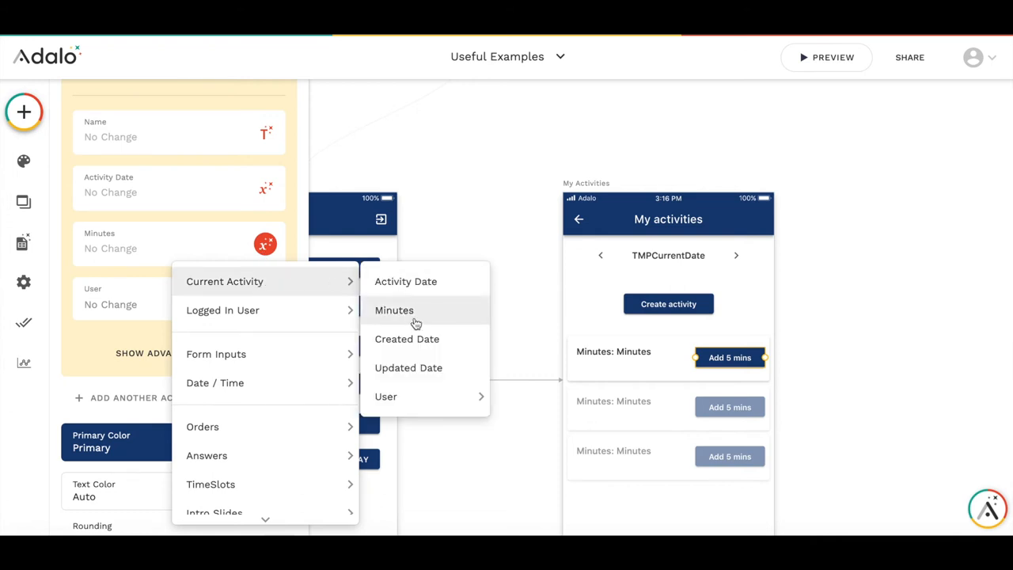
pyautogui.click(392, 309)
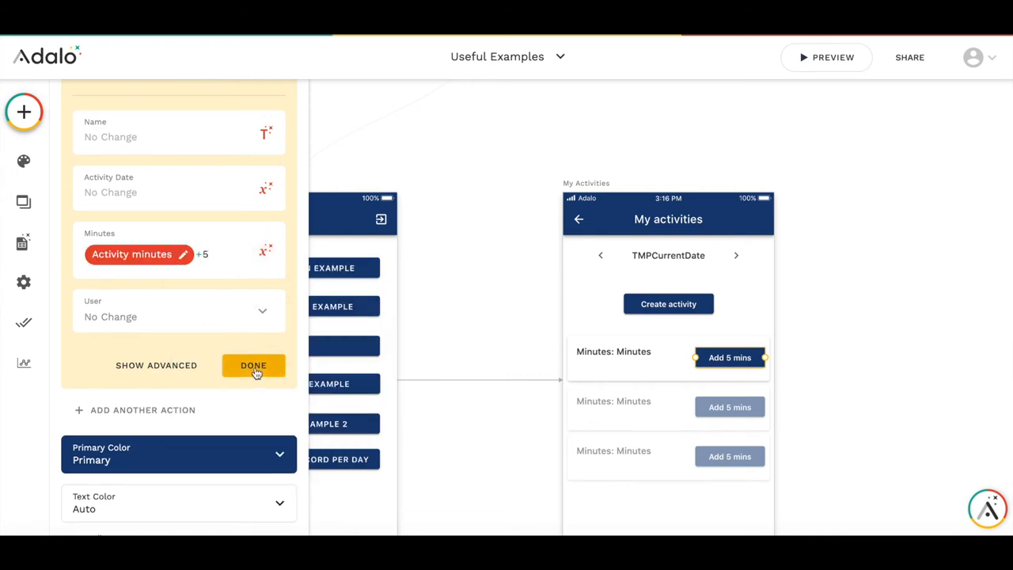
pyautogui.click(254, 364)
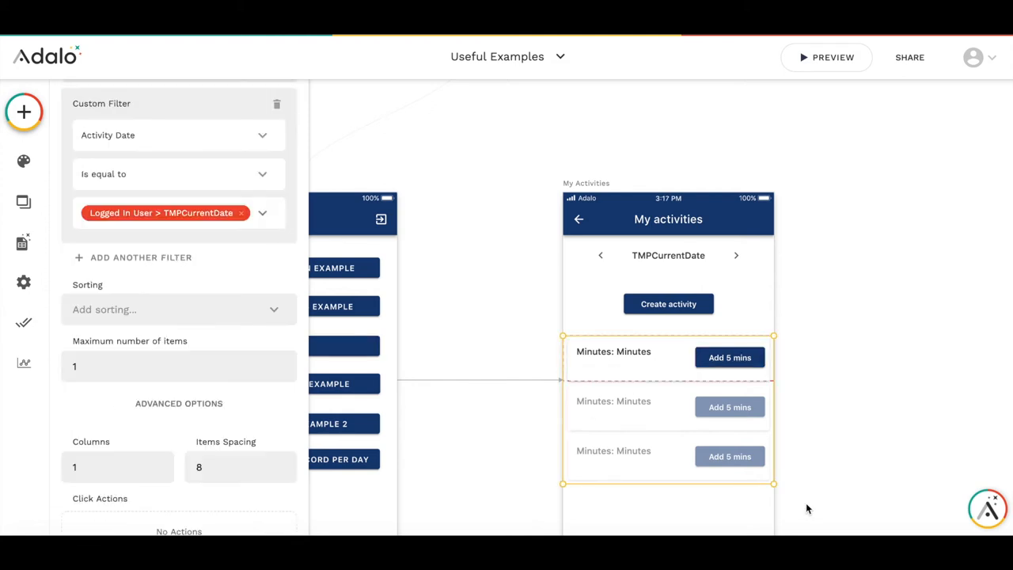
pyautogui.moveTo(797, 503)
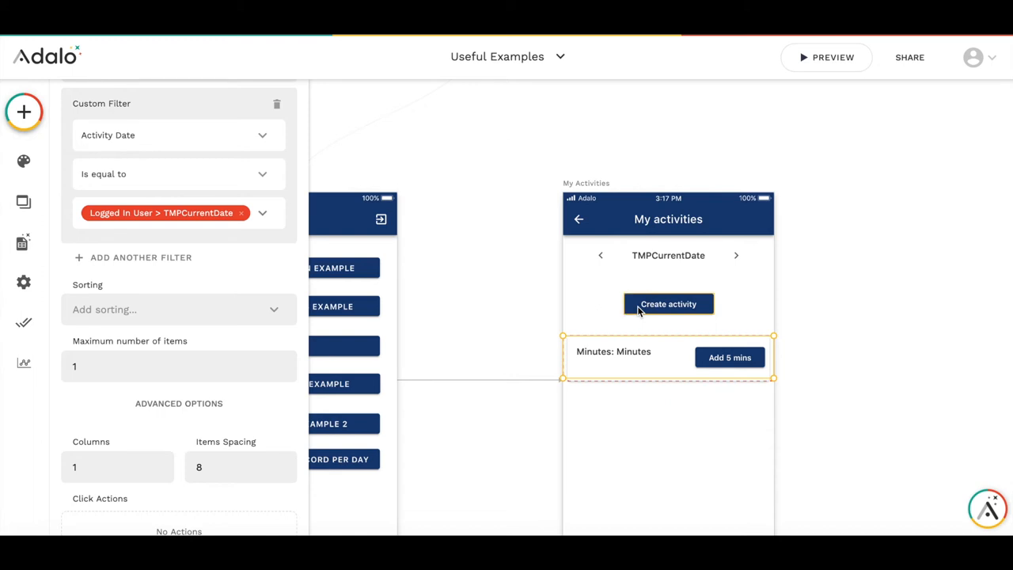
# - Select the Create activity button and bring up Change Visibility from its menu
pyautogui.click(668, 304)
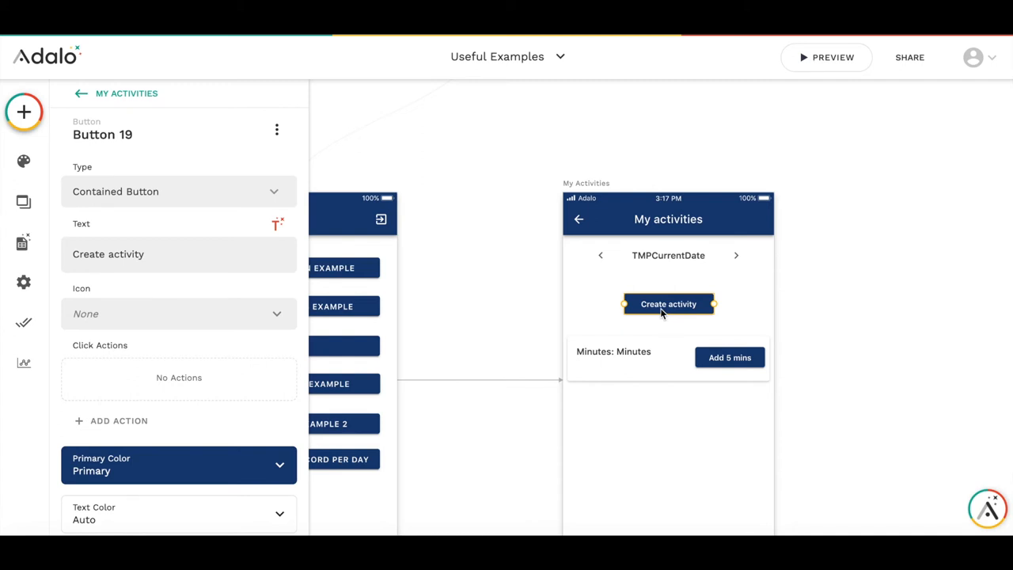
pyautogui.moveTo(649, 313)
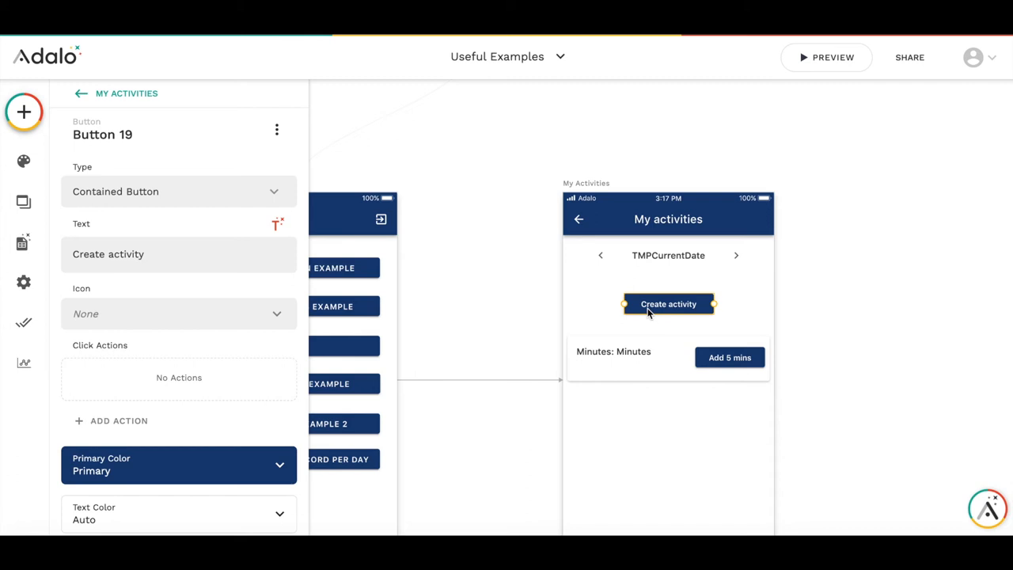
pyautogui.moveTo(664, 310)
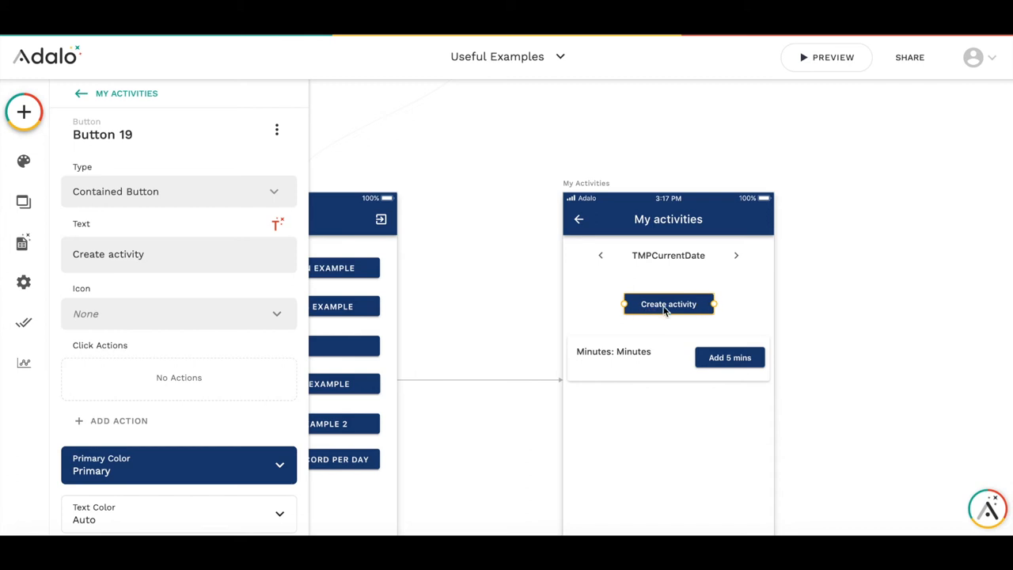
pyautogui.moveTo(197, 339)
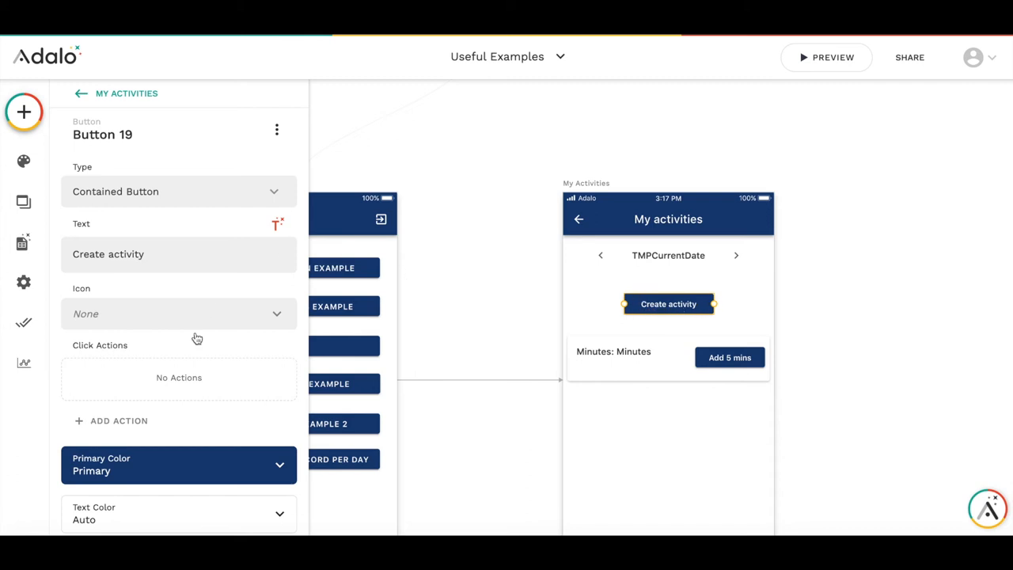
pyautogui.click(275, 130)
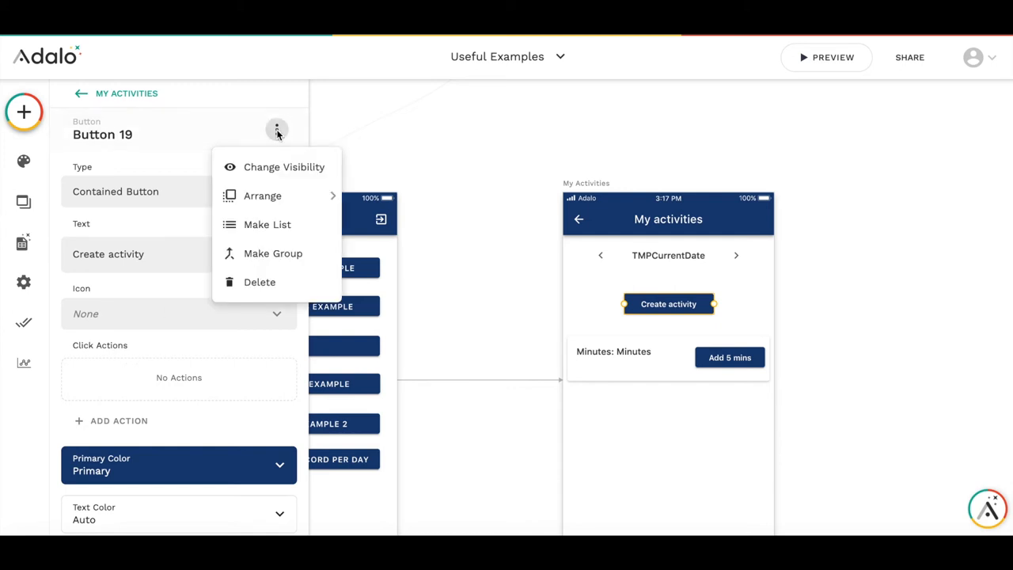
pyautogui.click(283, 166)
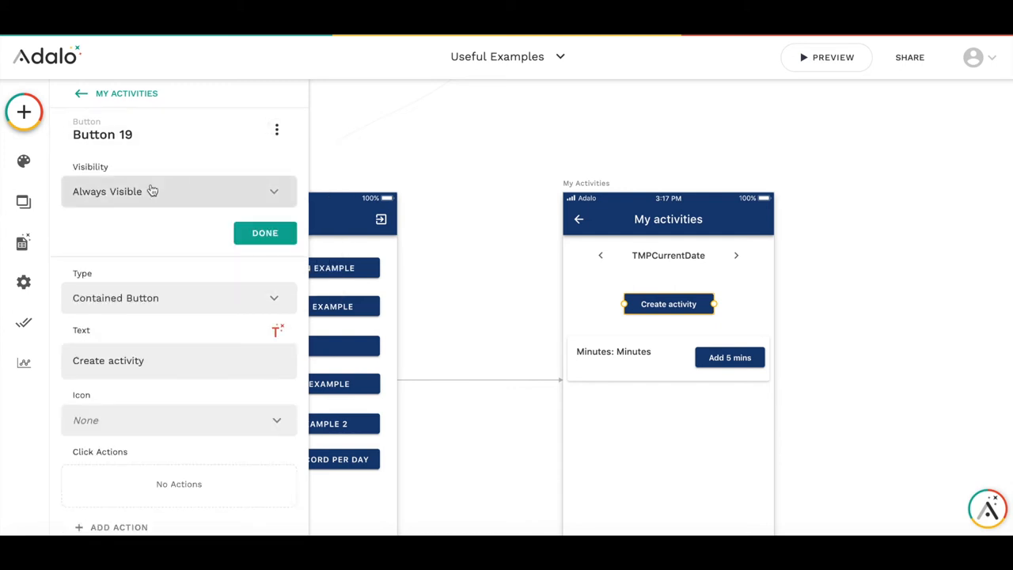
# - Make the button Sometimes Visible, conditioned on All activities > Count
pyautogui.click(177, 190)
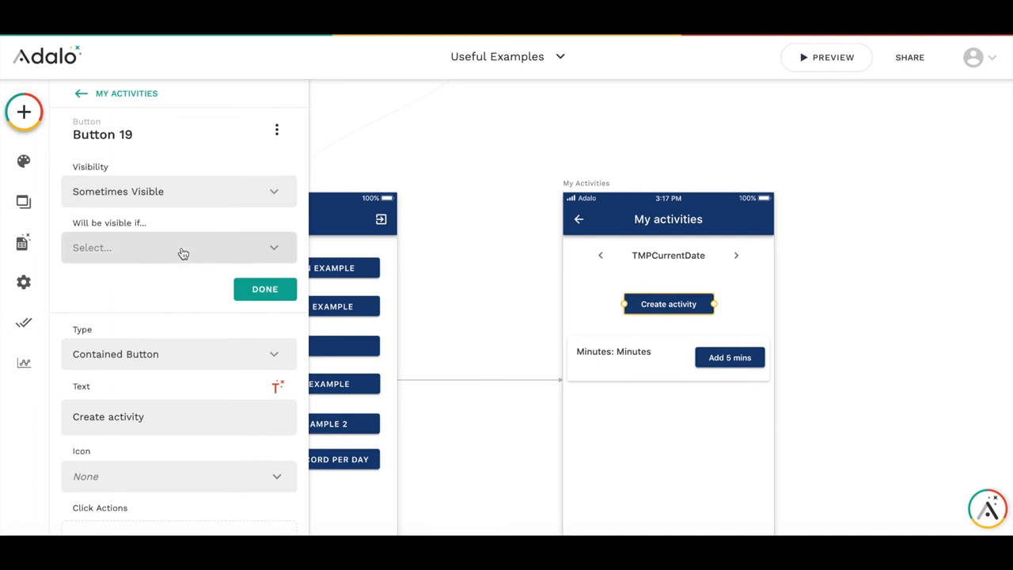
pyautogui.click(177, 246)
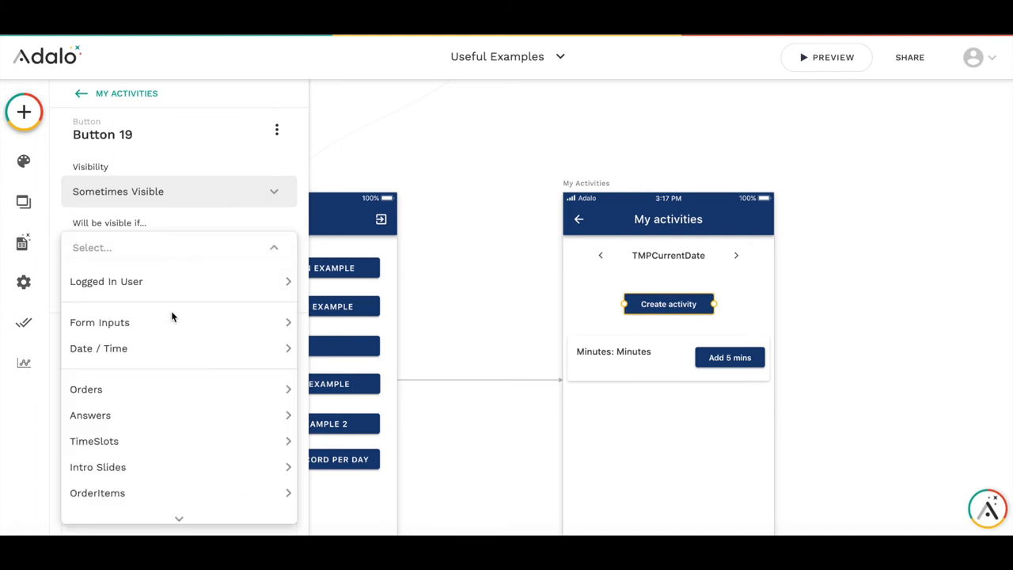
pyautogui.click(86, 383)
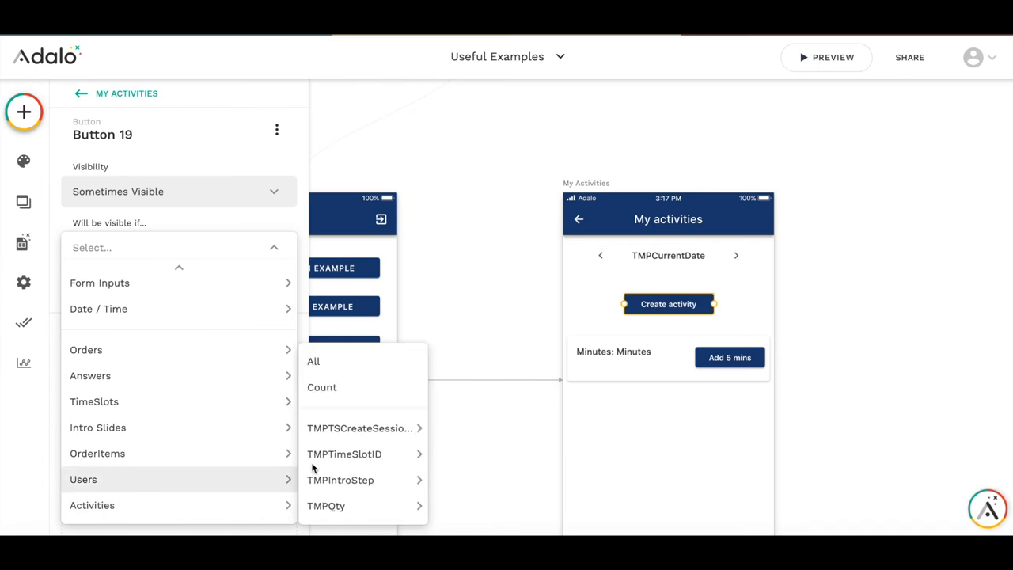
pyautogui.click(321, 386)
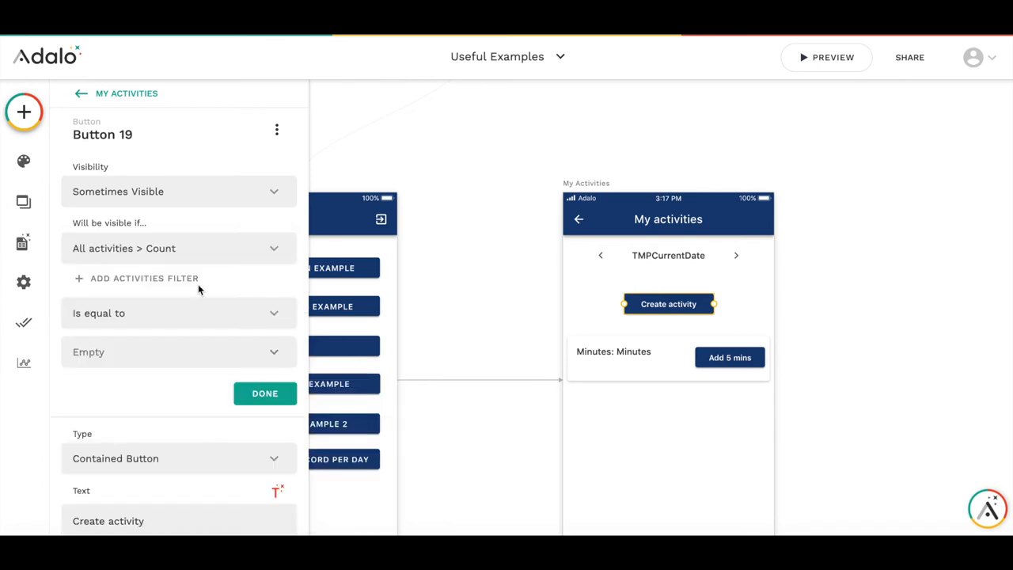
pyautogui.moveTo(188, 275)
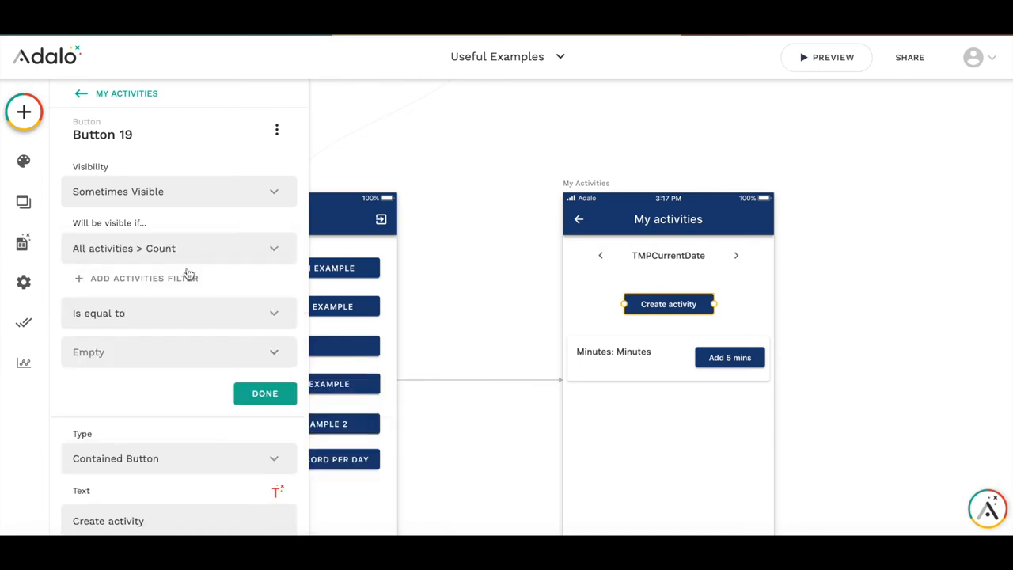
# - Filter the counted activities where User > Email equals Logged In User > Email
pyautogui.click(136, 278)
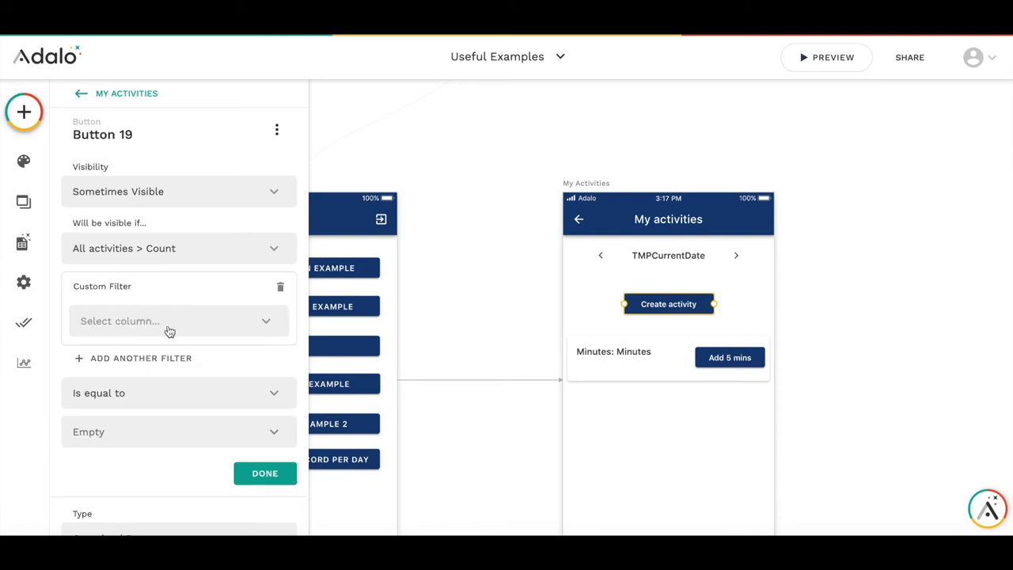
pyautogui.click(177, 320)
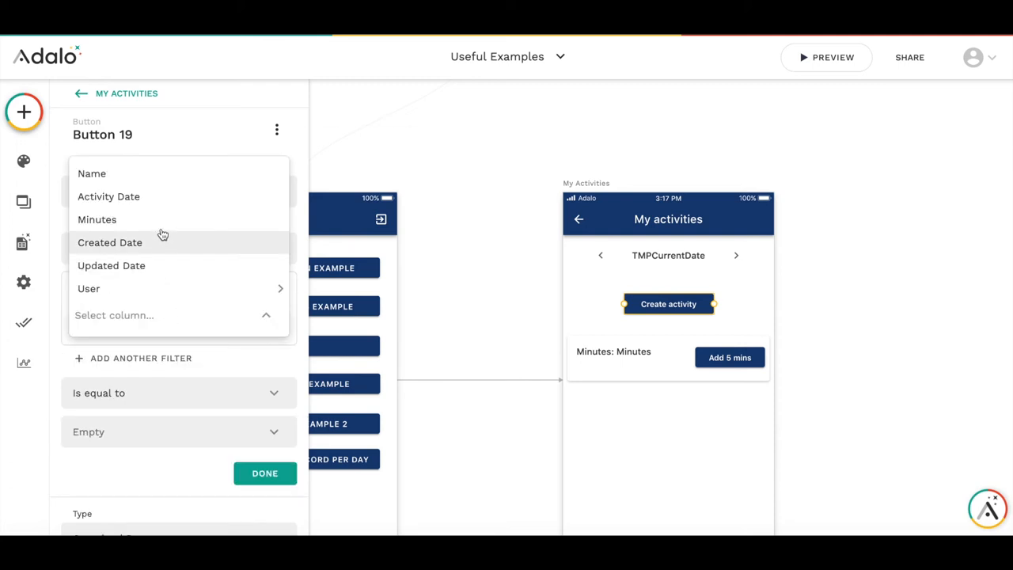
pyautogui.click(89, 288)
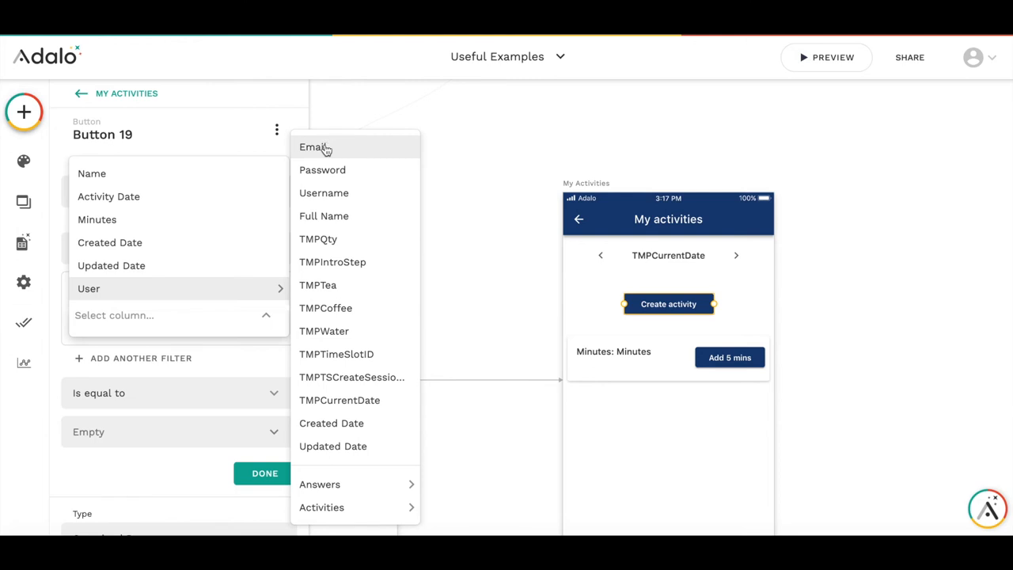
pyautogui.click(313, 147)
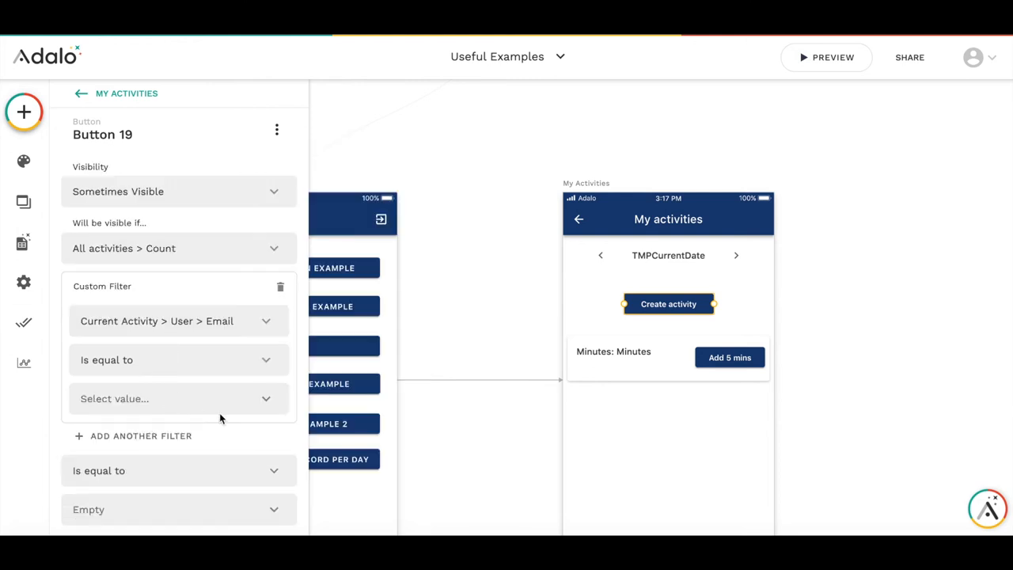
pyautogui.click(155, 320)
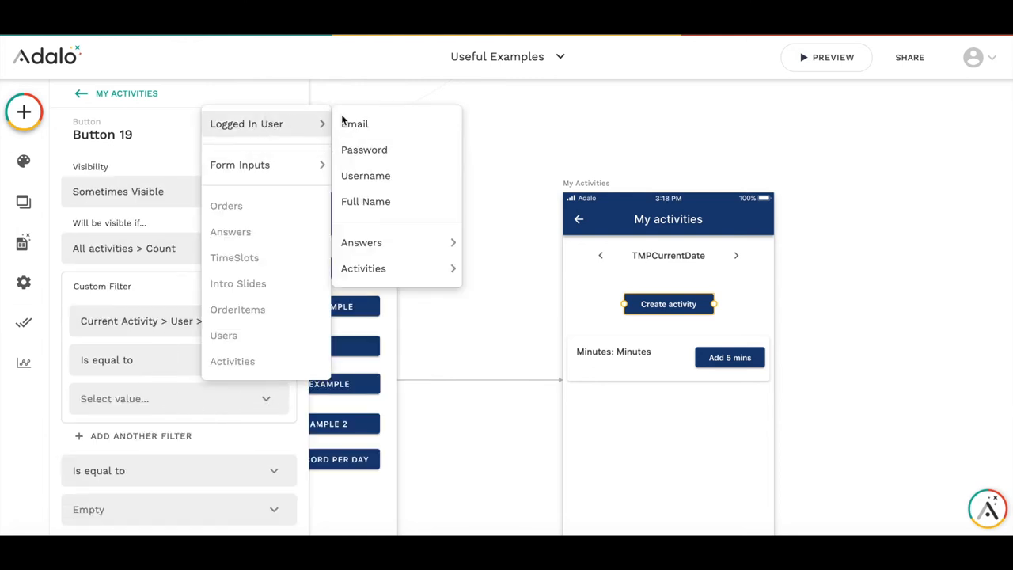
pyautogui.click(355, 124)
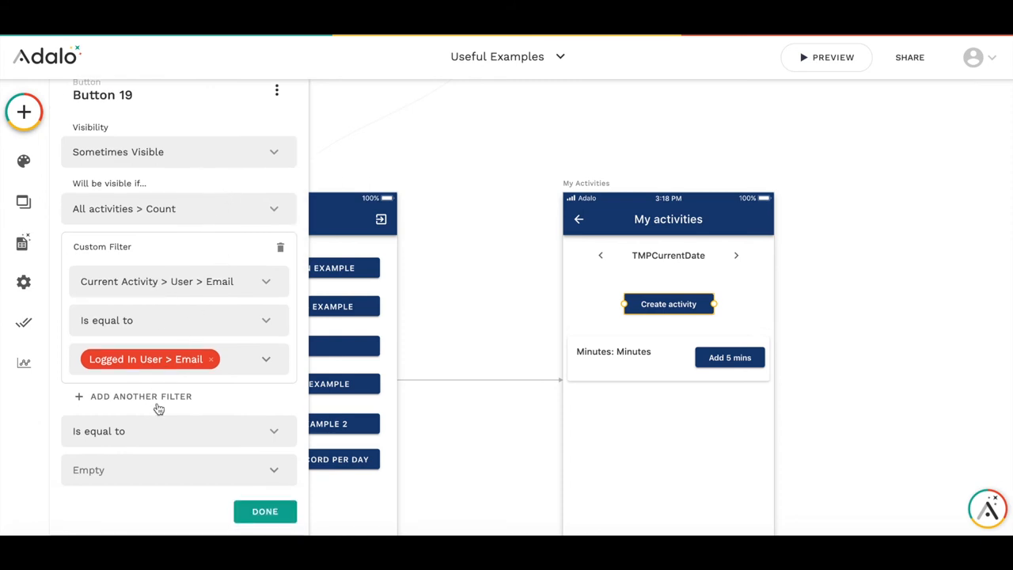
# - Add a second filter: Activity Date equals Logged In User > TMPCurrentDate
pyautogui.click(141, 396)
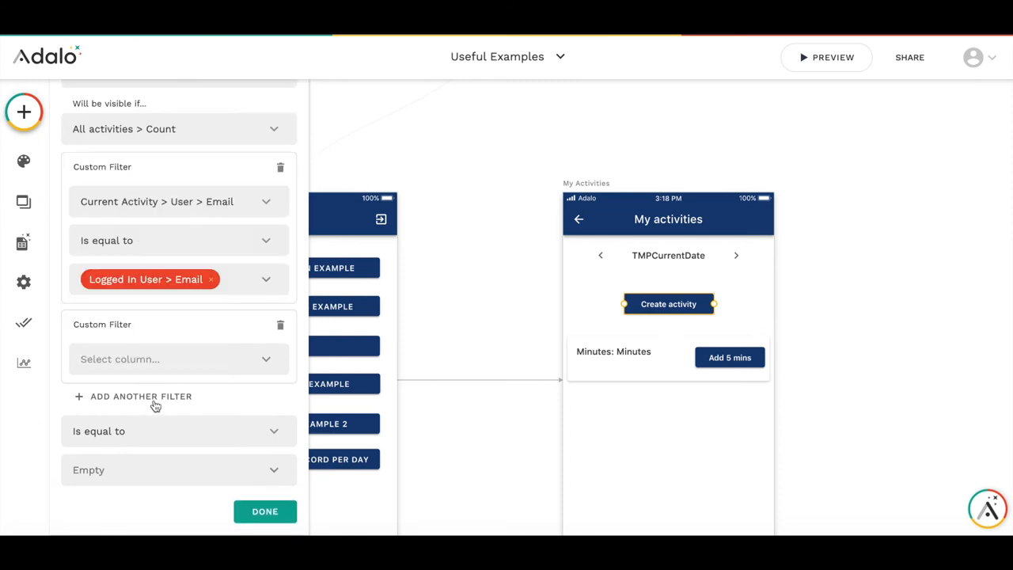
pyautogui.click(177, 358)
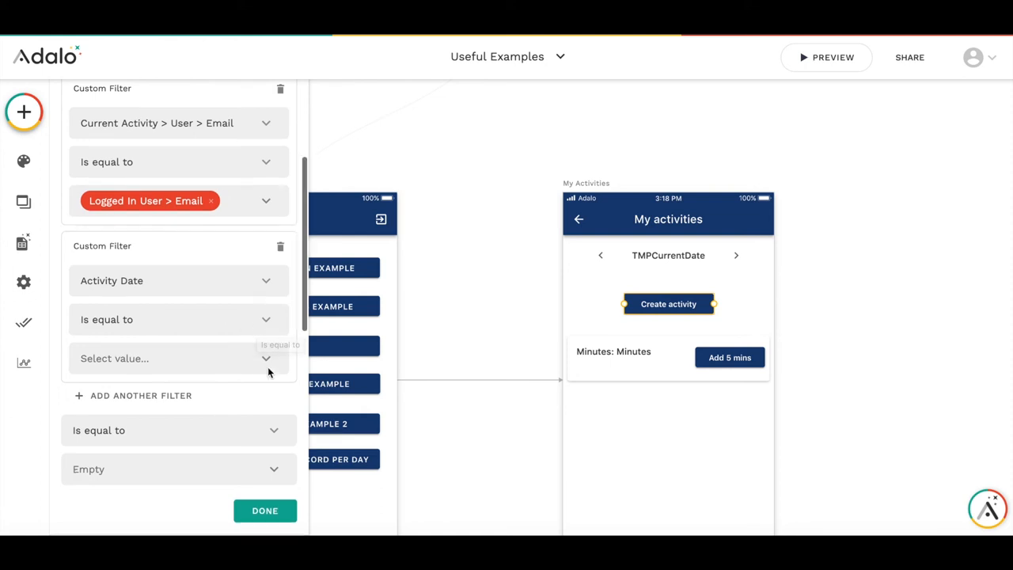
pyautogui.click(177, 357)
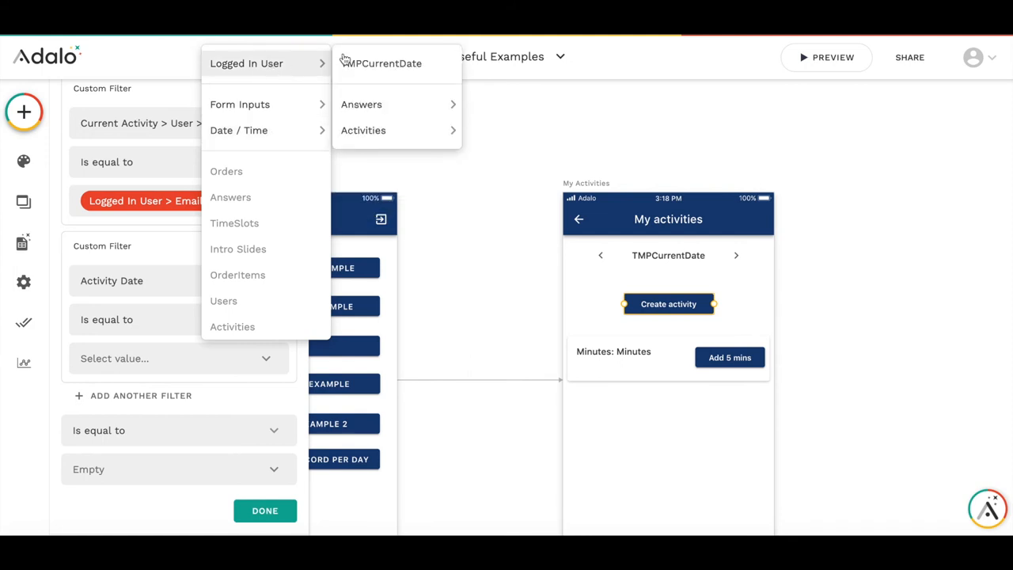
pyautogui.click(383, 63)
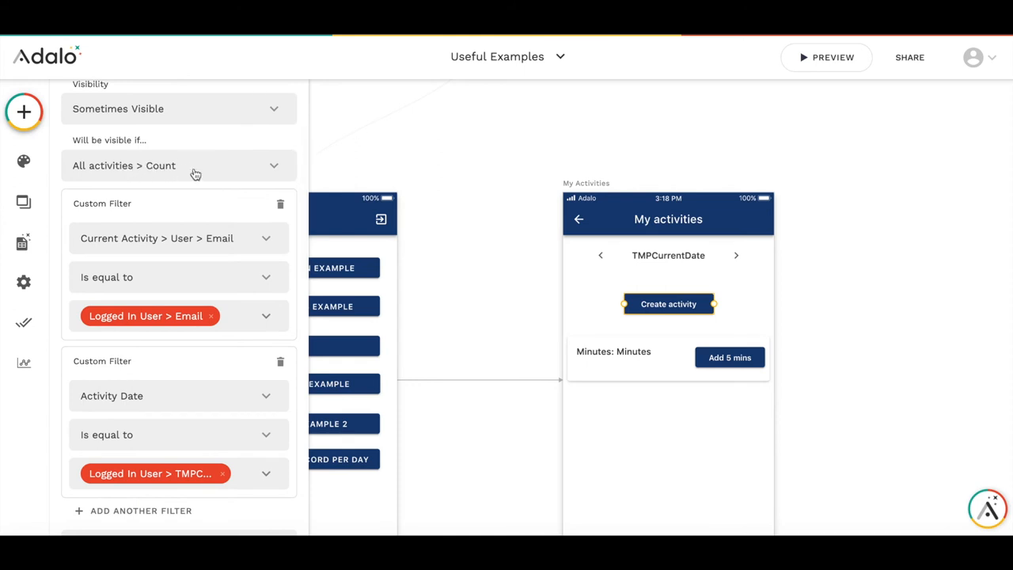
pyautogui.moveTo(167, 256)
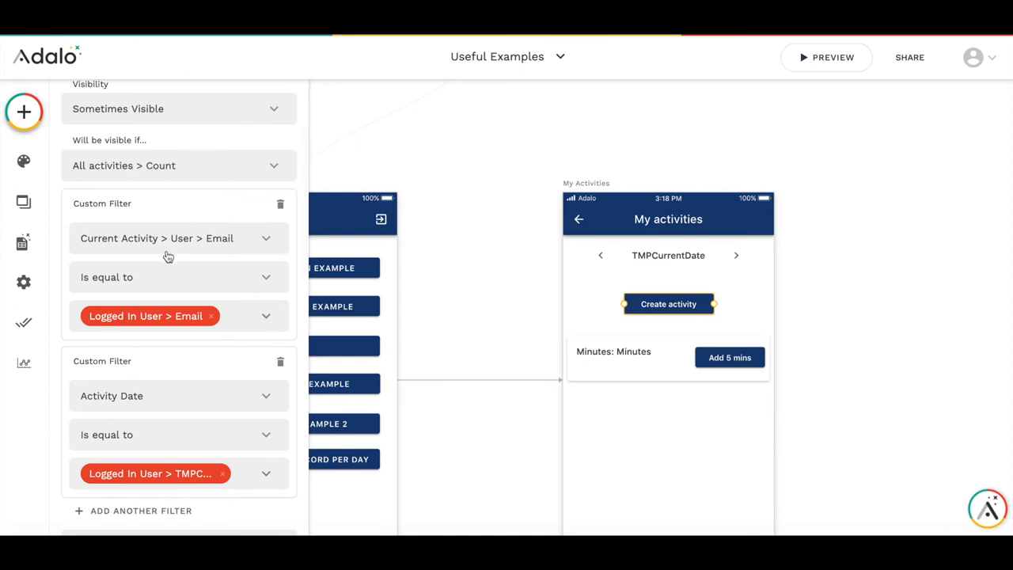
pyautogui.moveTo(177, 329)
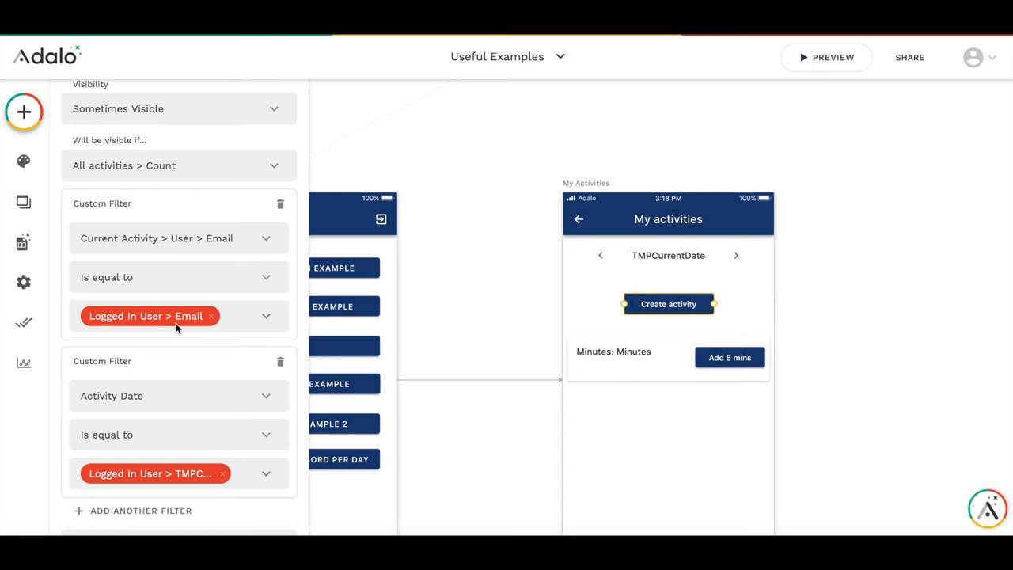
pyautogui.moveTo(204, 387)
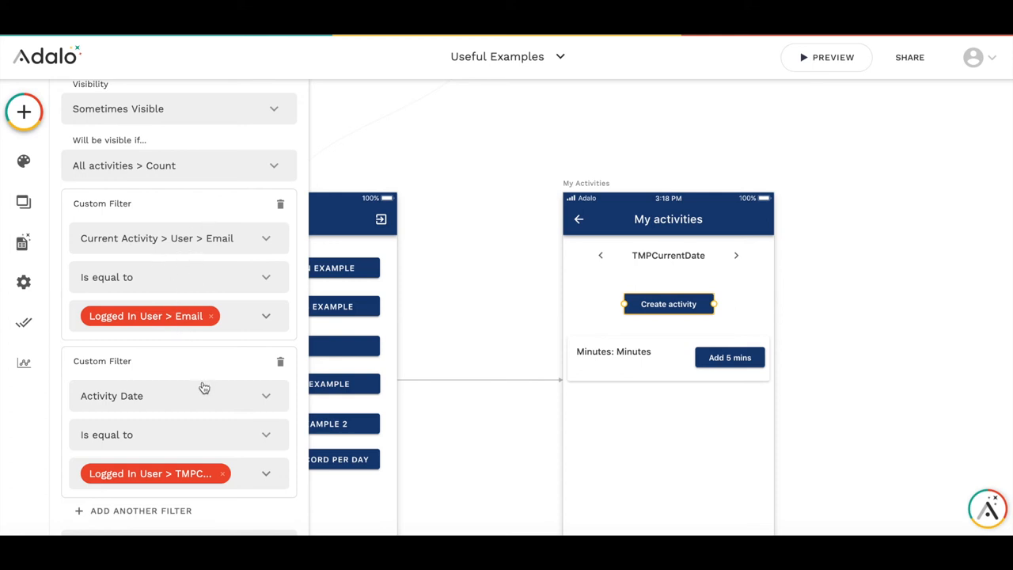
# - Require the activity count to equal 0 and save the visibility condition
pyautogui.scroll(-3)
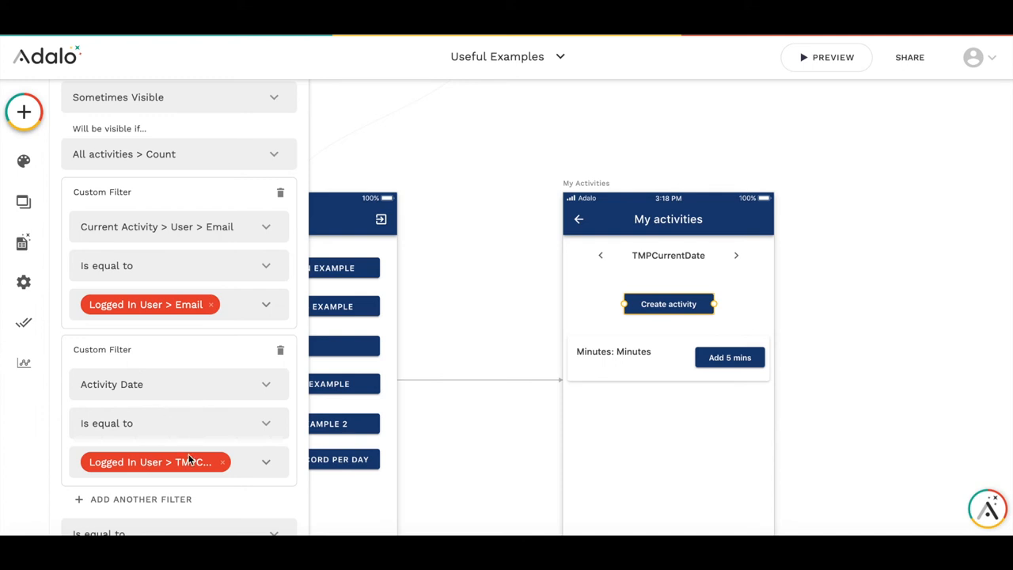
pyautogui.click(668, 254)
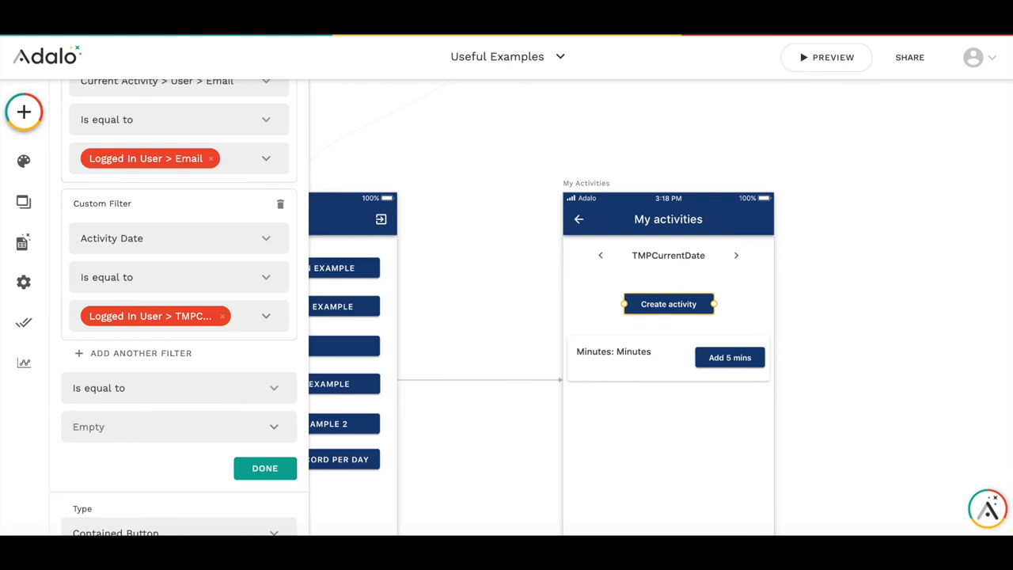
pyautogui.write('0')
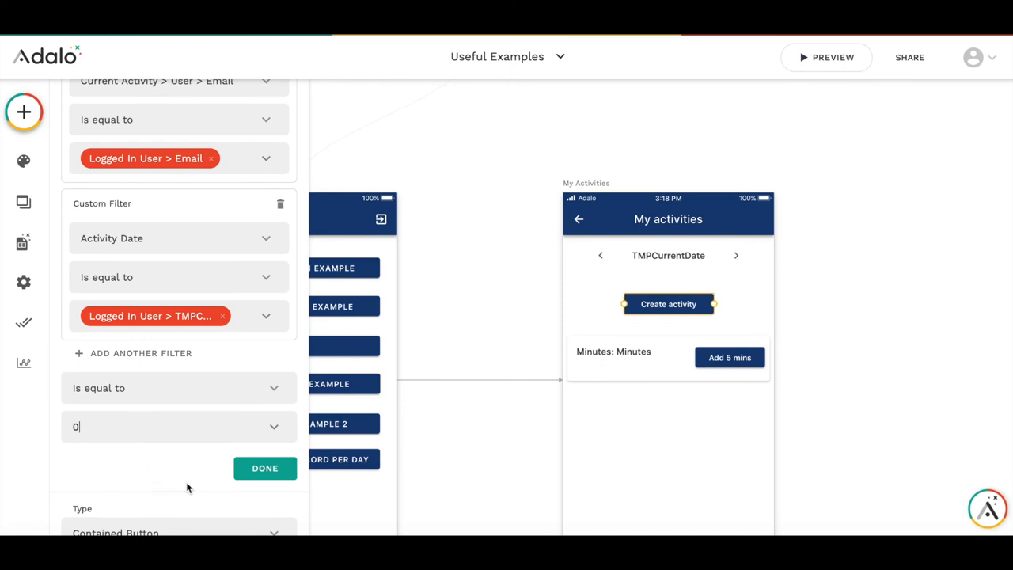
pyautogui.moveTo(685, 296)
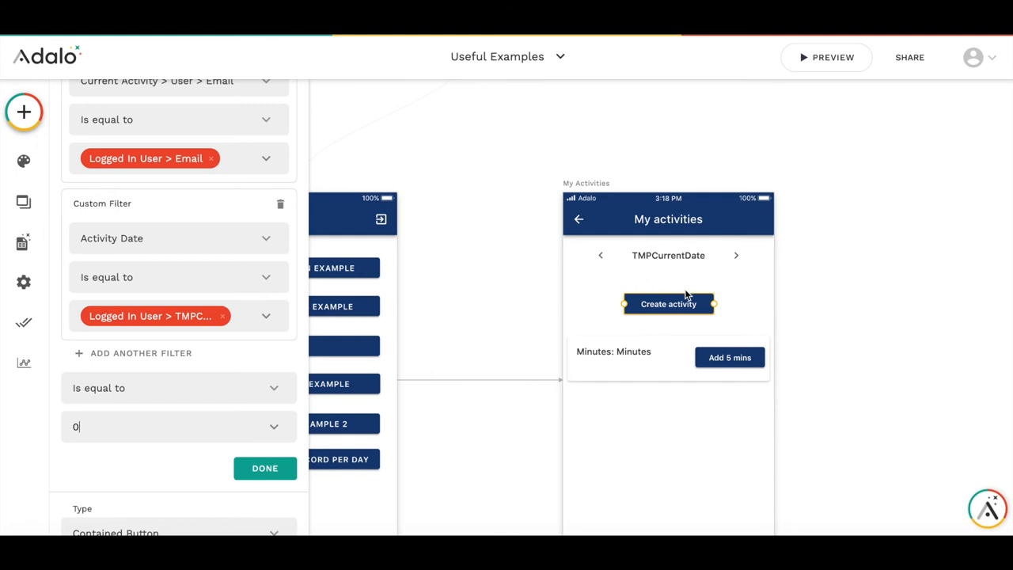
pyautogui.moveTo(209, 458)
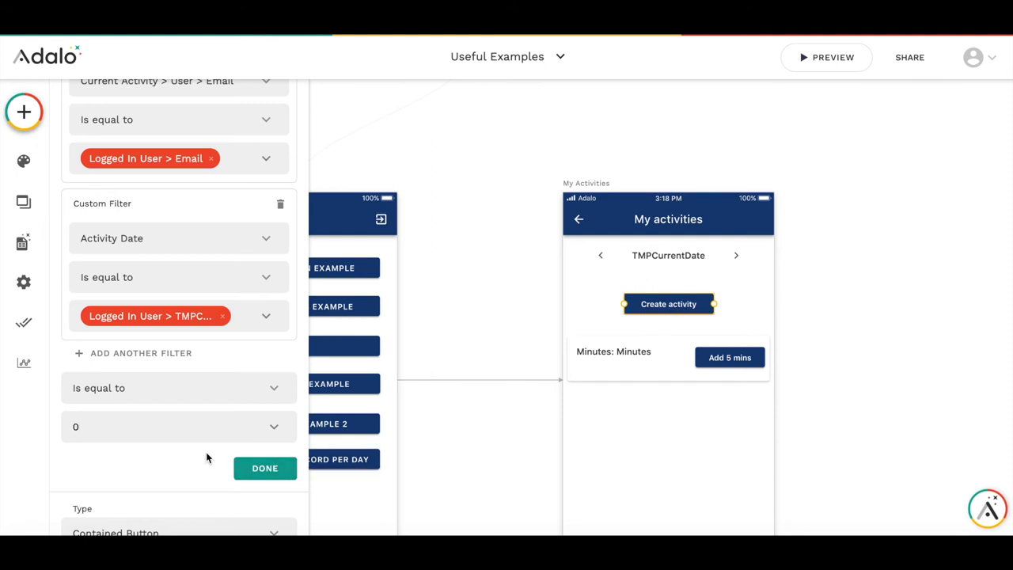
pyautogui.click(158, 427)
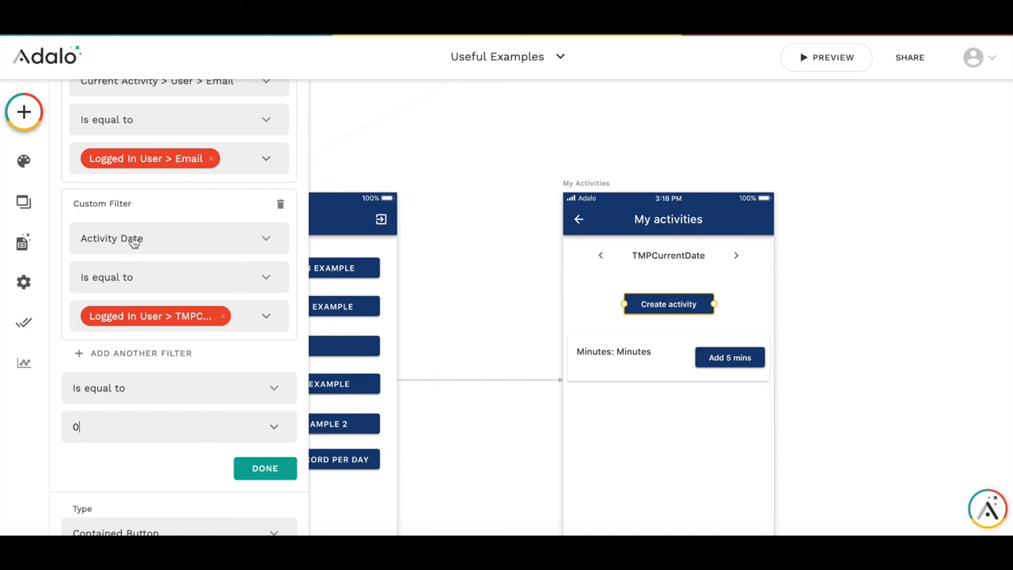
pyautogui.moveTo(290, 328)
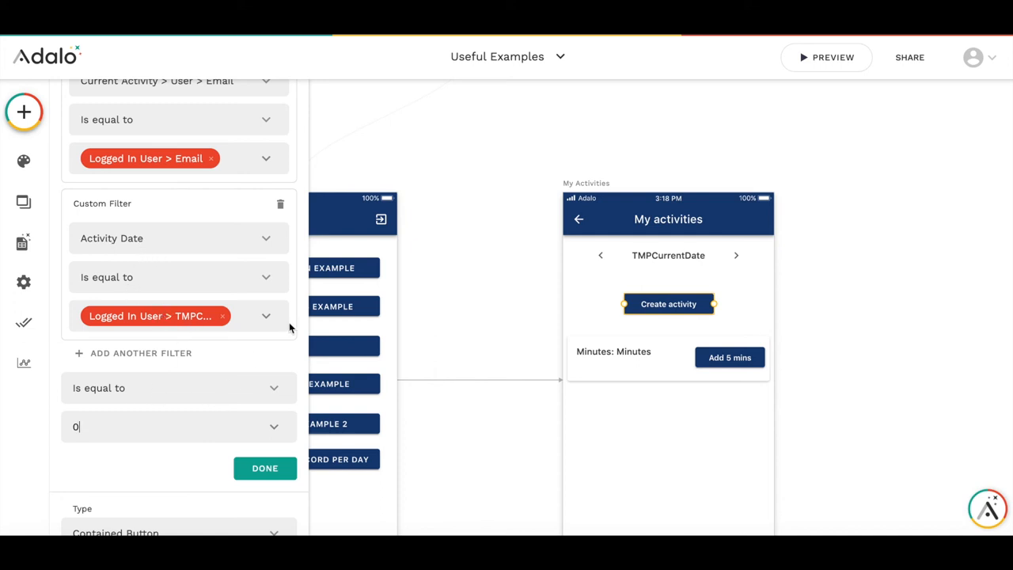
pyautogui.click(265, 468)
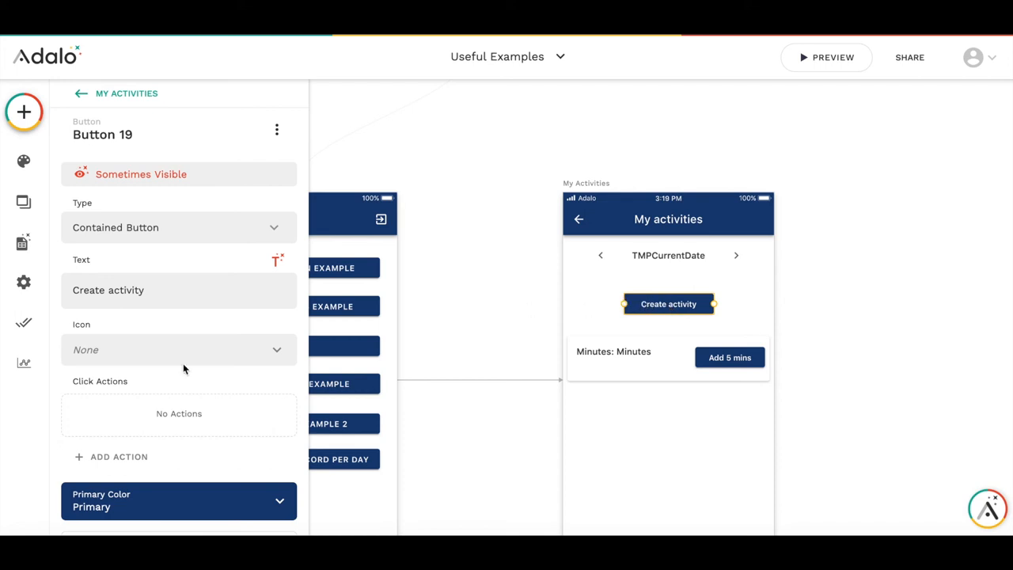
# - Add a Create Activity action with Activity Date from TMPCurrentDate and User as Logged In User
pyautogui.click(118, 456)
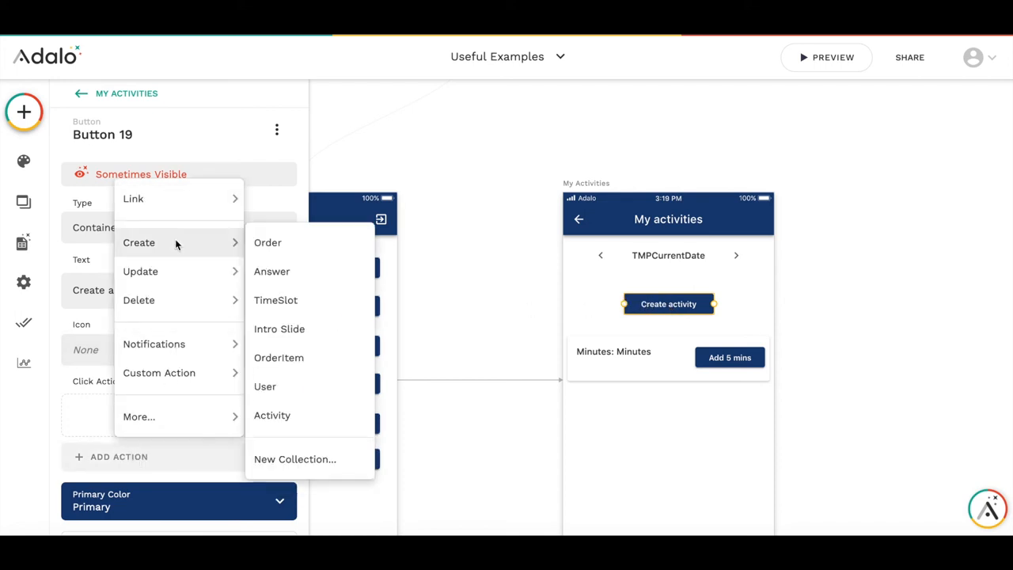
pyautogui.moveTo(272, 415)
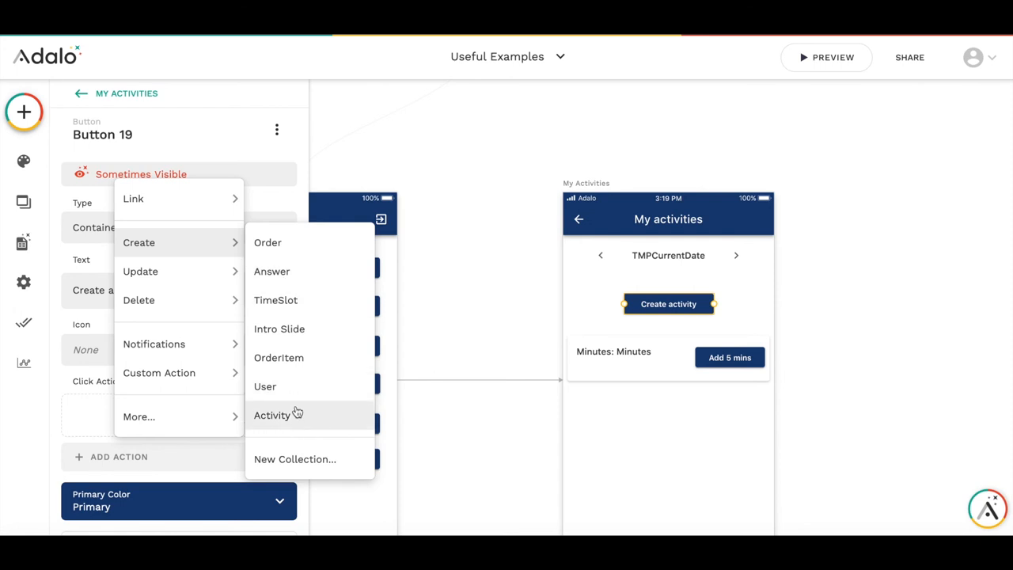
pyautogui.click(273, 415)
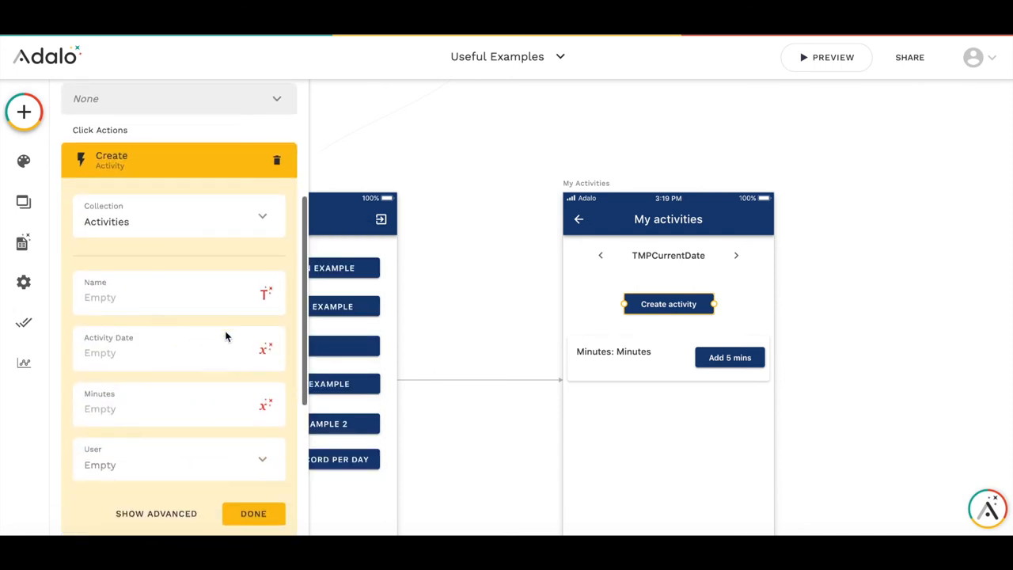
pyautogui.click(266, 348)
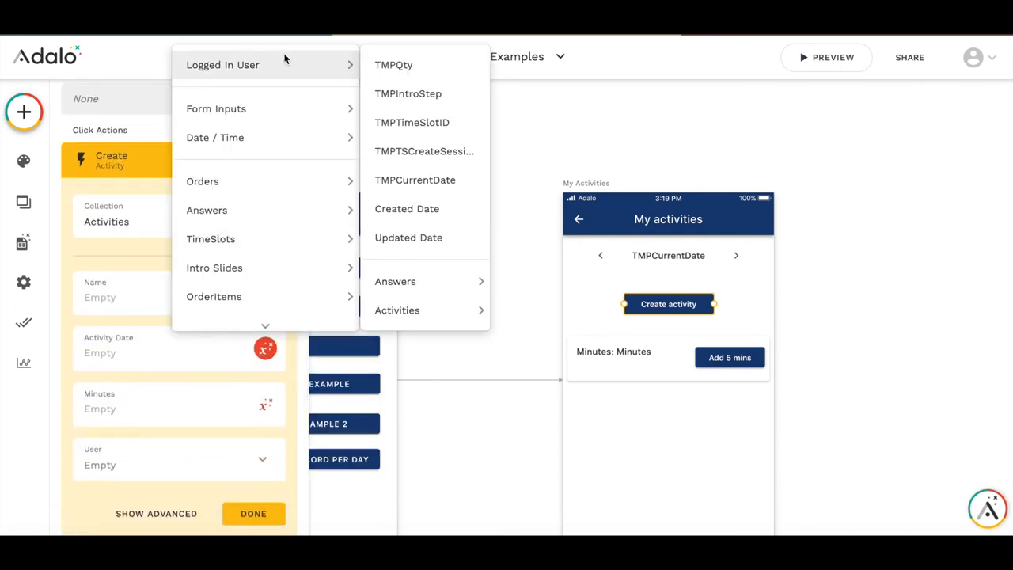
pyautogui.moveTo(414, 180)
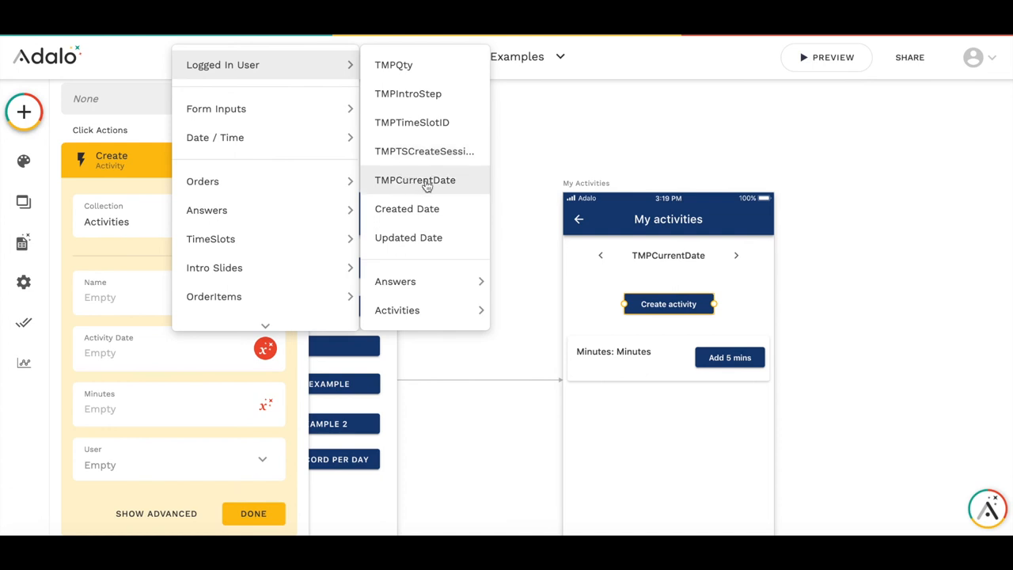
pyautogui.click(415, 181)
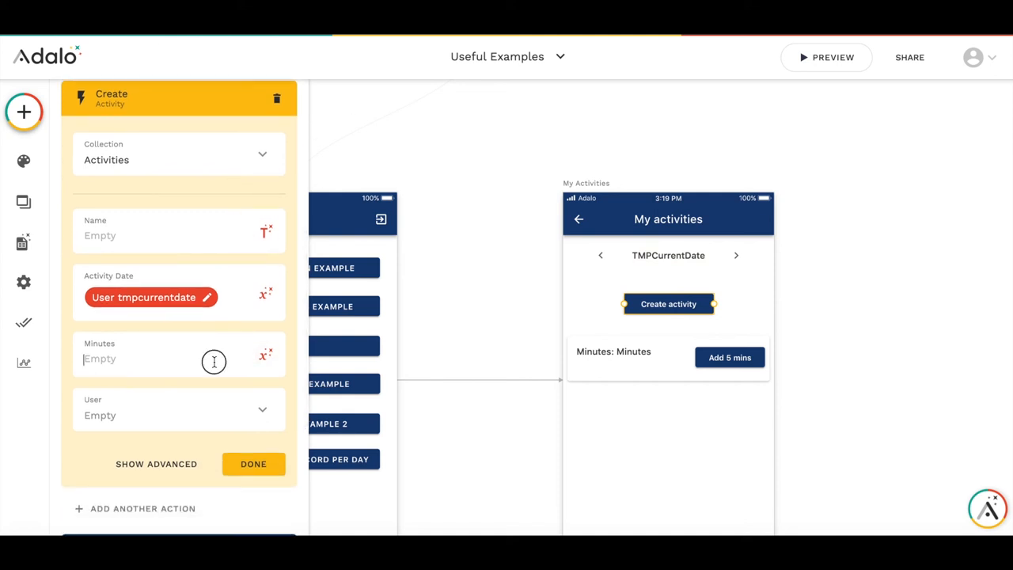
pyautogui.click(262, 409)
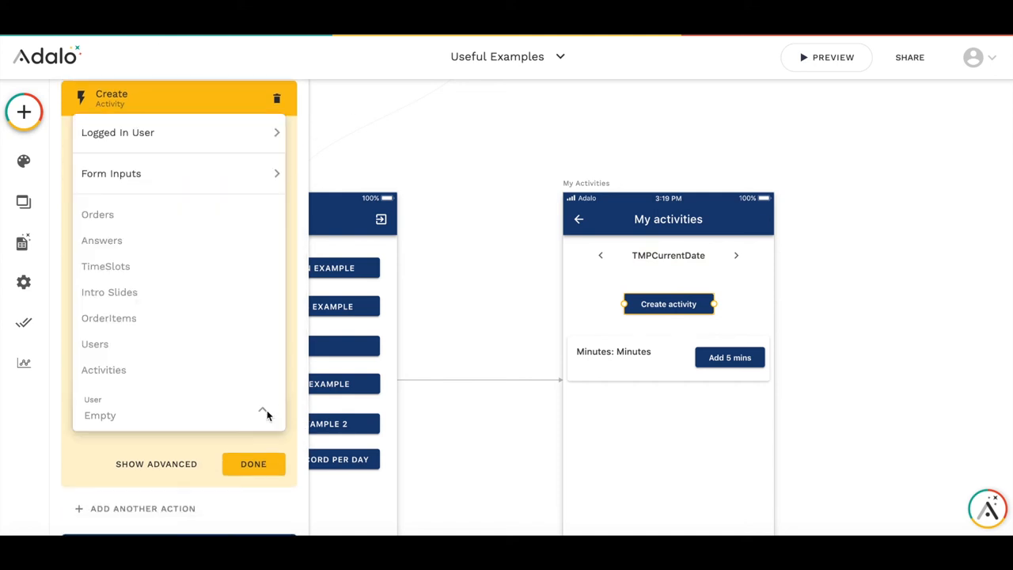
pyautogui.click(117, 133)
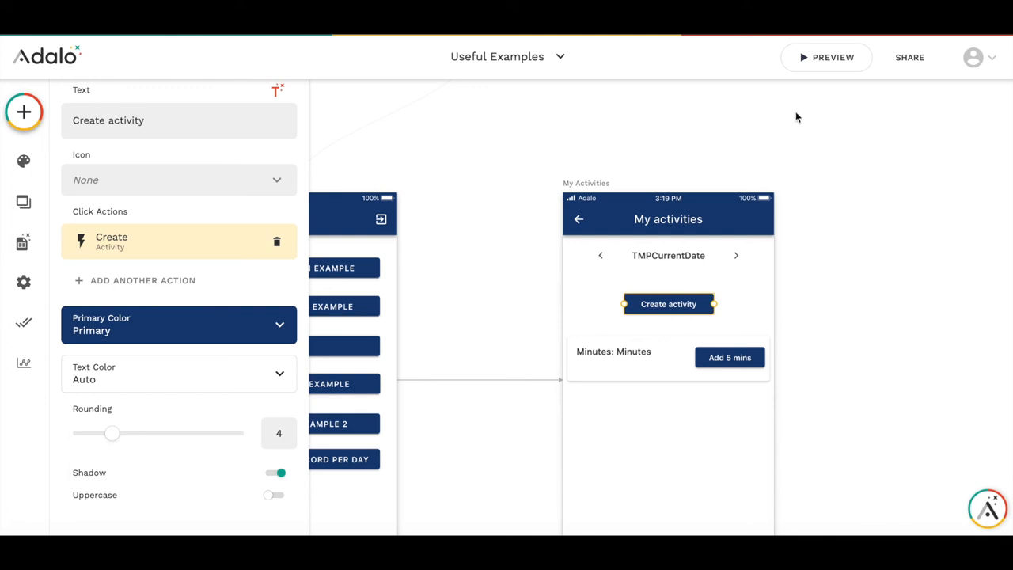
# - In preview, create an activity on 13/10/2020 and add 5 minutes three times
pyautogui.click(826, 57)
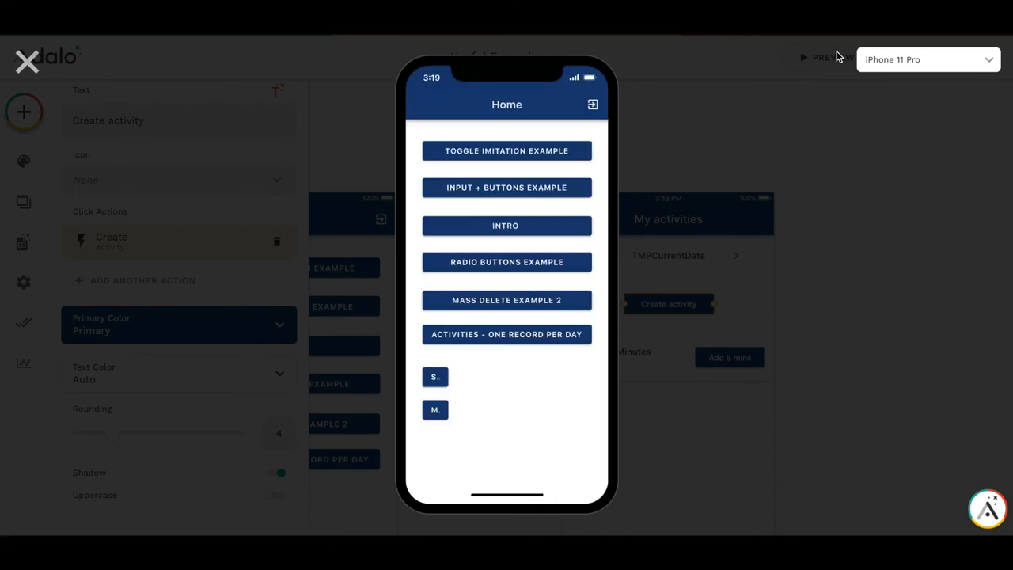
pyautogui.click(506, 334)
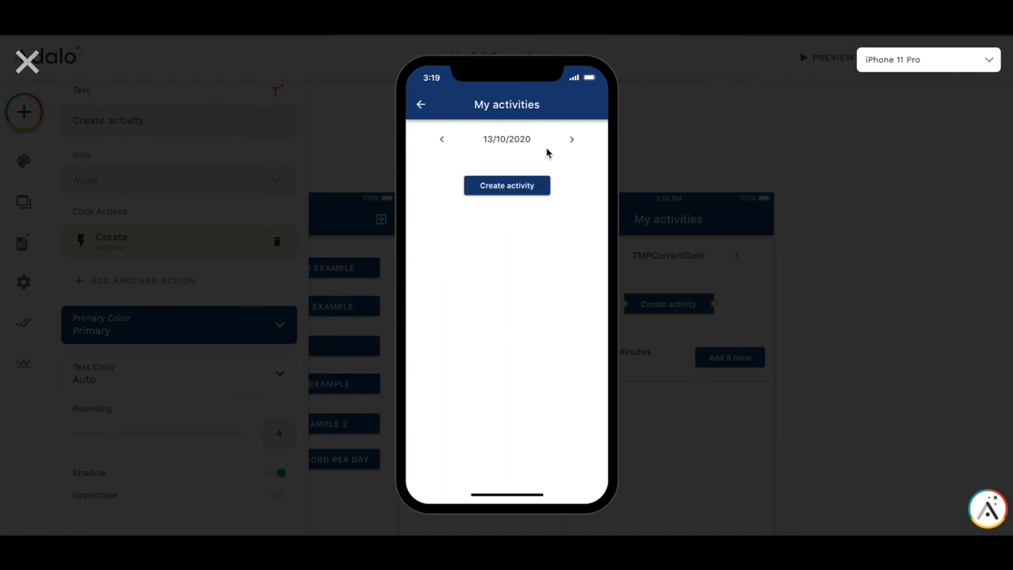
pyautogui.click(571, 140)
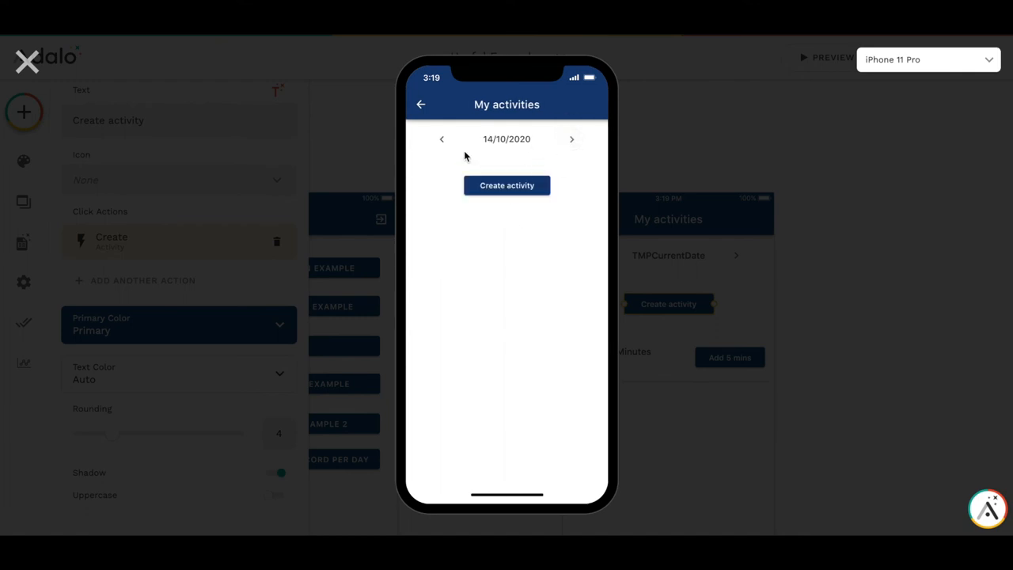
pyautogui.click(573, 139)
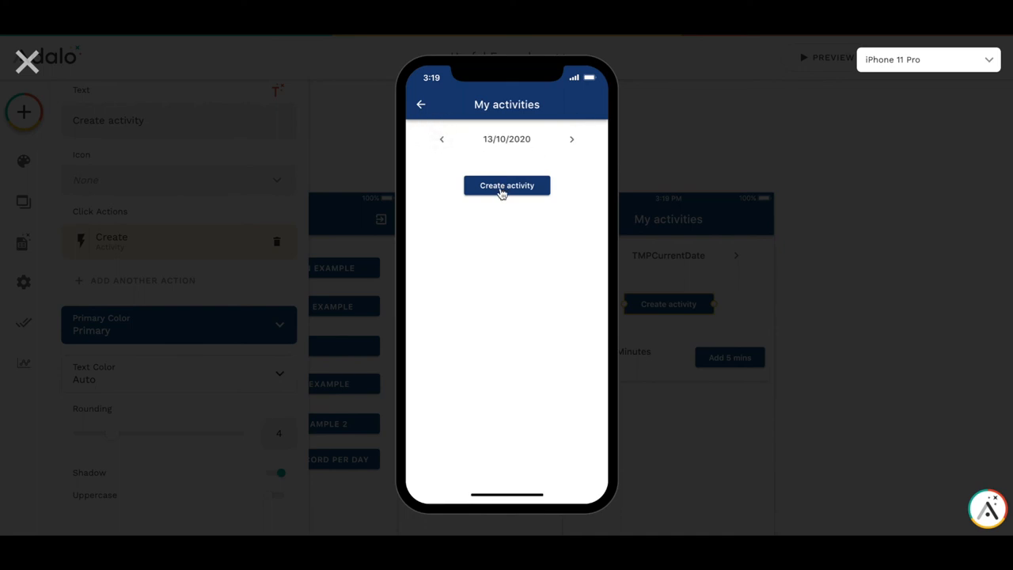
pyautogui.click(506, 185)
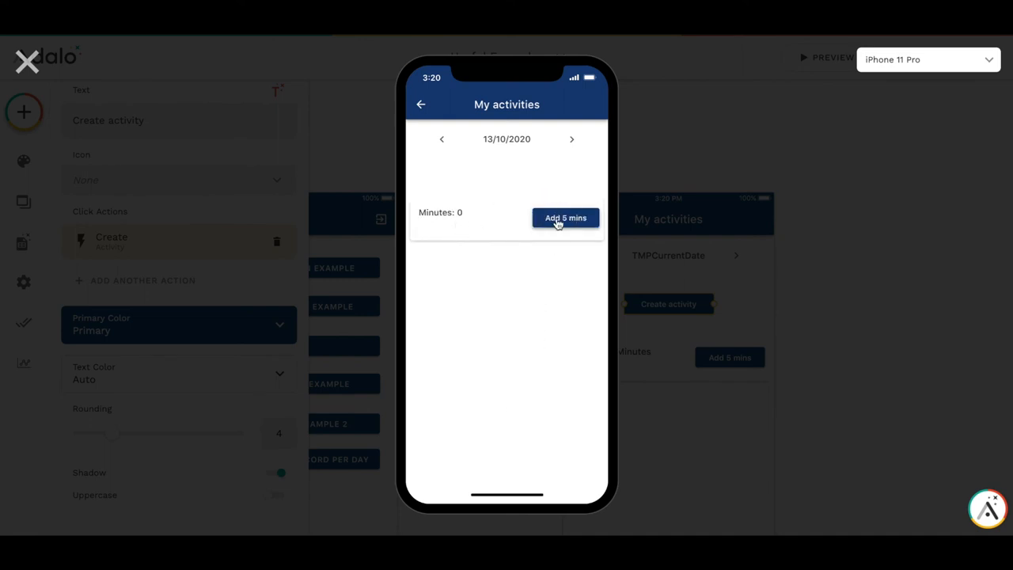
pyautogui.click(565, 219)
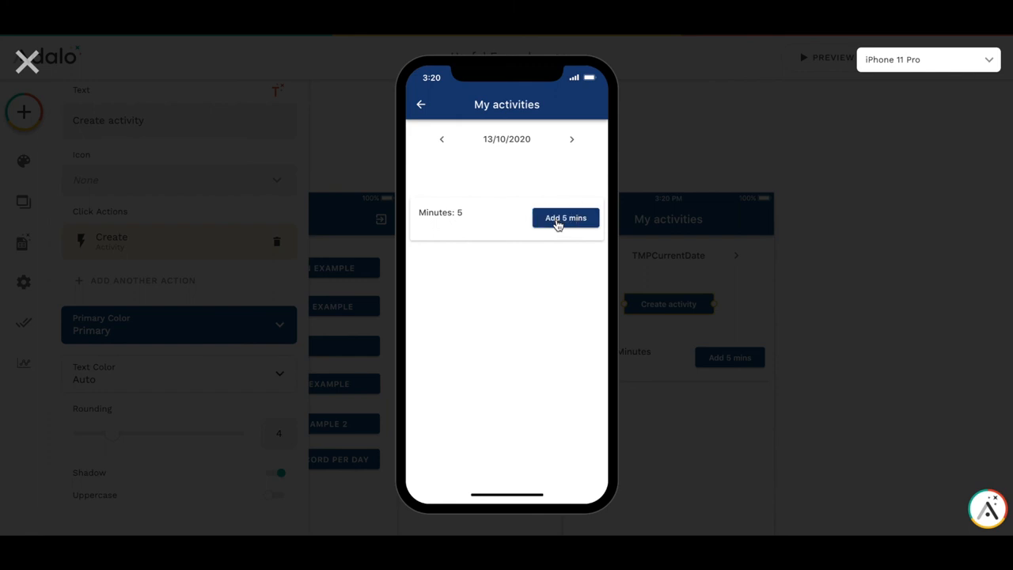
pyautogui.click(565, 218)
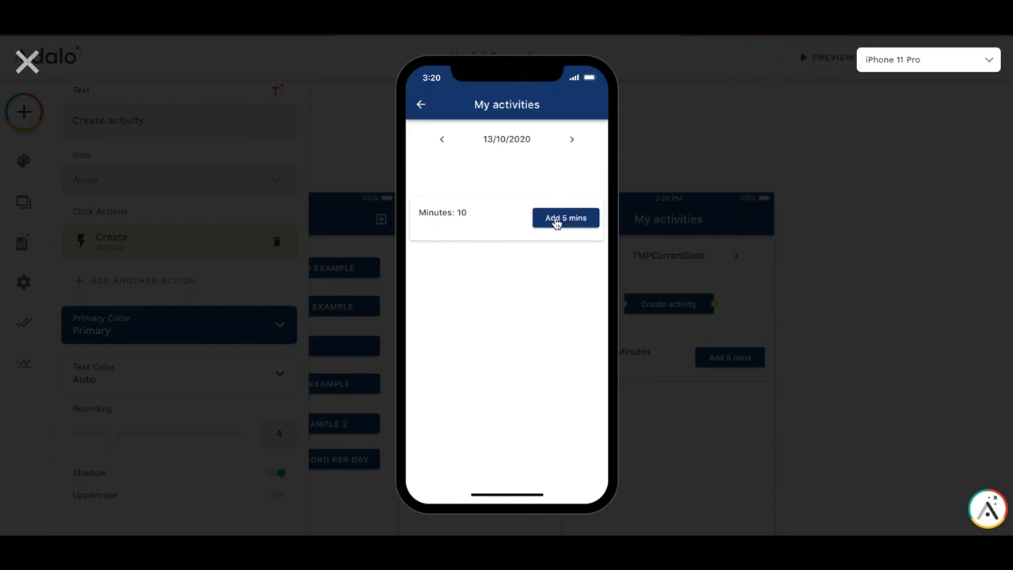
pyautogui.click(565, 218)
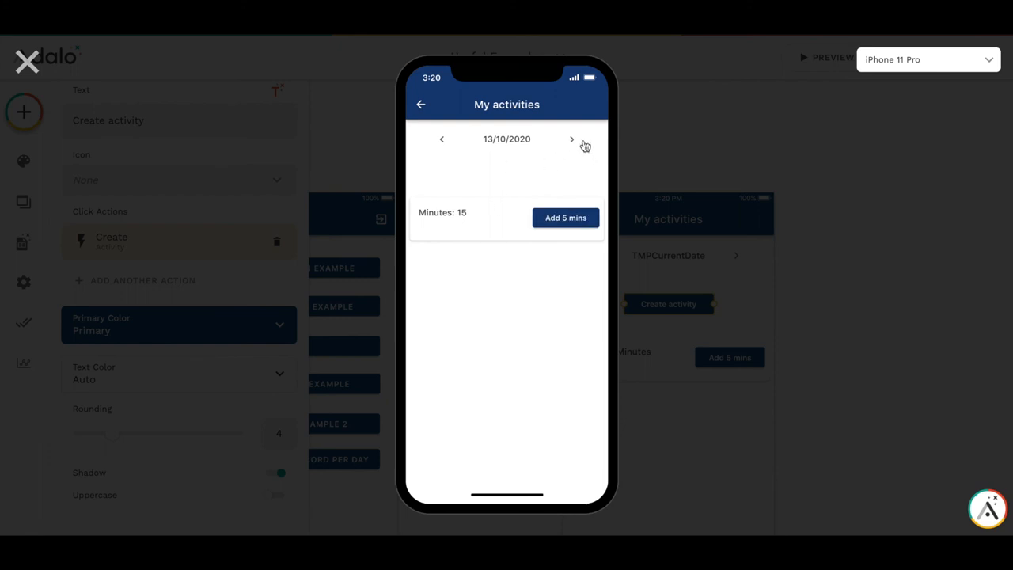
# - Move forward to 15/10/2020 and add 5 minutes to its activity
pyautogui.click(571, 139)
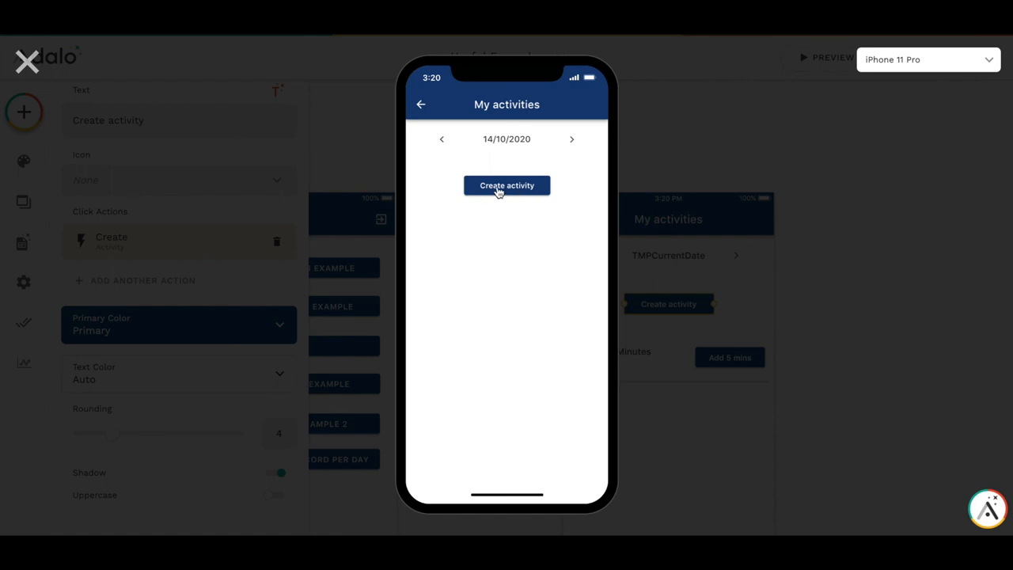
pyautogui.moveTo(570, 142)
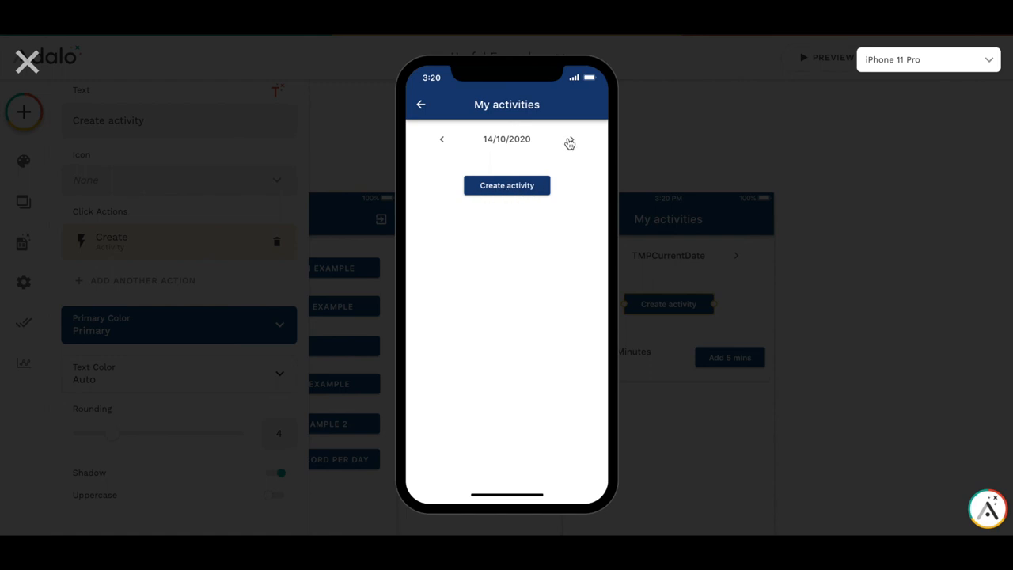
pyautogui.click(570, 139)
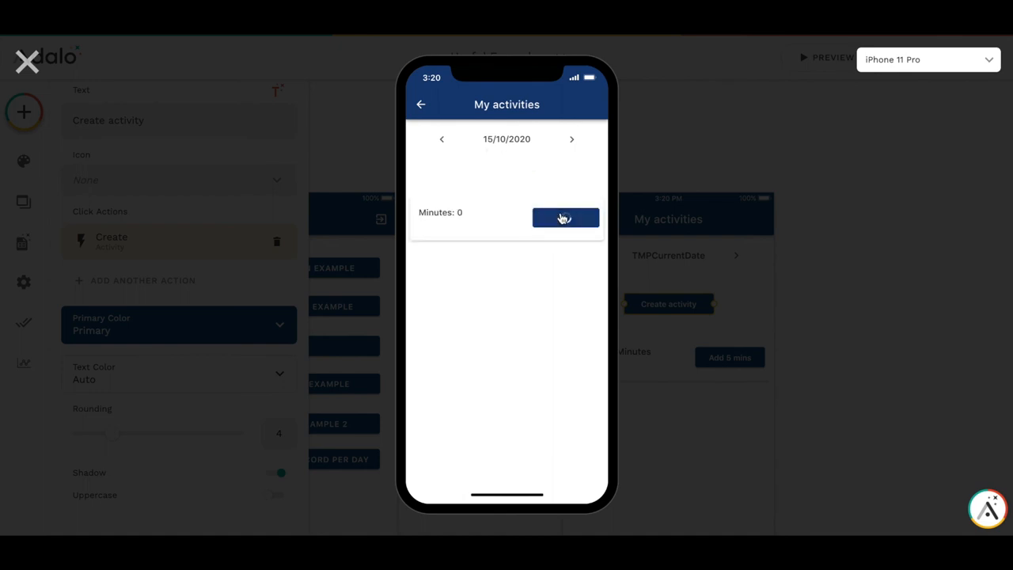
pyautogui.click(565, 219)
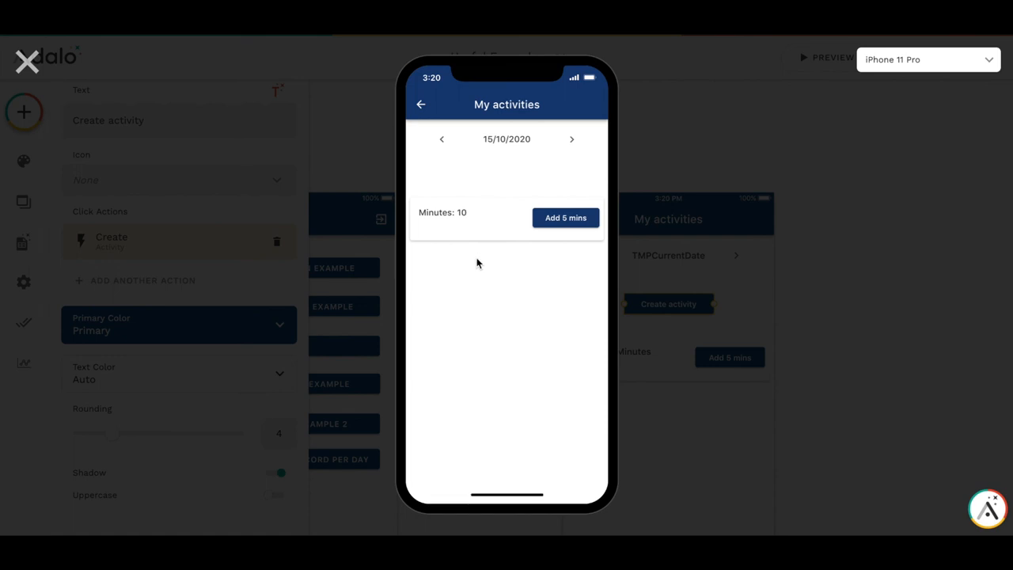
pyautogui.moveTo(446, 145)
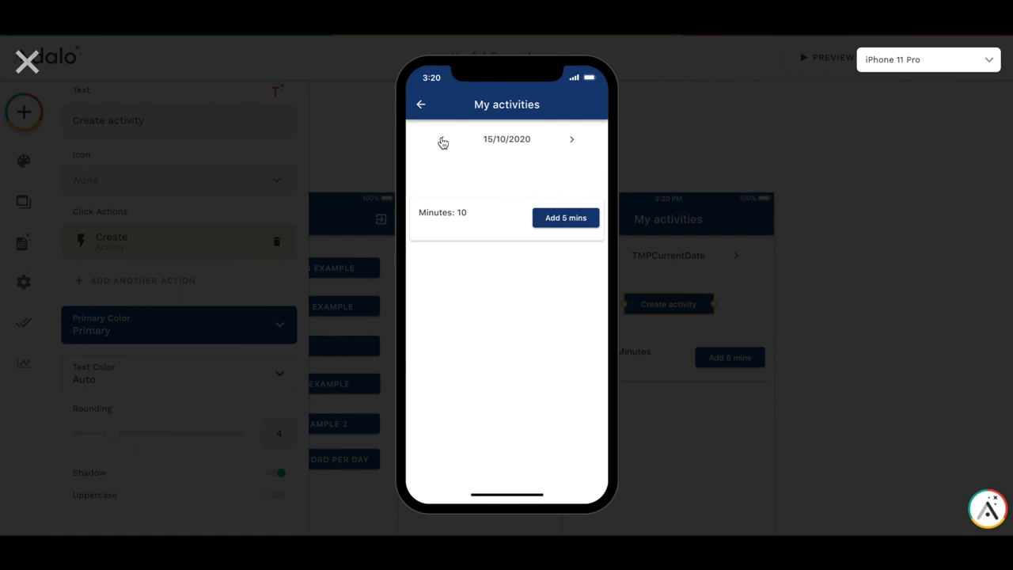
# - Step back through 14/10 and 13/10 to 11/10/2020, checking which dates offer Create activity
pyautogui.click(442, 139)
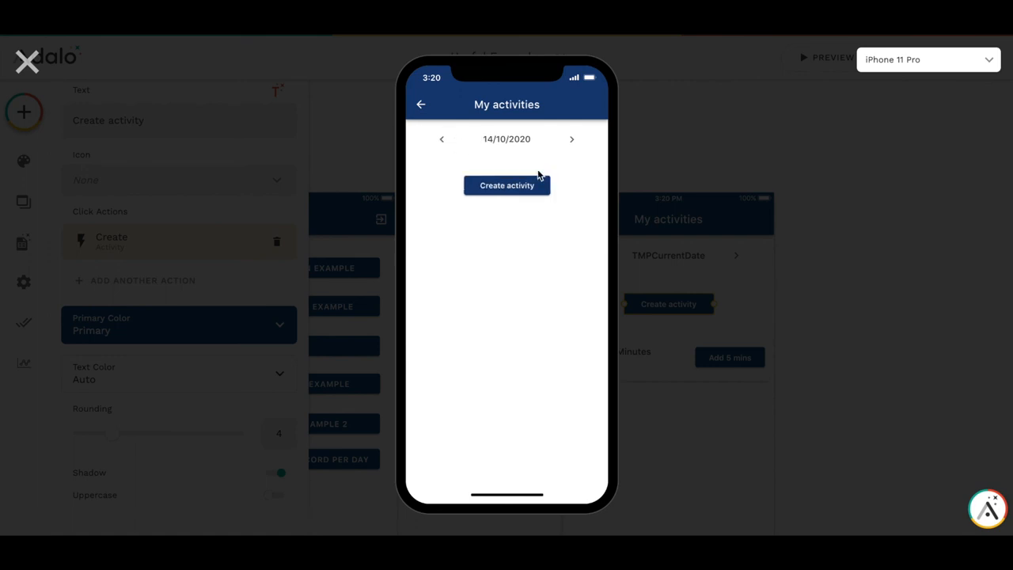
pyautogui.click(441, 139)
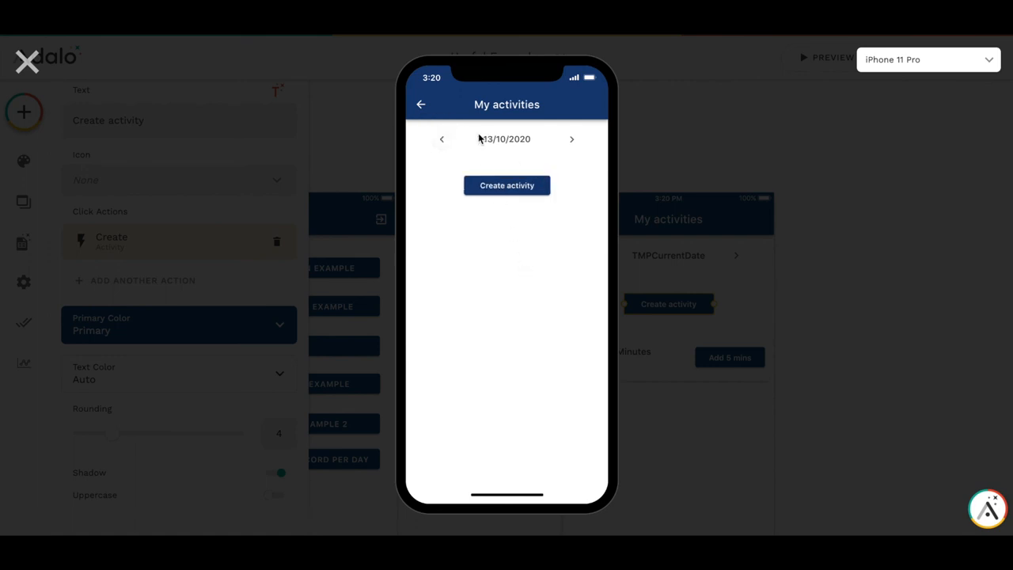
pyautogui.click(506, 185)
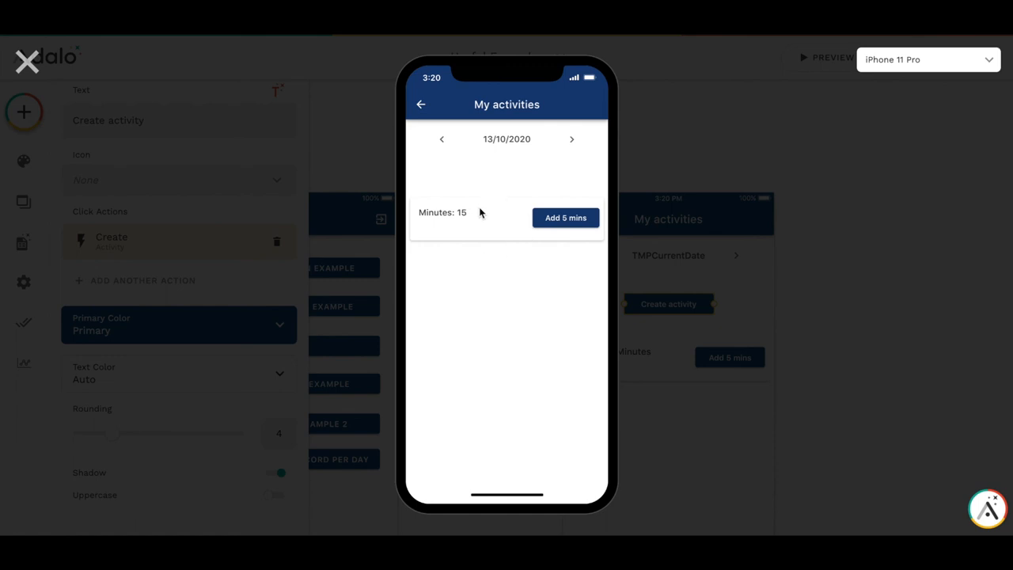
pyautogui.moveTo(443, 146)
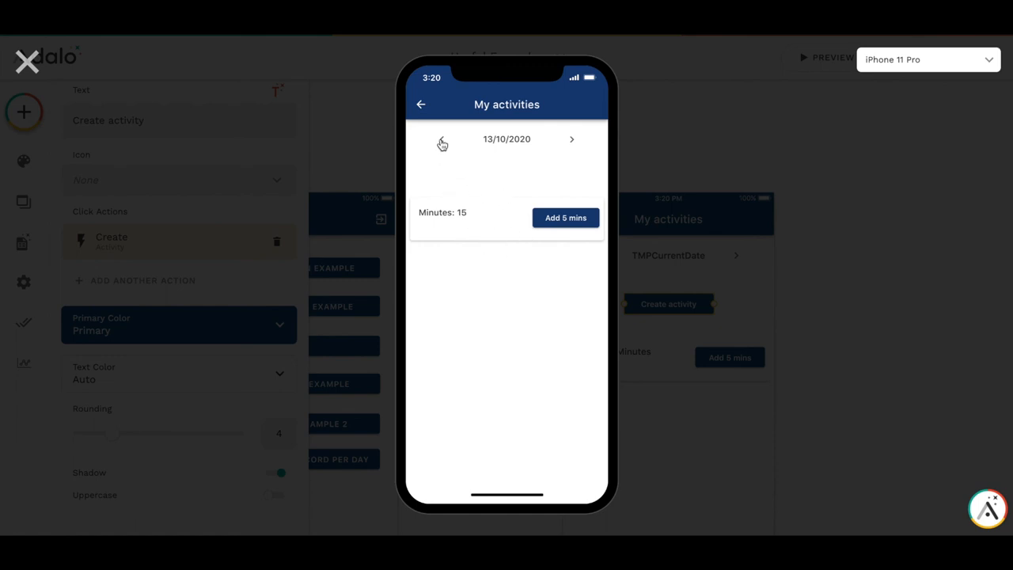
pyautogui.click(441, 139)
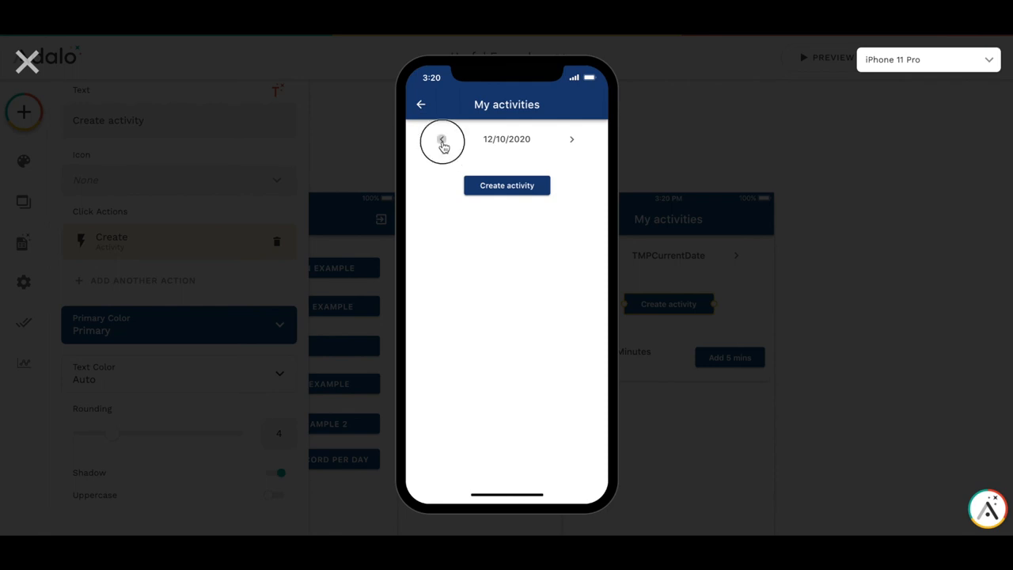
pyautogui.click(442, 139)
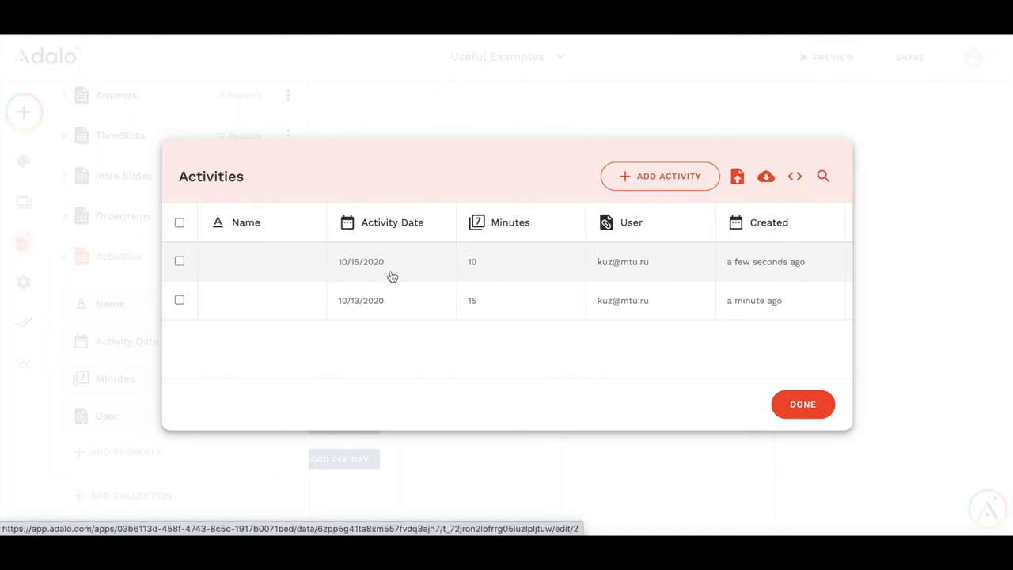
pyautogui.moveTo(380, 303)
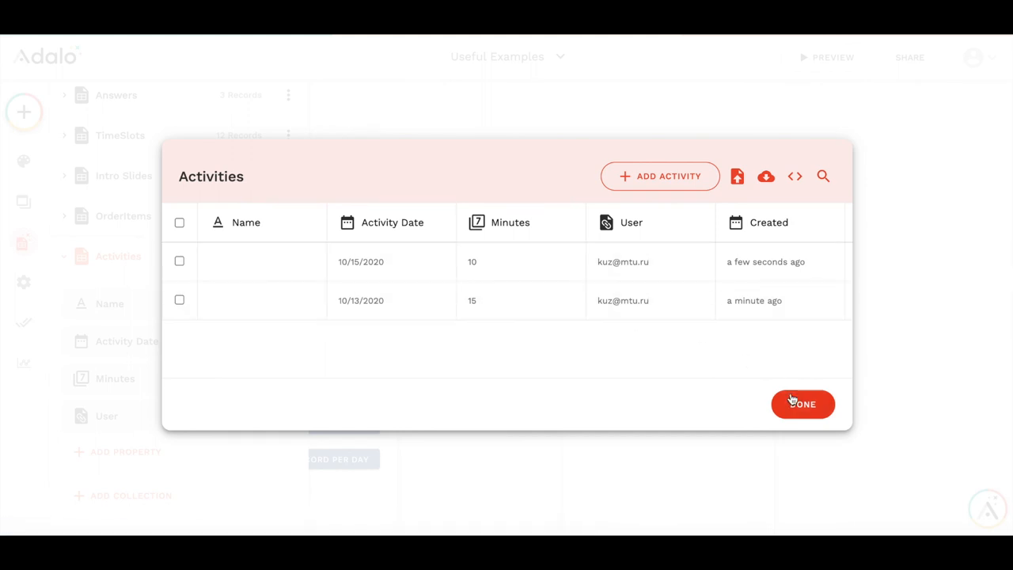
# - Close the Activities records view after confirming the two records
pyautogui.click(802, 404)
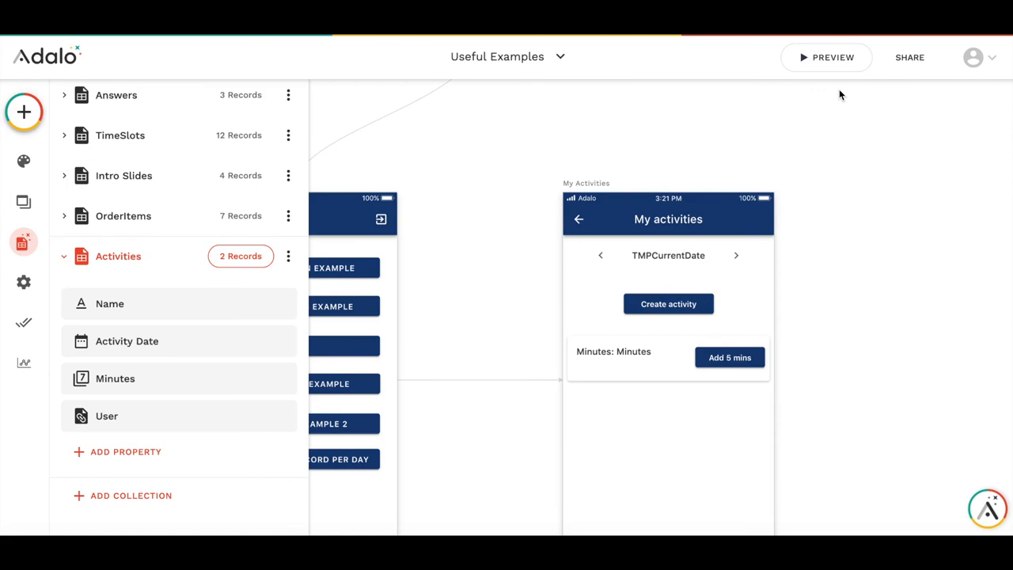